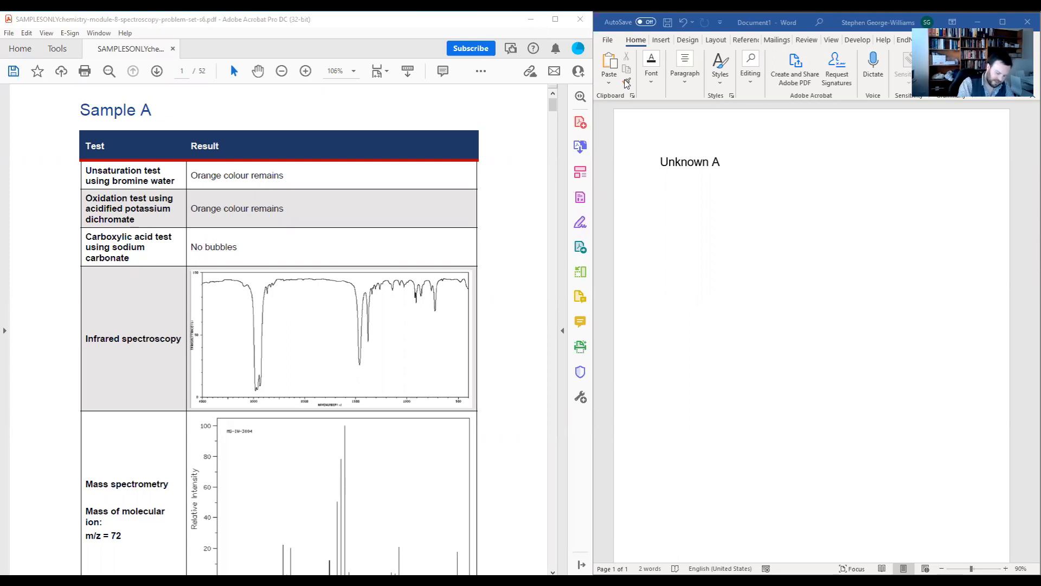
Step: Circle the bromine water and dichromate test rows and cross out the margin carbonyl sketch
drag(80, 159, 175, 193)
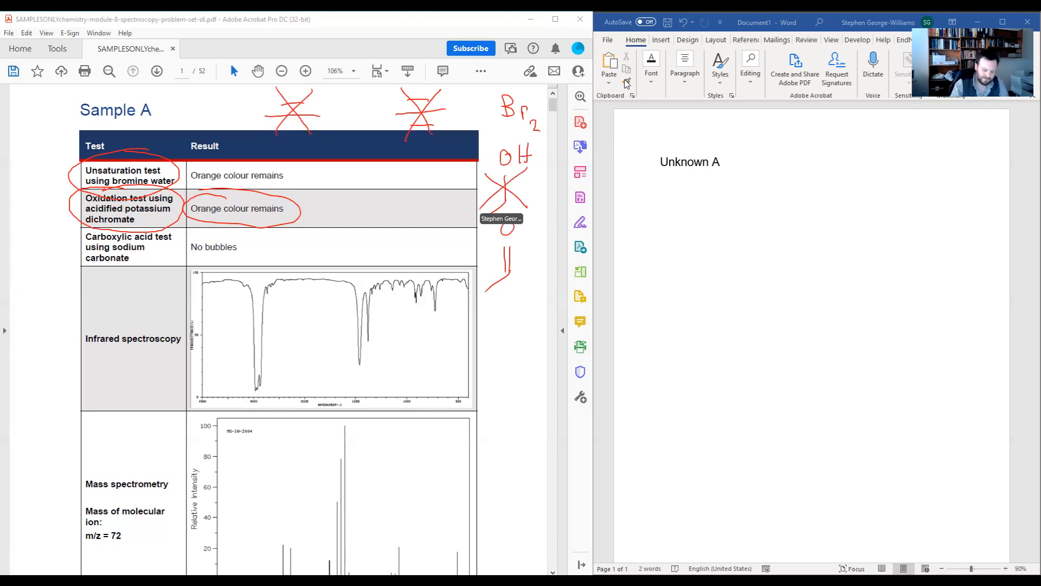
drag(485, 249, 527, 295)
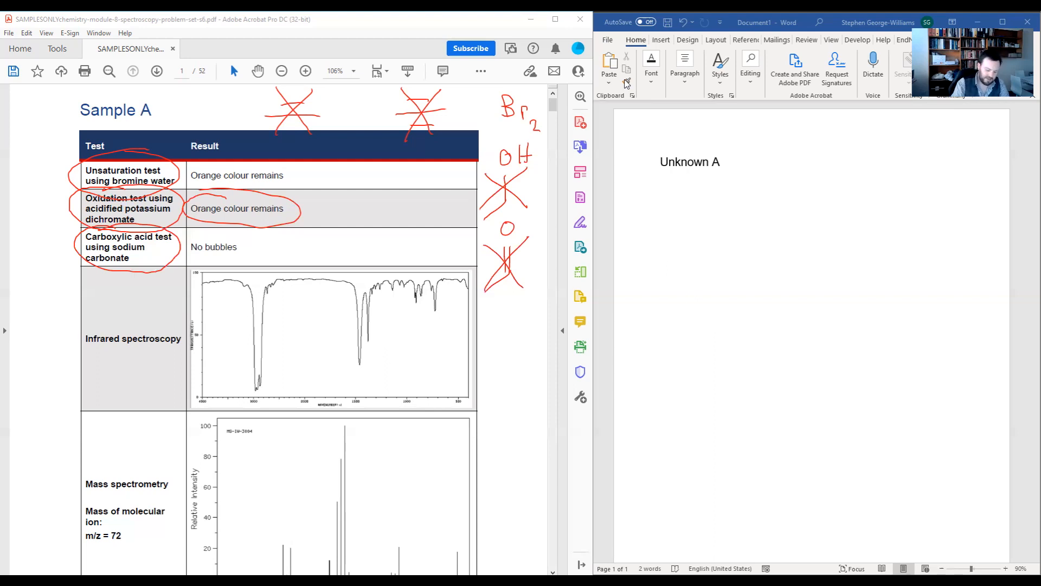
Step: Sketch the carboxylic acid group beside the Sample A table
drag(302, 249, 362, 246)
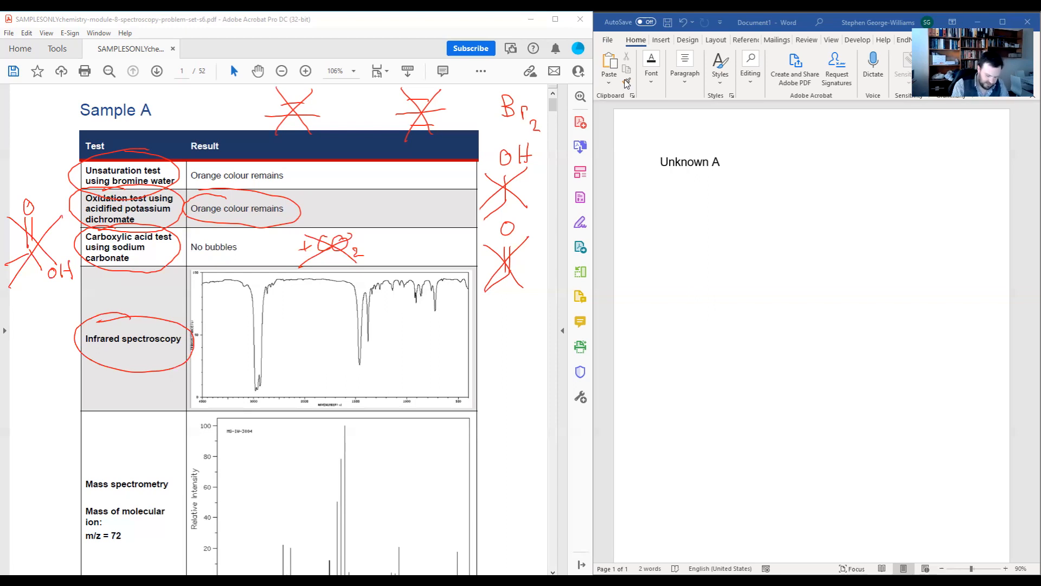
Step: Circle the broad IR peak, cross out the fingerprint region, and mark the OH region
drag(255, 272, 259, 382)
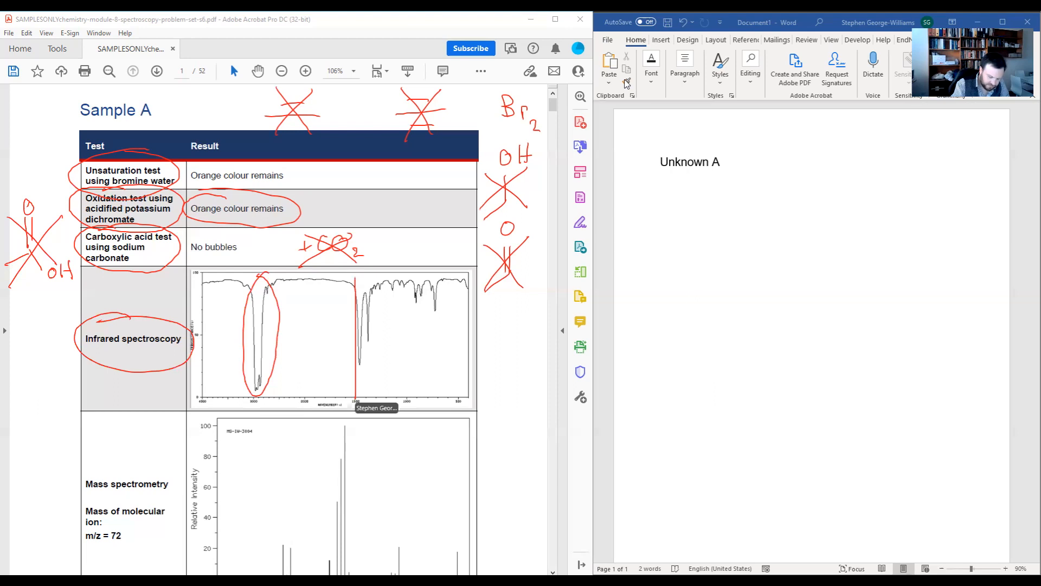
drag(382, 286, 458, 382)
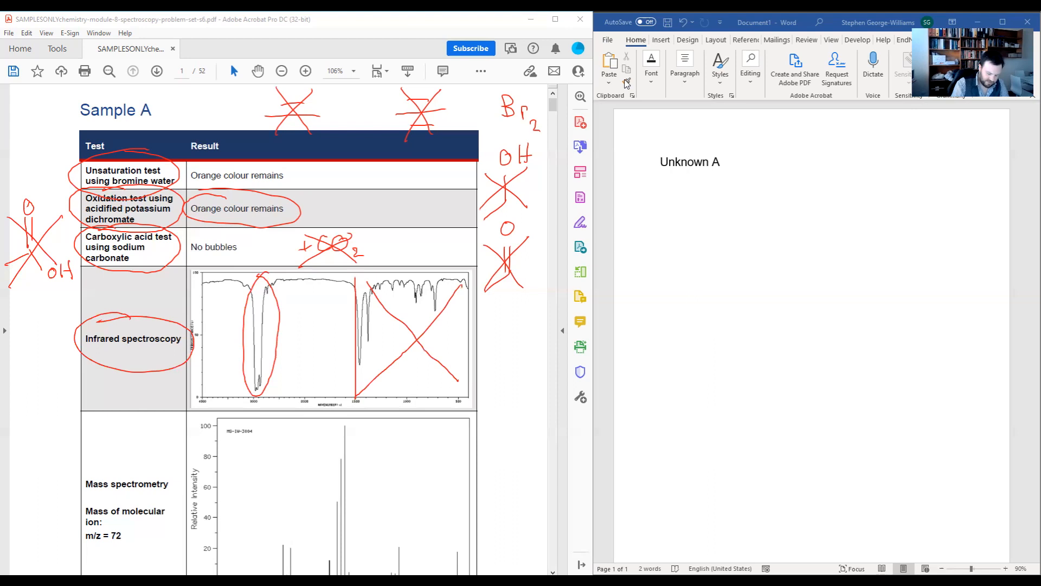
drag(325, 282, 325, 392)
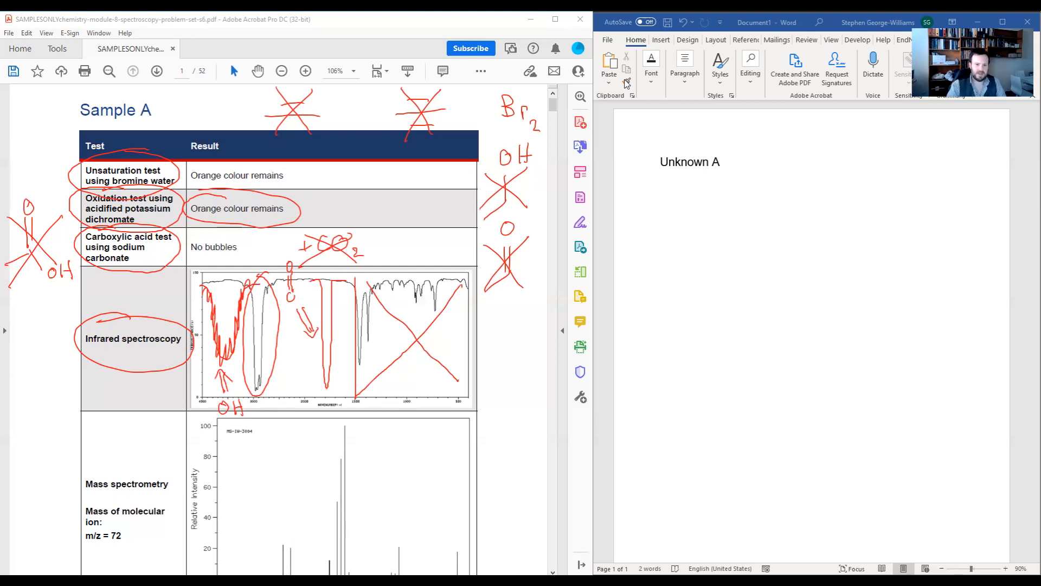
mouse_move(724, 193)
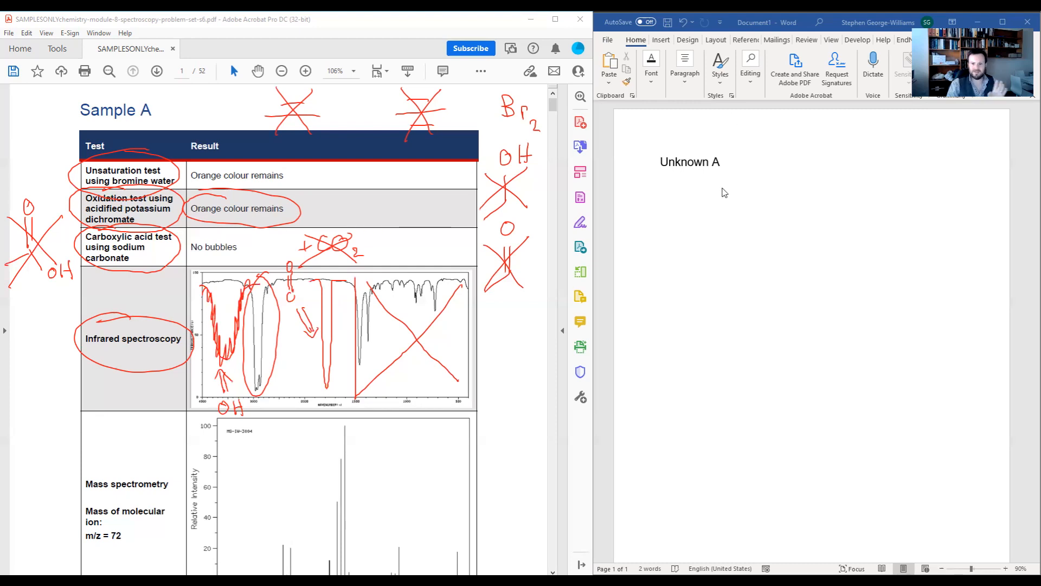
mouse_move(698, 195)
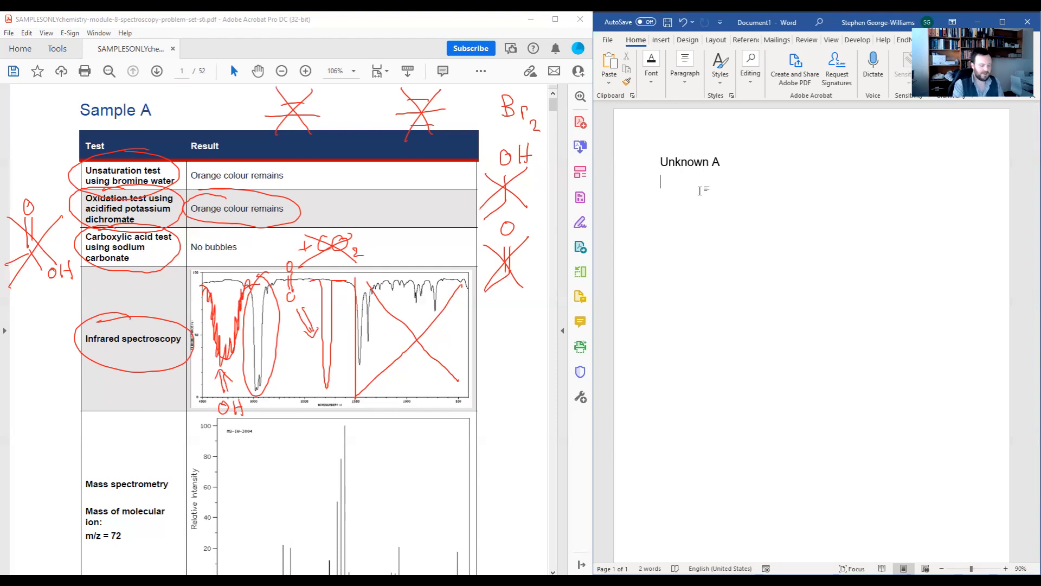
Step: Note the alkene test was negative with Br2, so no alcohol or aldehyde
text(Alkene)
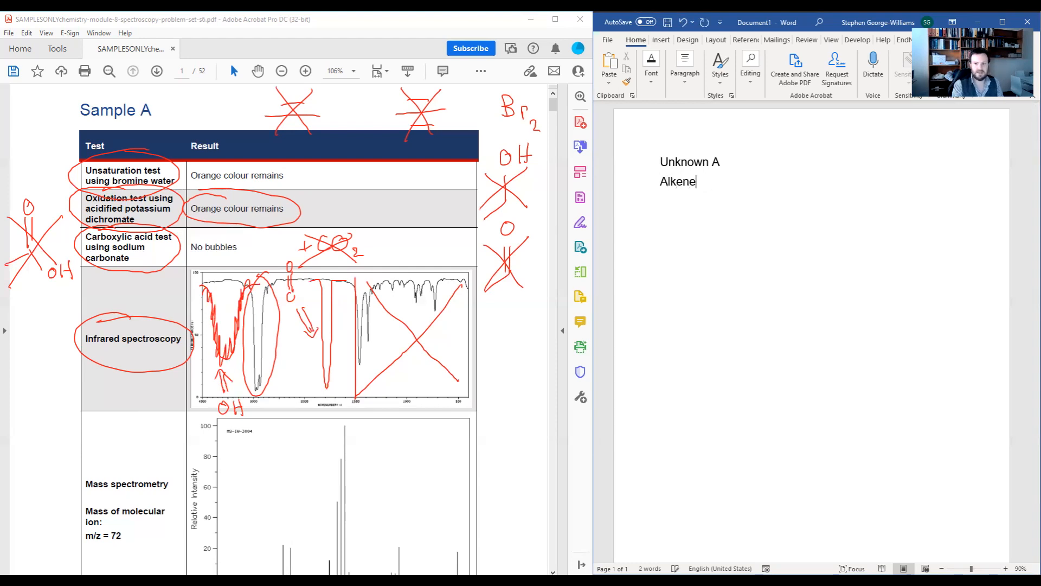
text(saturation test w)
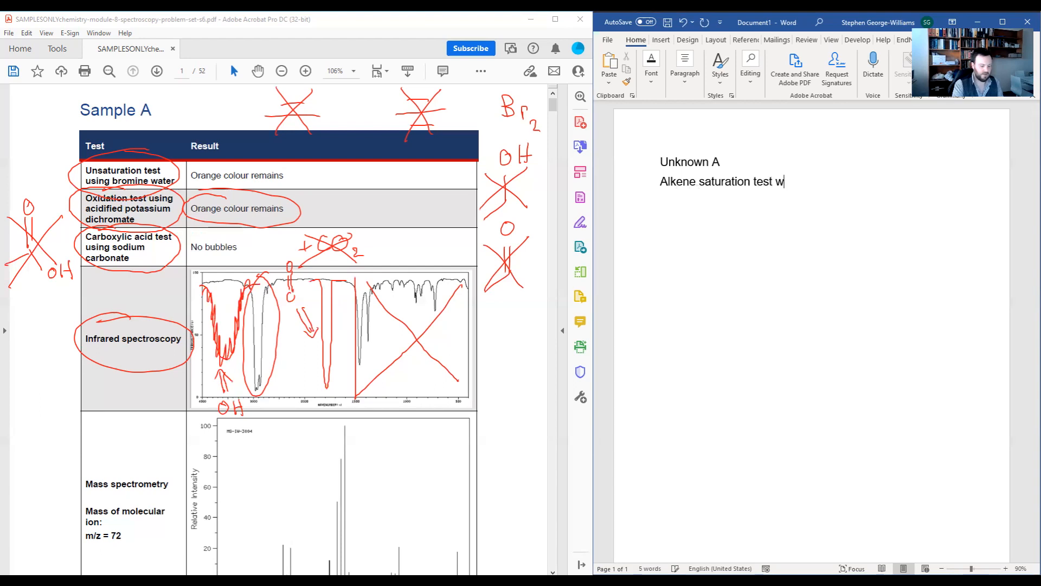
text(as negative ()
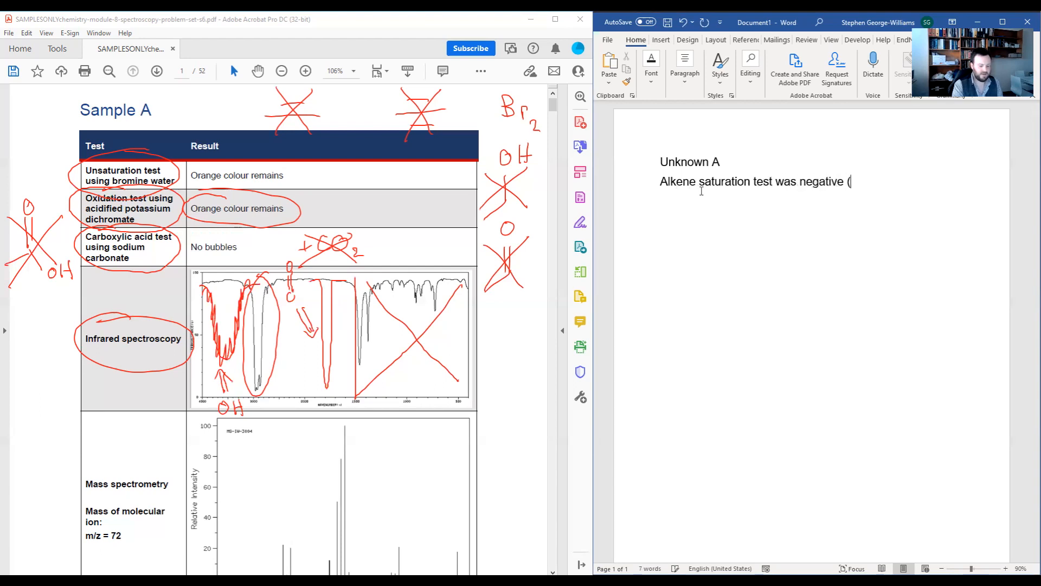
text(Br2))
text(Oxidation was negativ)
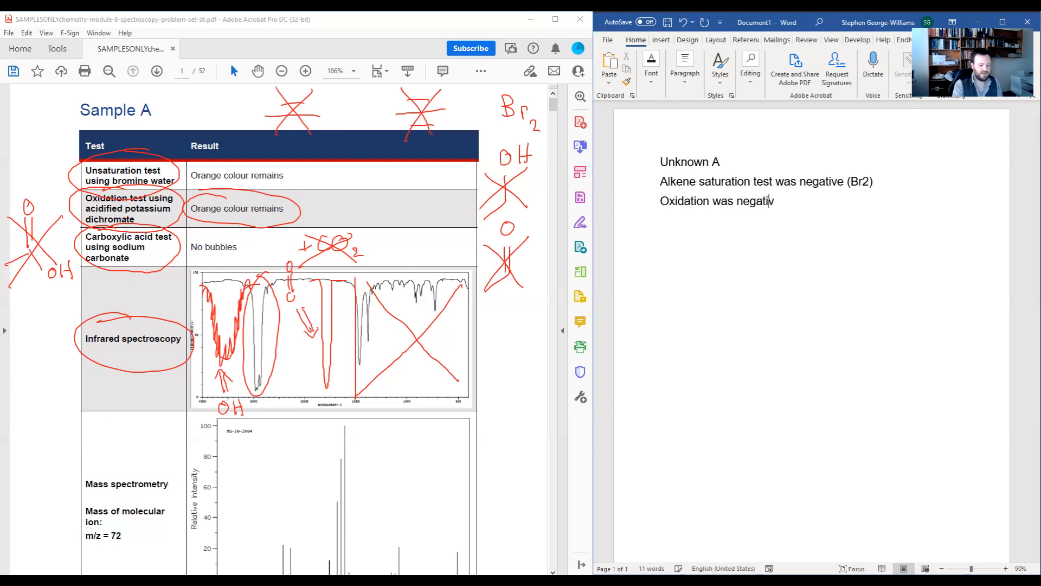
text((so no)
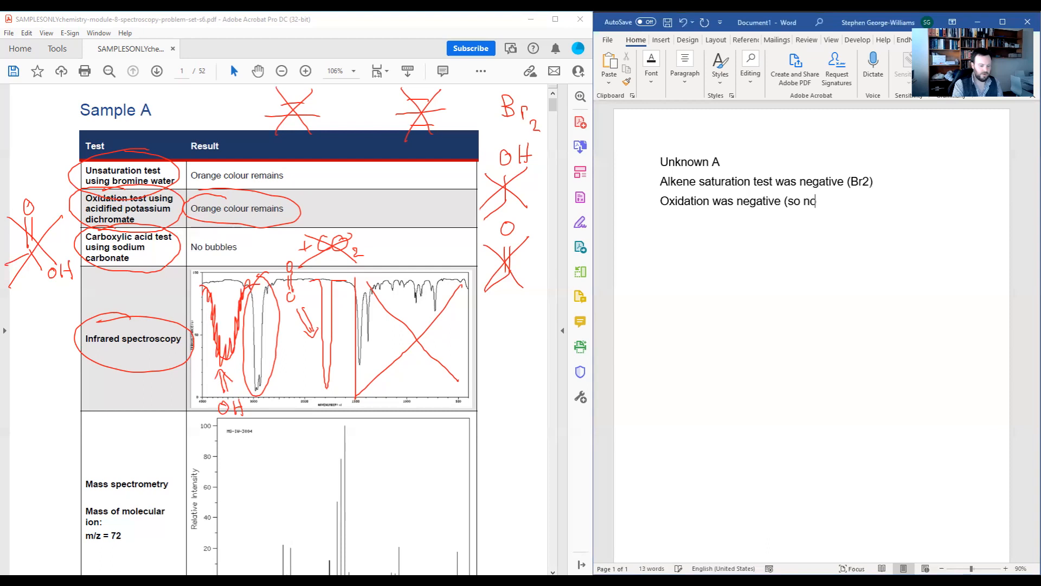
text(al)
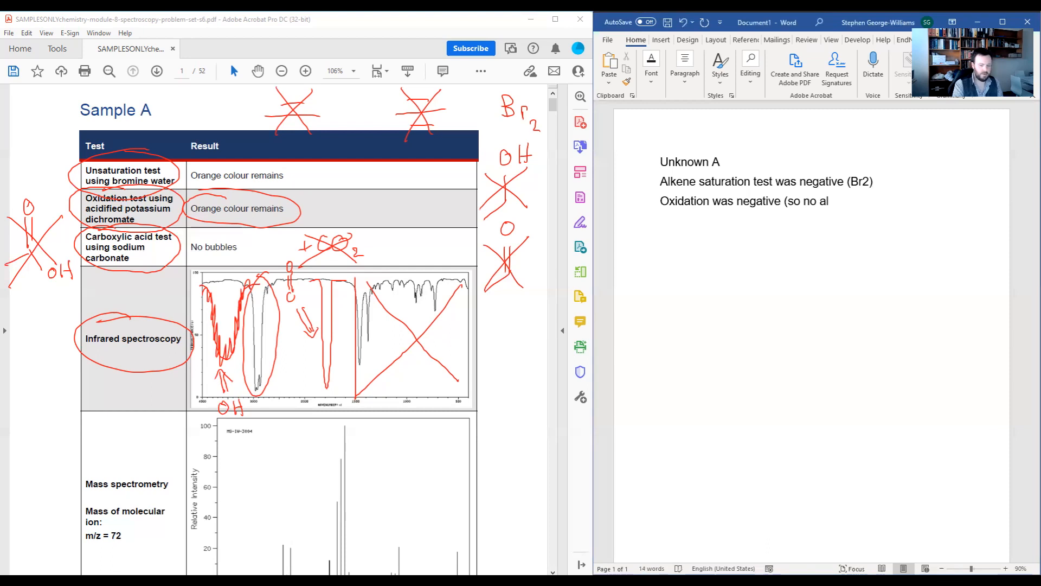
text(cohol or)
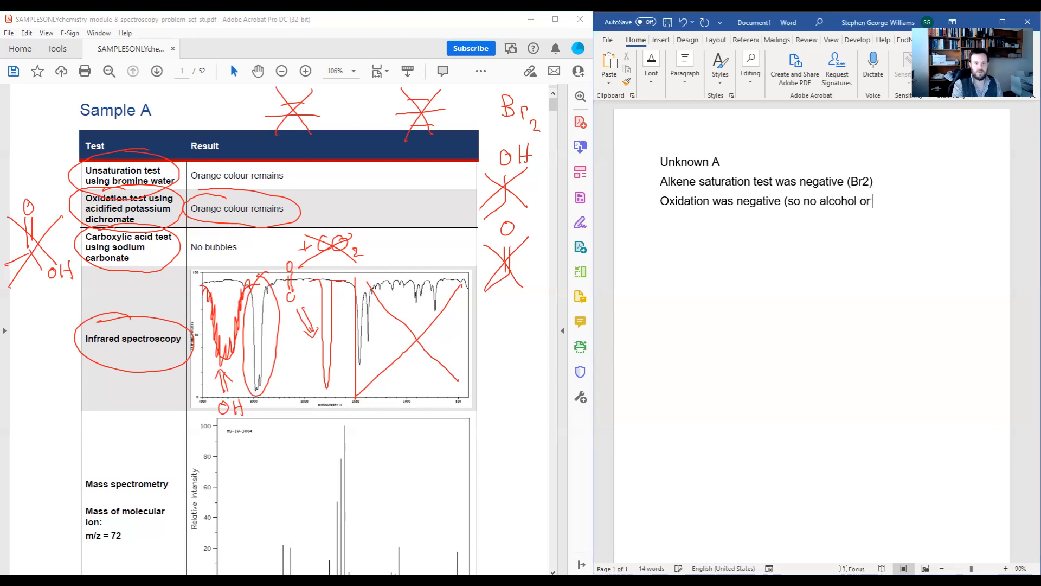
text(a)
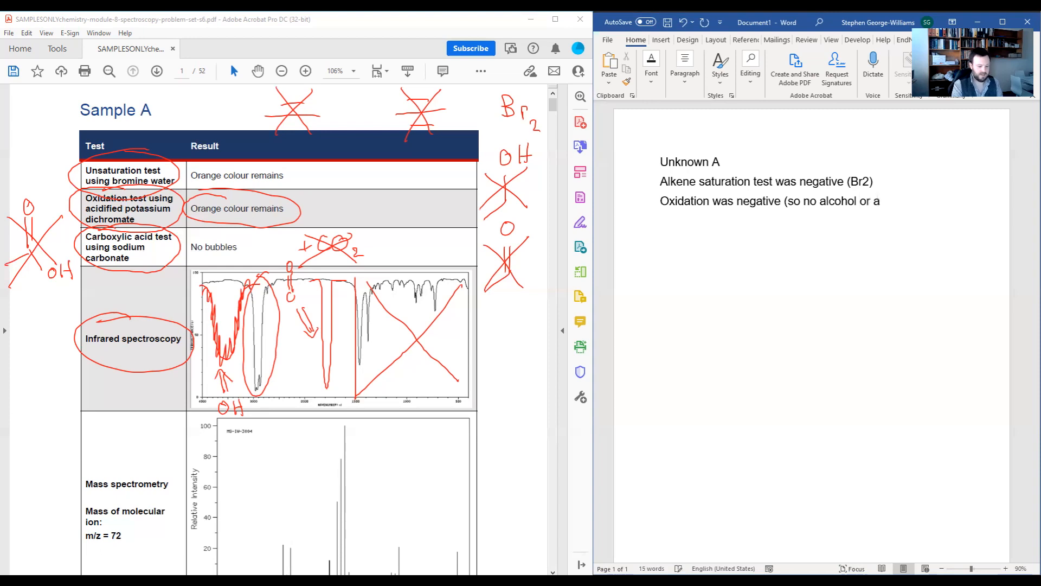
text(aldehyde)
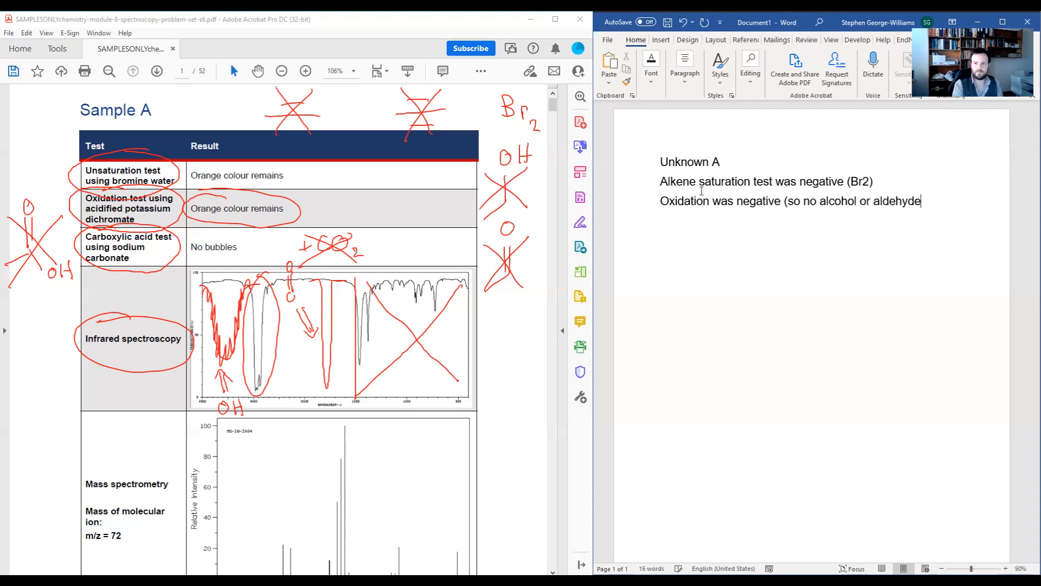
Step: Add a line noting the carbonate test was negative, so no carboxylic acid
key(enter)
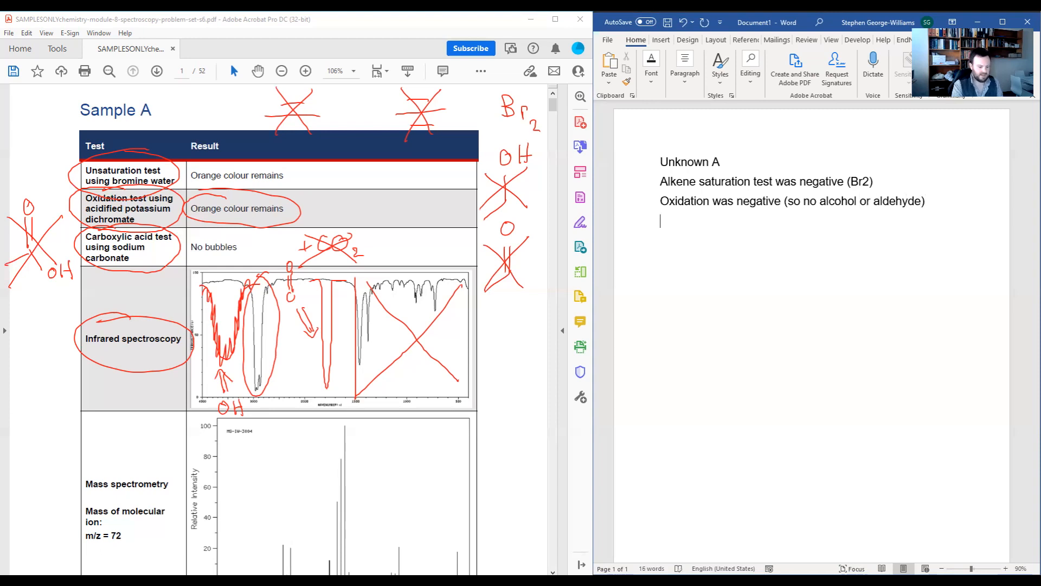
text(Ca)
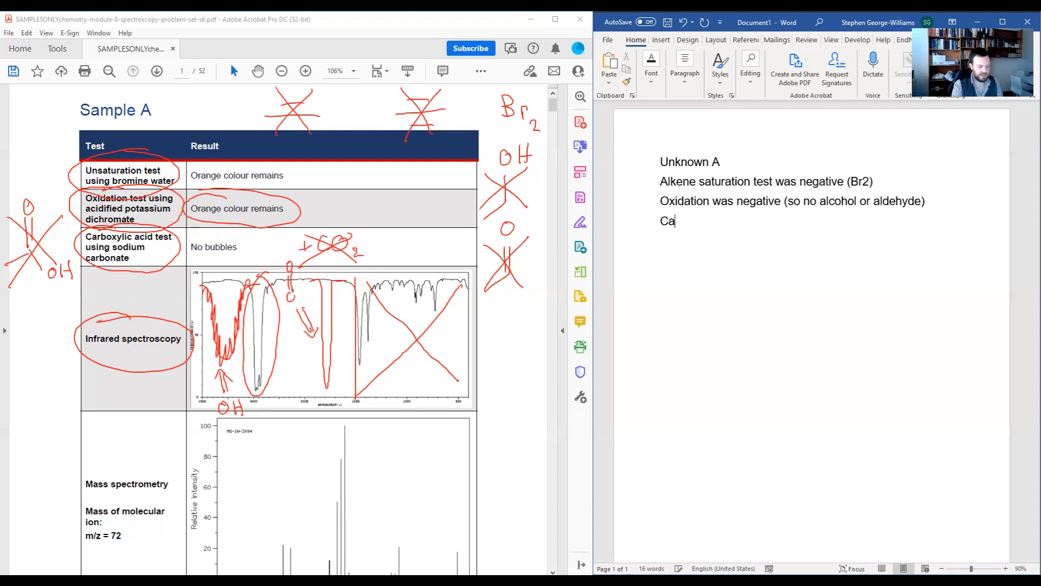
text(rbonate test was)
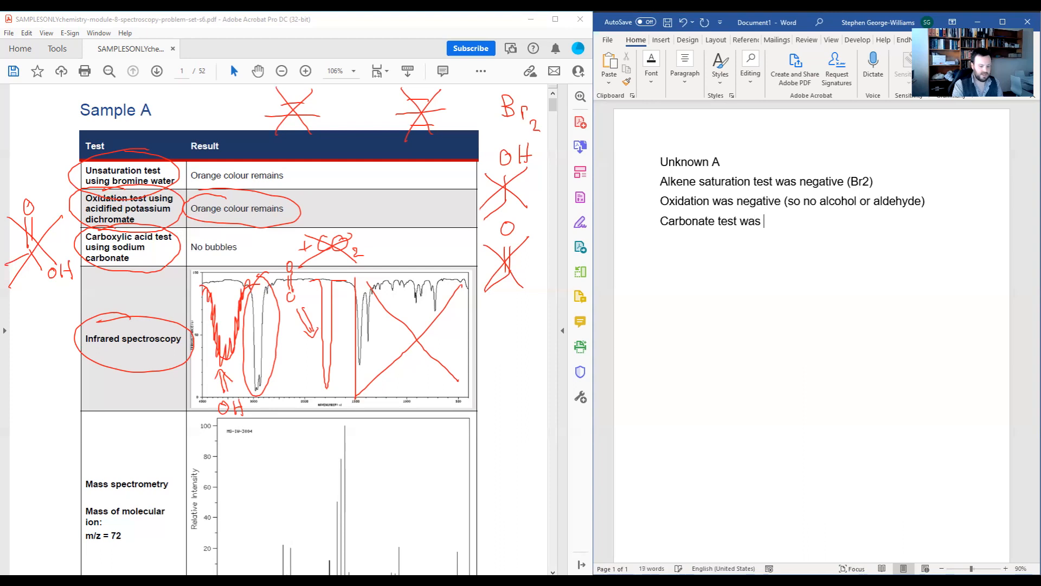
text(negative ()
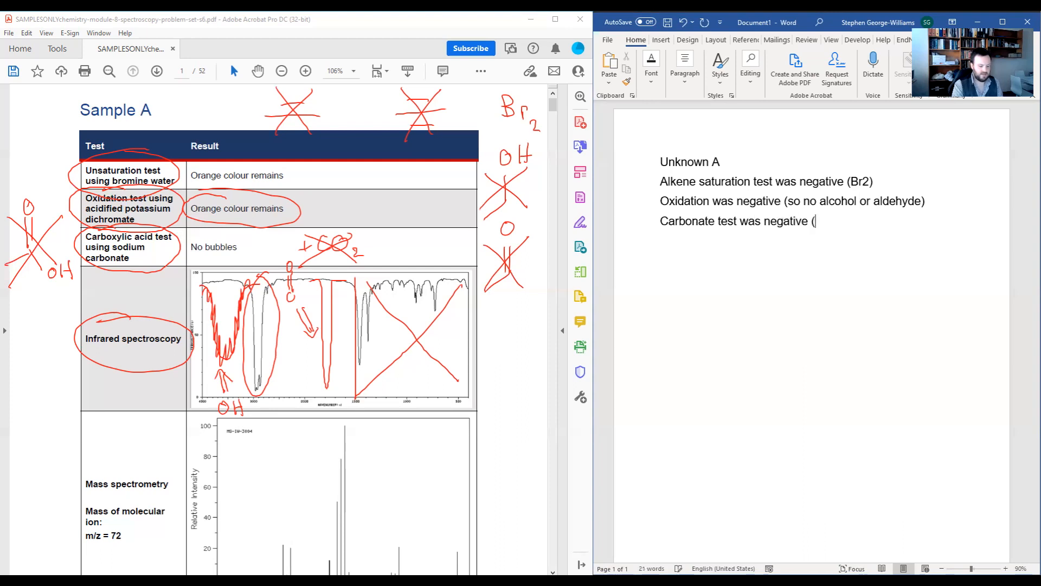
text(so no ca)
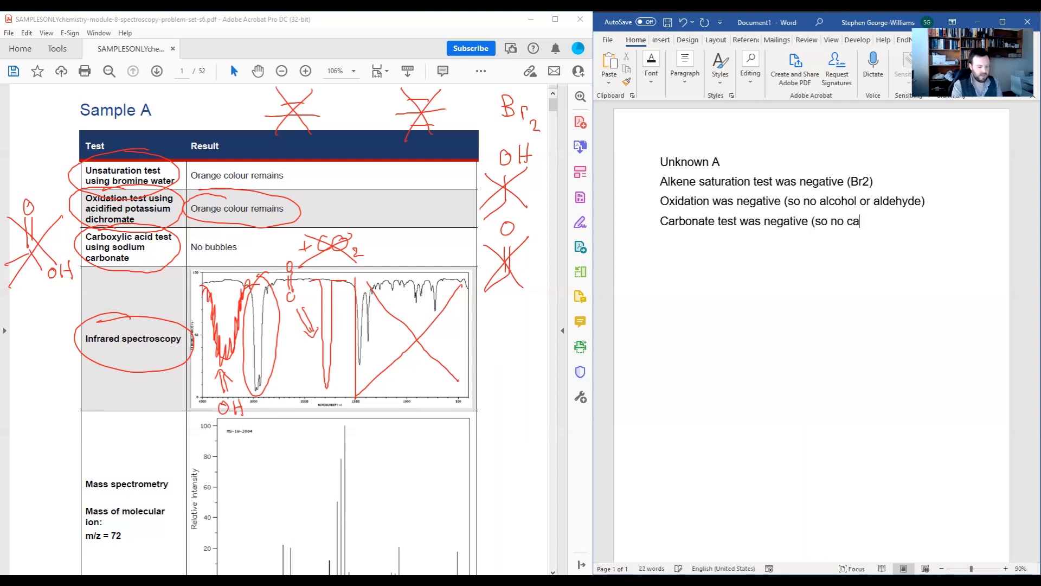
text(rboxy)
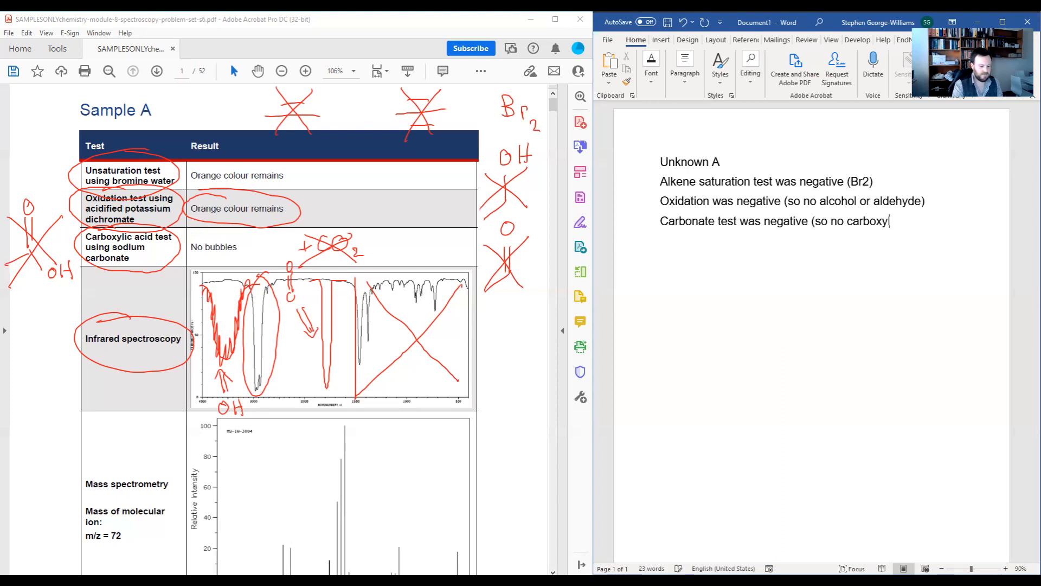
text(lic acid))
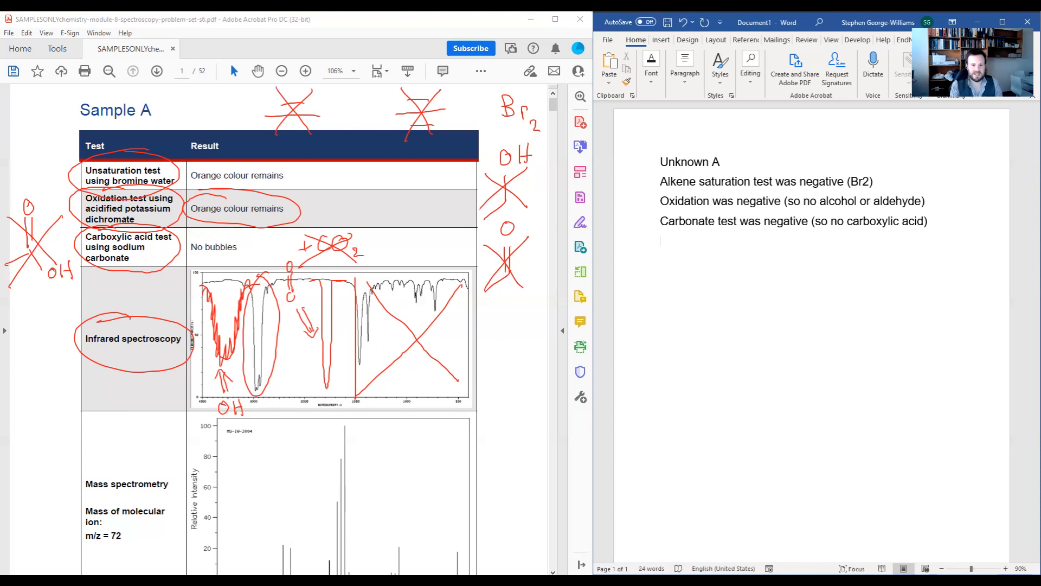
Step: Add an 'IR' heading with bullet: no smooth broad OH or sharp narrow carbonyl signal
text(Ir)
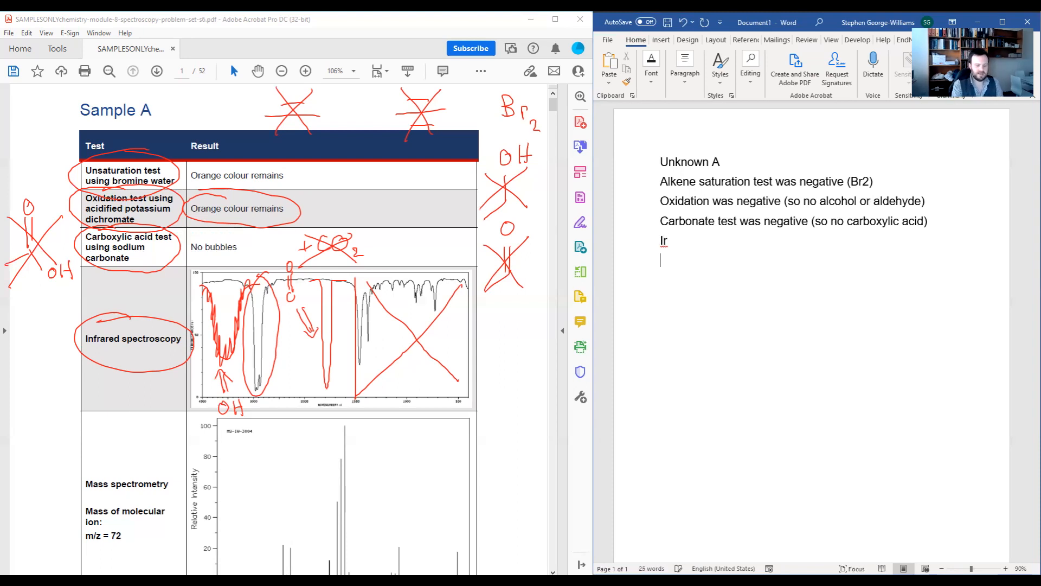
text(- N)
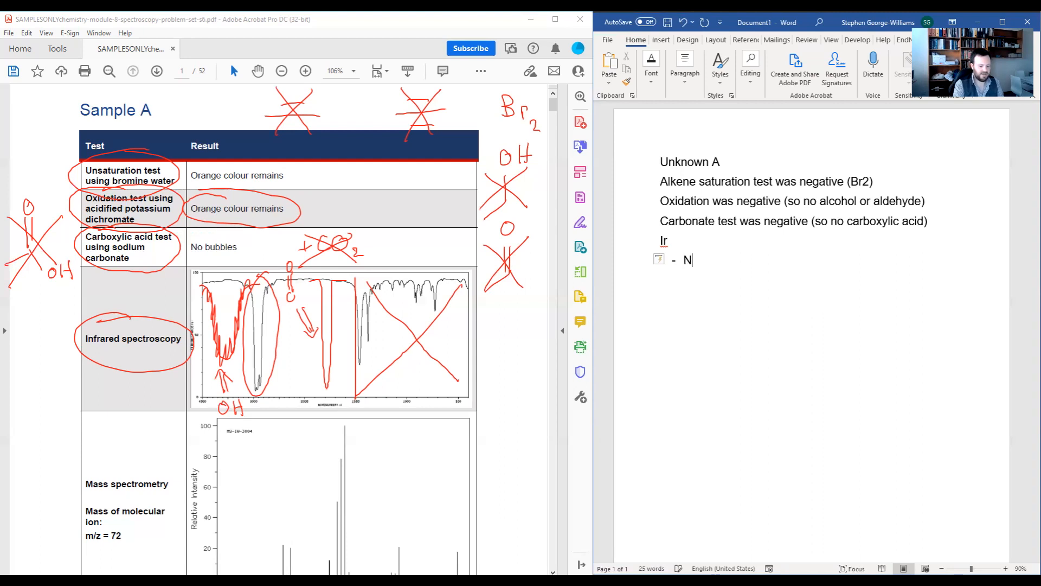
text(o smooth broad OH signal or)
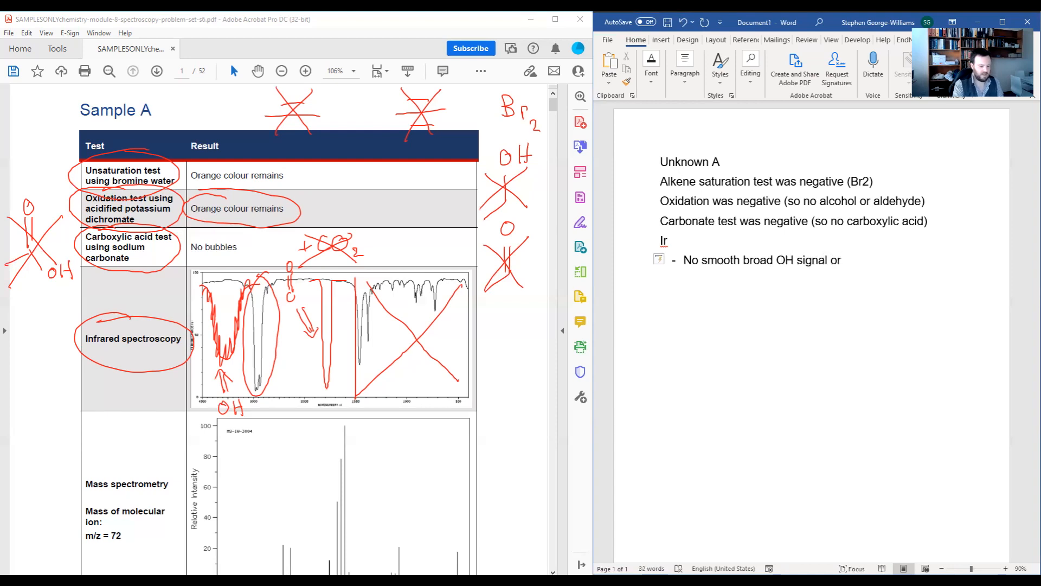
text(sha)
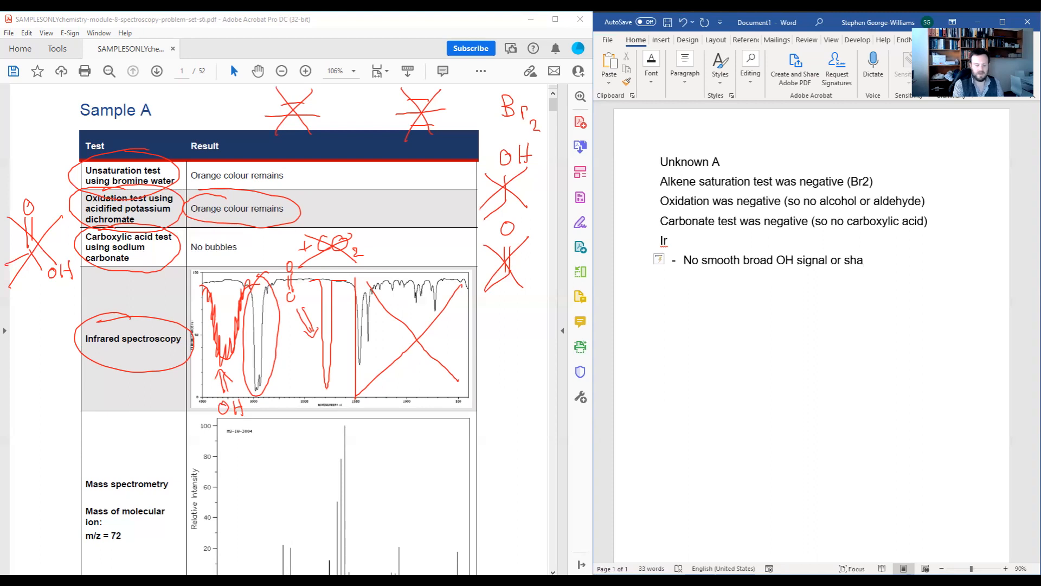
text(sharp narrow carbonyl)
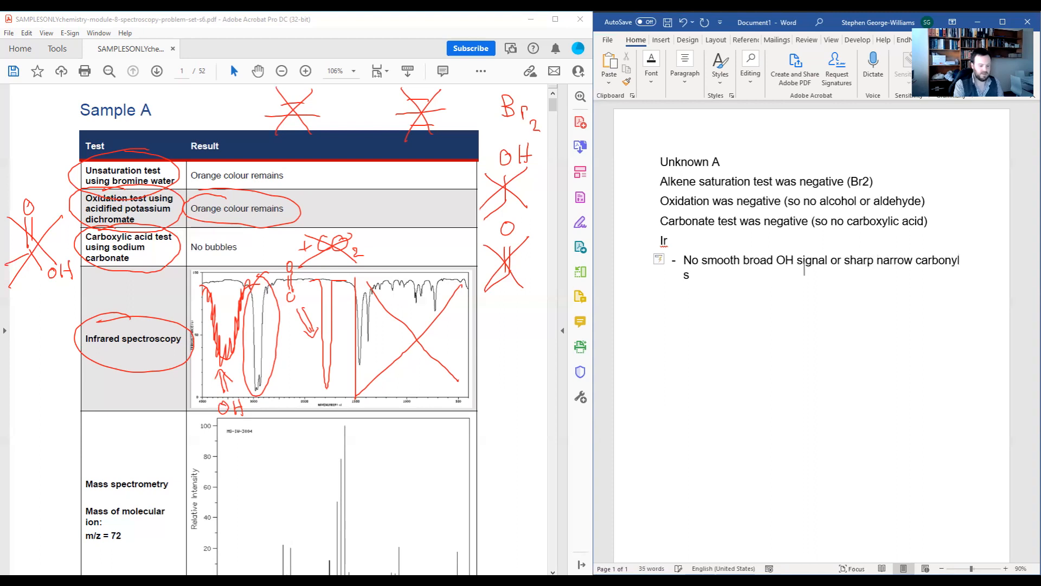
text(signal)
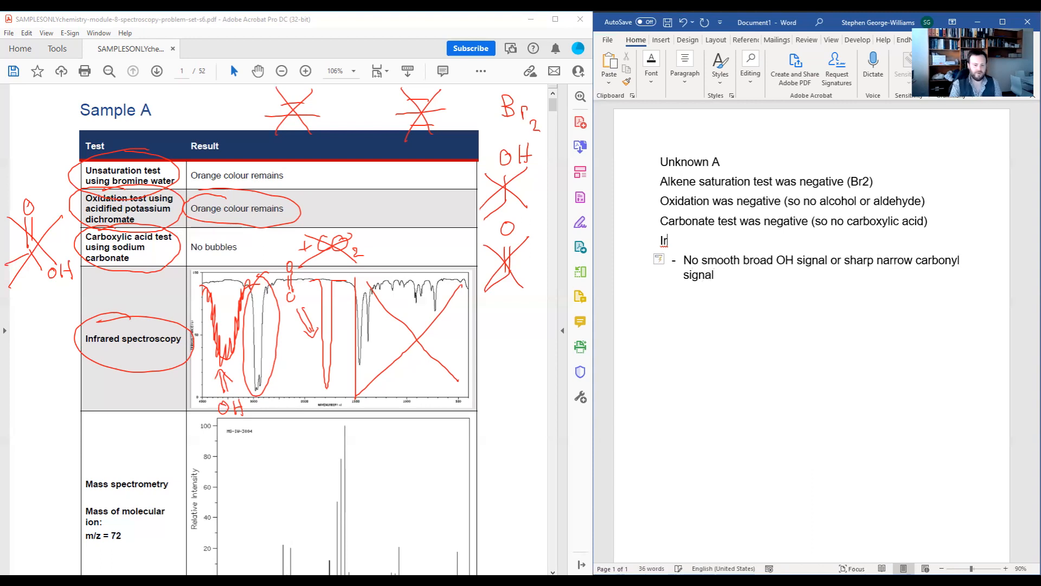
text(R)
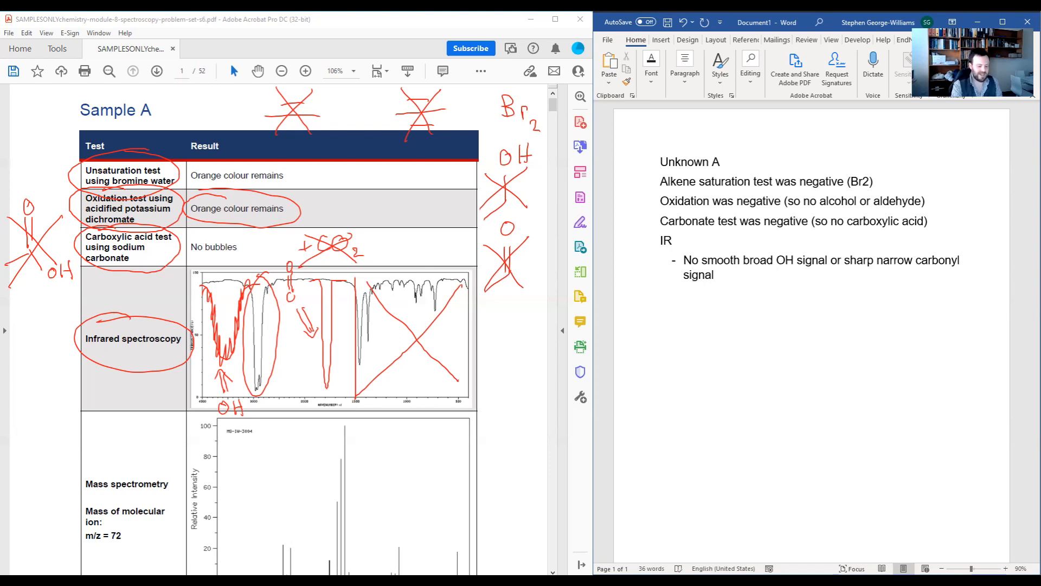
text(First guess: A)
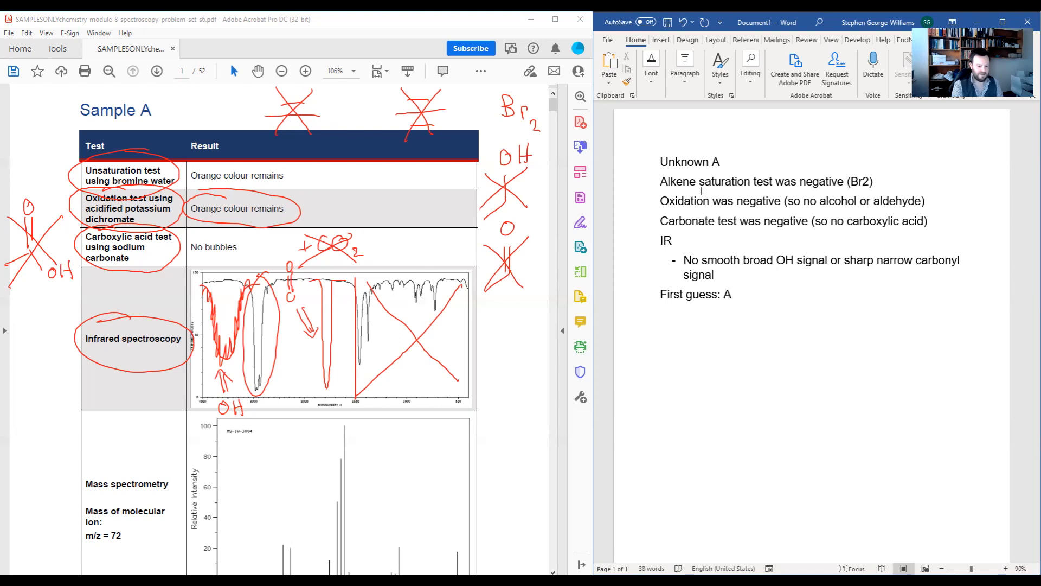
Step: Complete 'First guess: Alkane' and add an 'MS' heading below it
text(lkane)
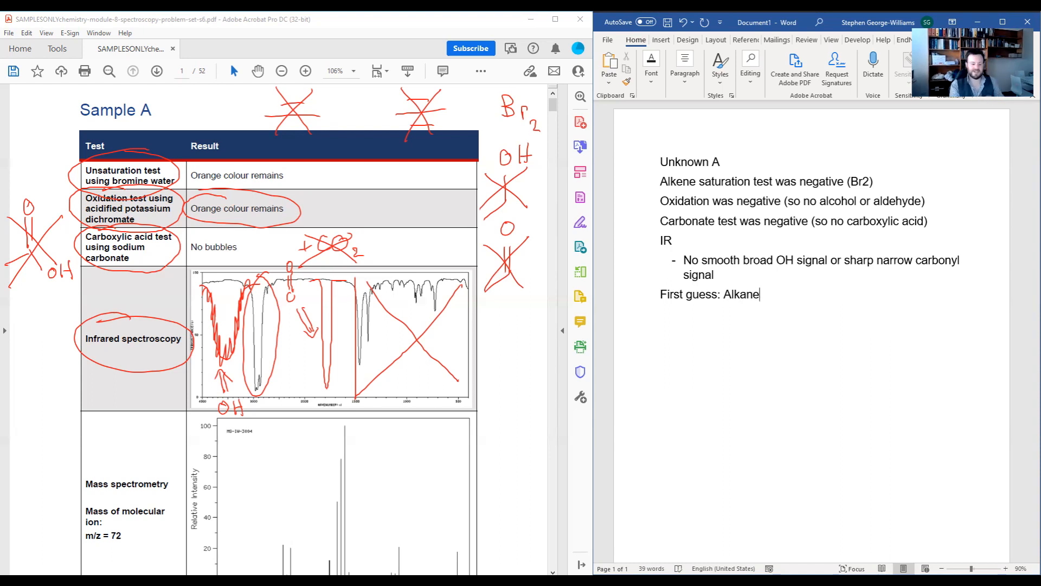
key(enter)
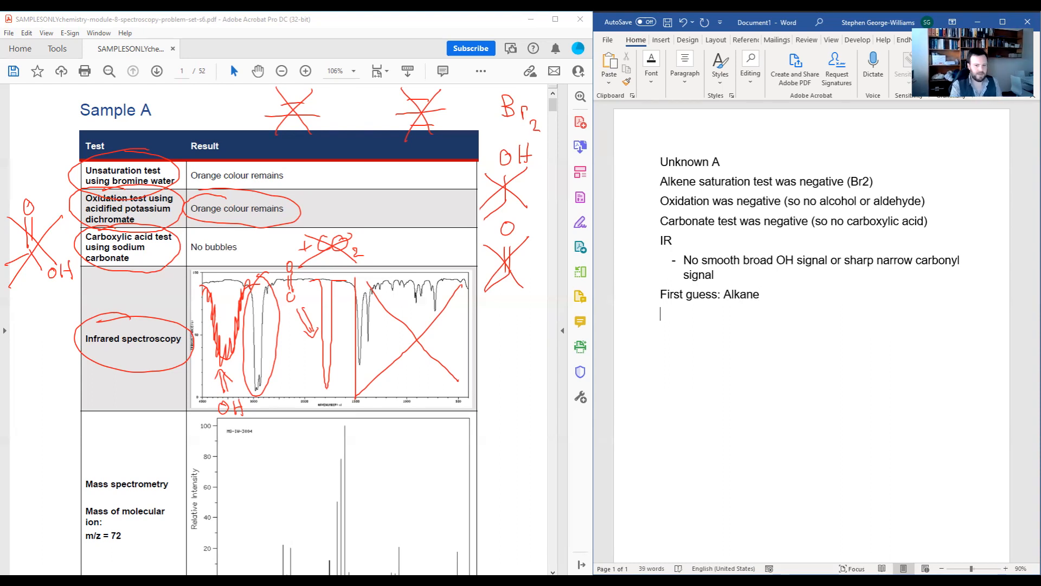
text(MS)
text(-)
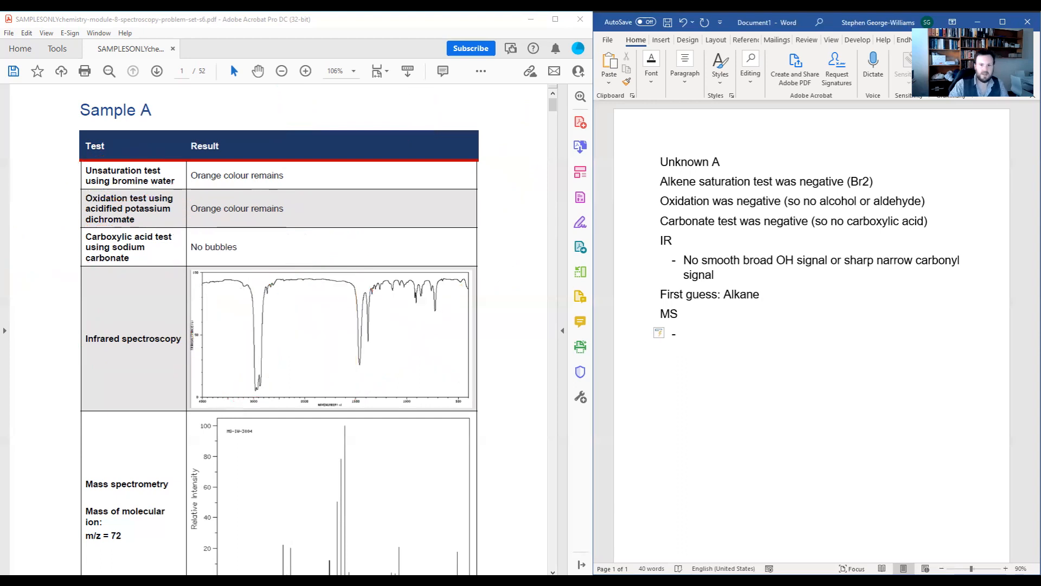
Step: Locate the molecular ion m/z 72 and bullet 'Molecular mass = 72 g/mol'
scroll(down, 3)
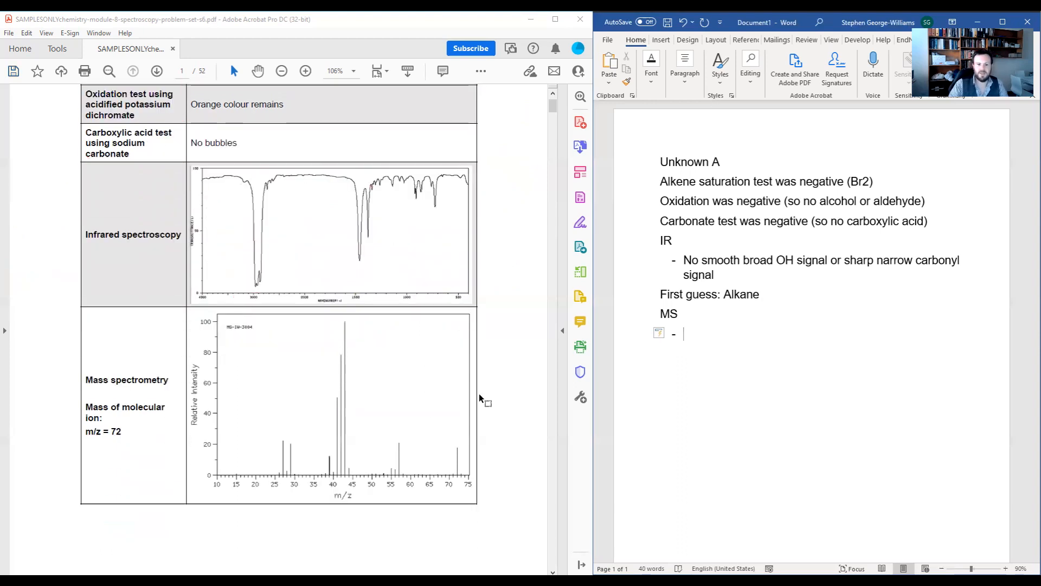
mouse_move(514, 391)
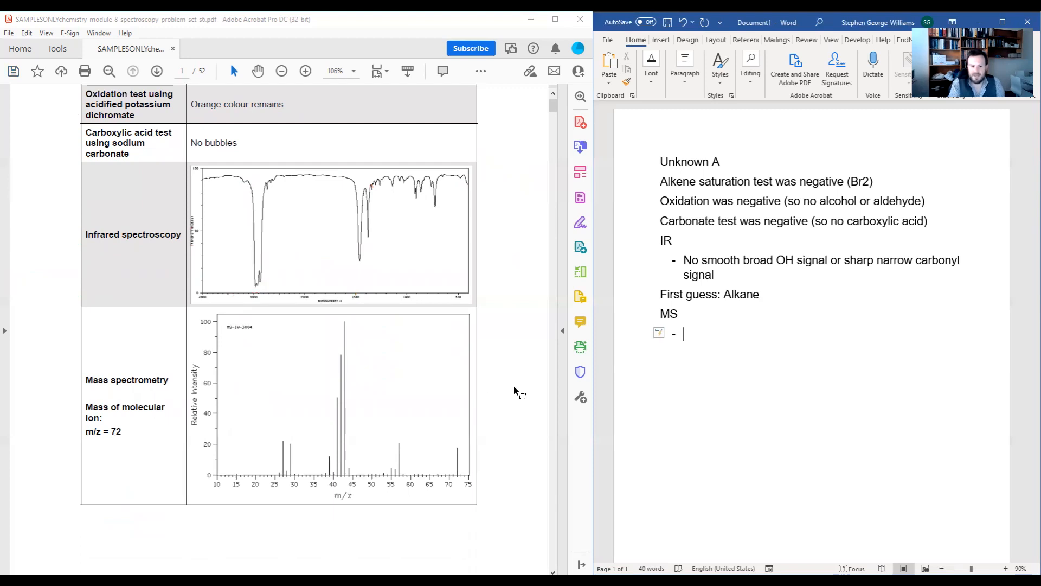
mouse_move(465, 445)
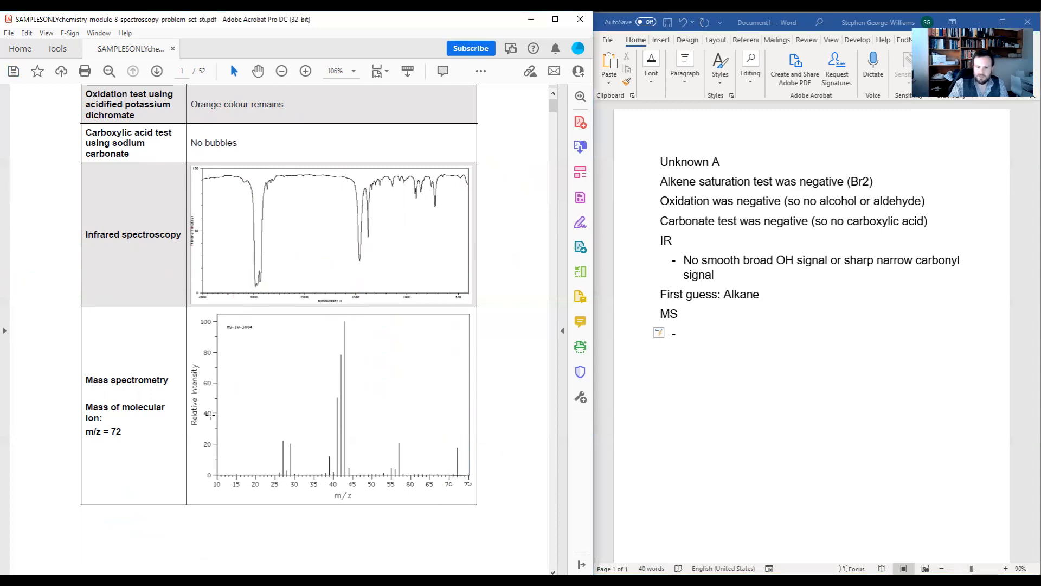
double_click(113, 431)
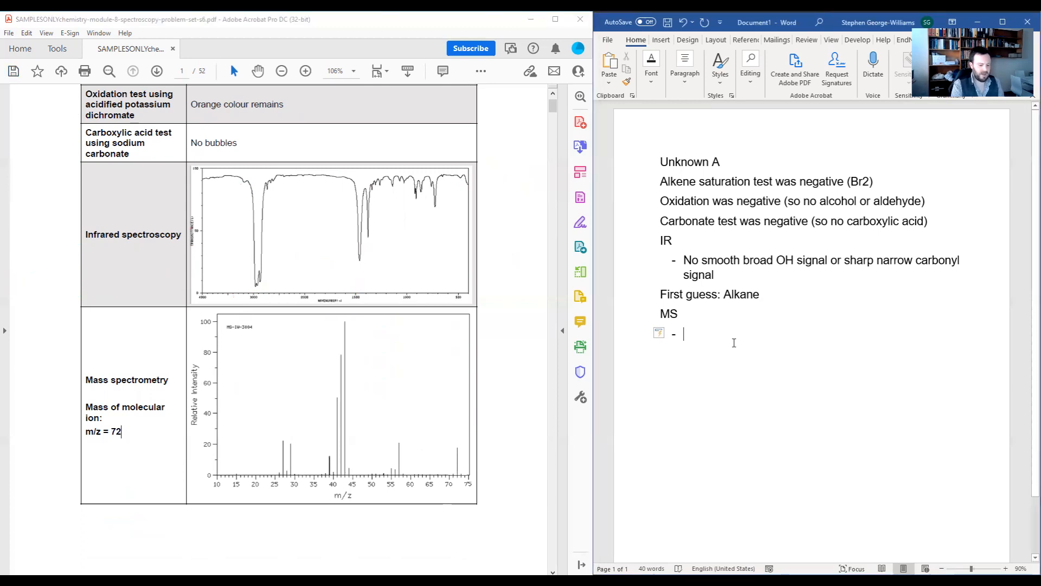
text(Molecular m)
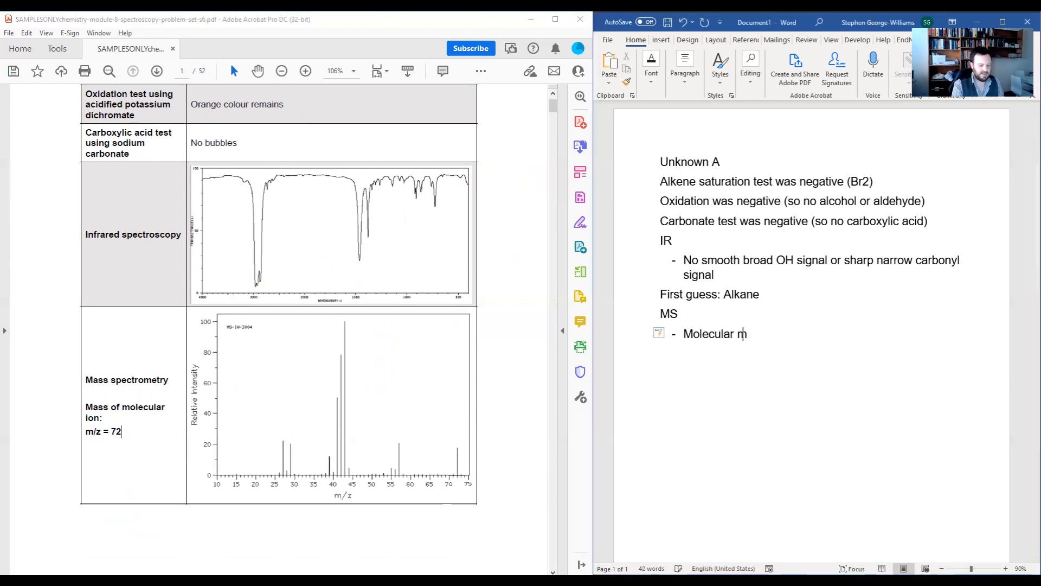
text(ass = 72)
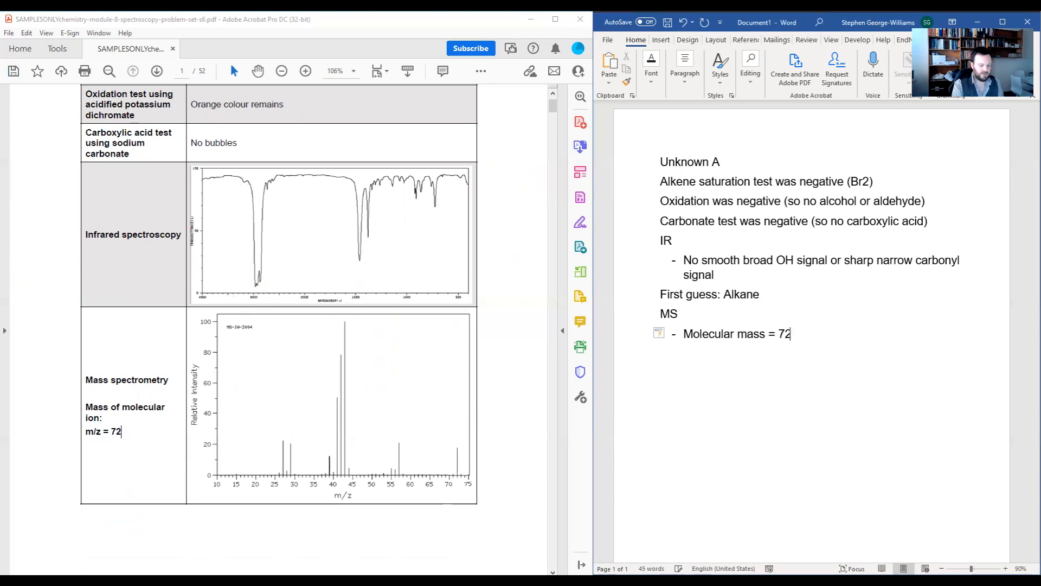
text(g/mol)
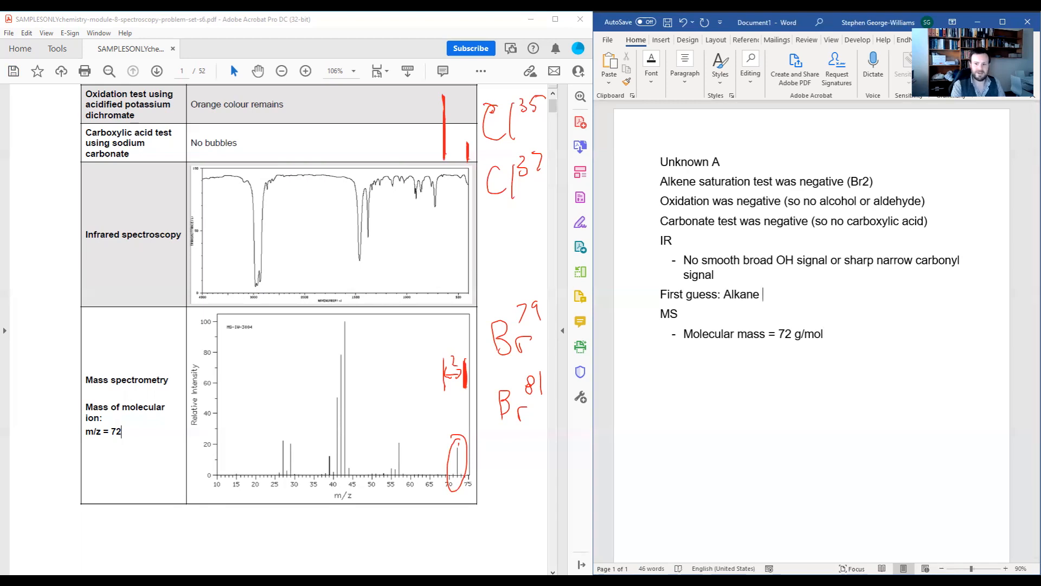
Step: Add the MS bullet 'No halide (no 1:1 or 3:1 molecular ion peaks)', fixing a misspelling
text(or alkyl halide)
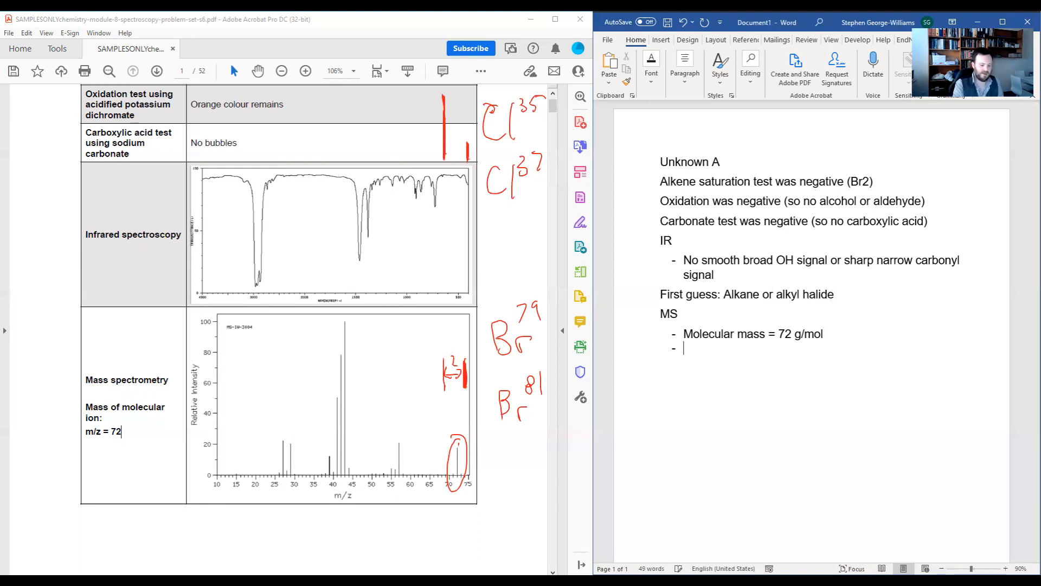
text(No halide)
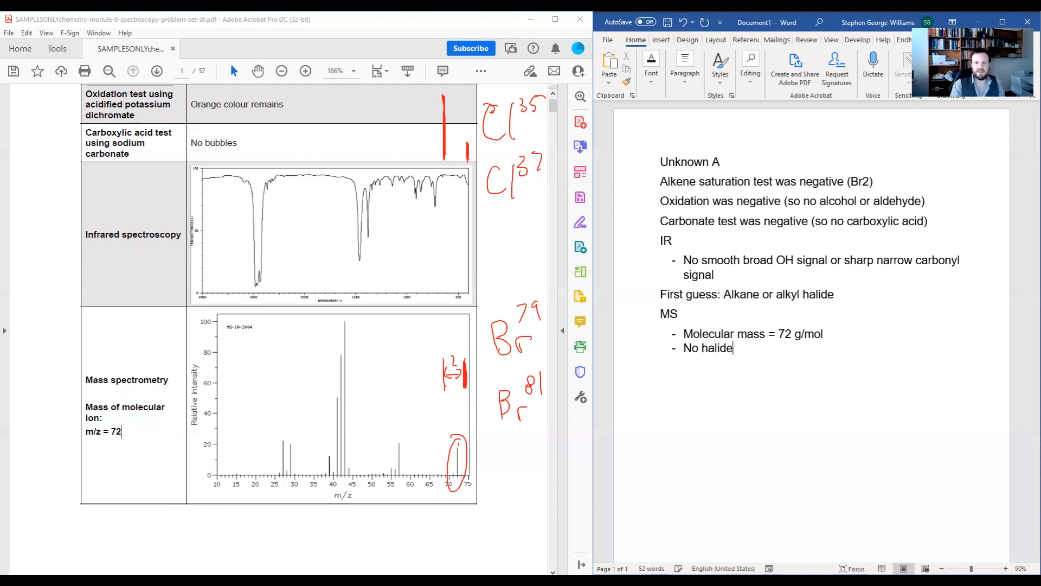
text(()
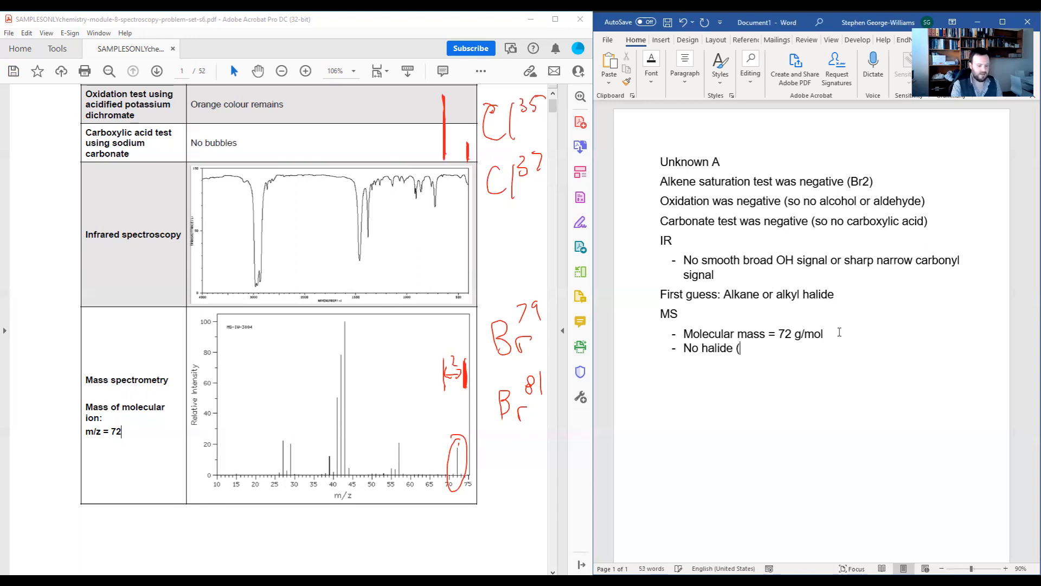
text(1:1 or 3:1 molcular ion)
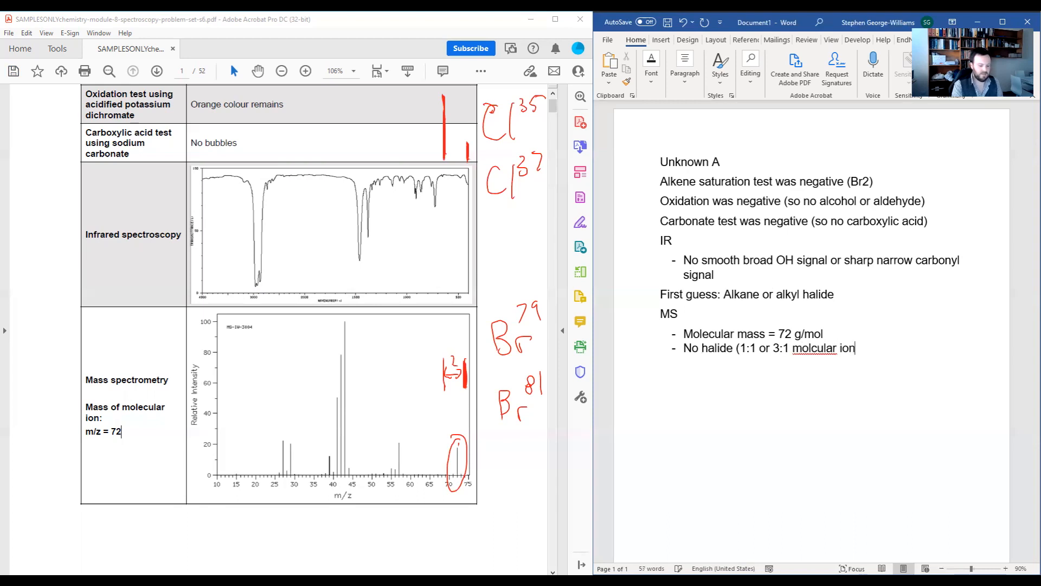
text(peaks))
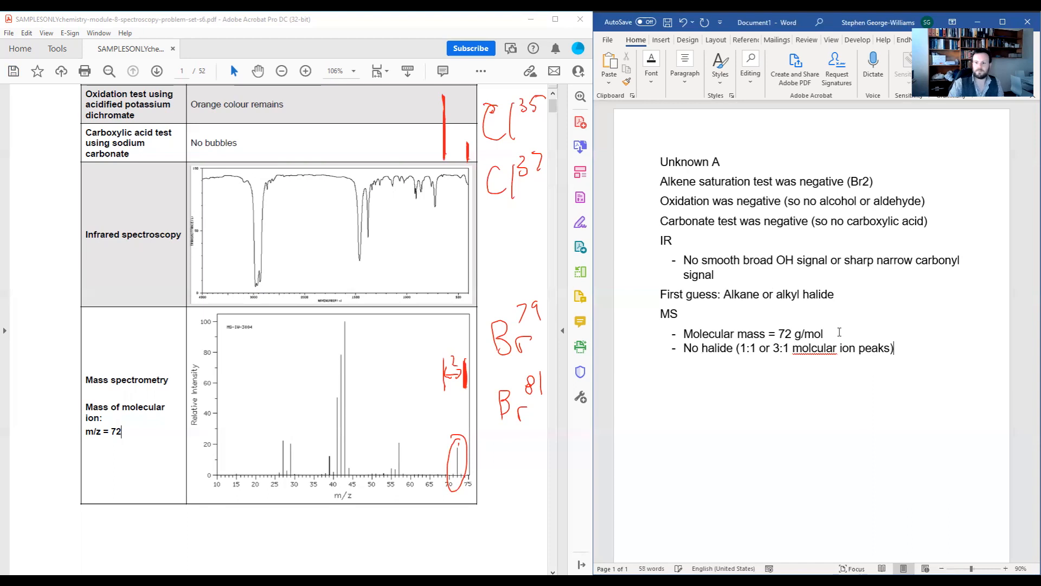
double_click(814, 348)
text(e)
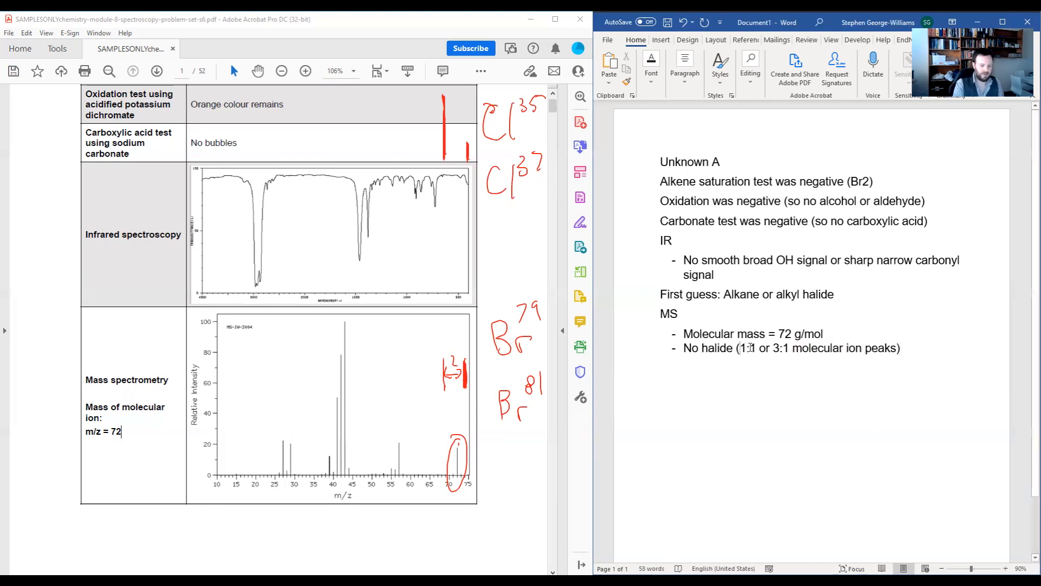
text(no)
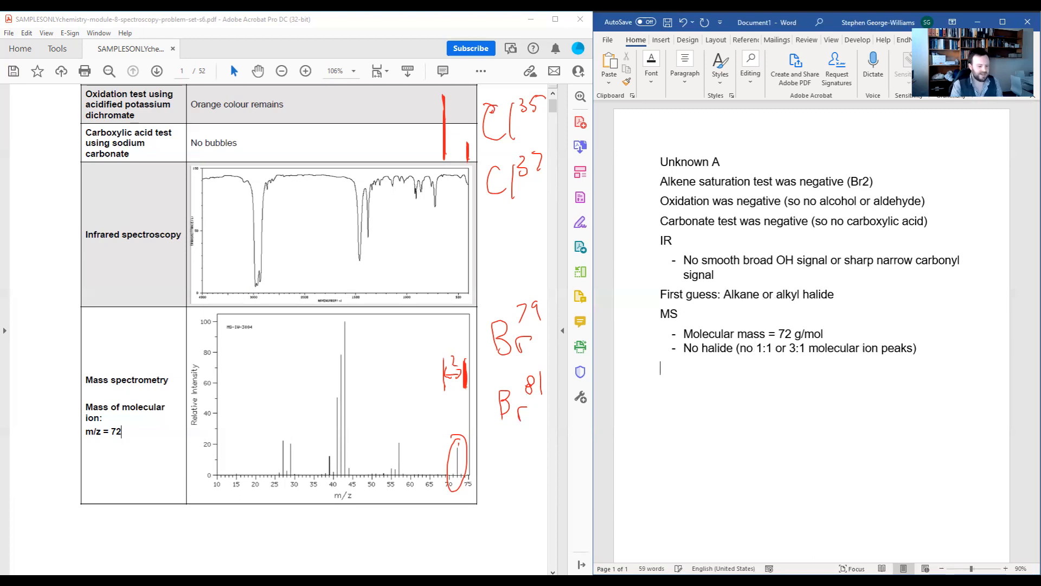
Step: Add the line 'Second guess: Alkane'
text(Second)
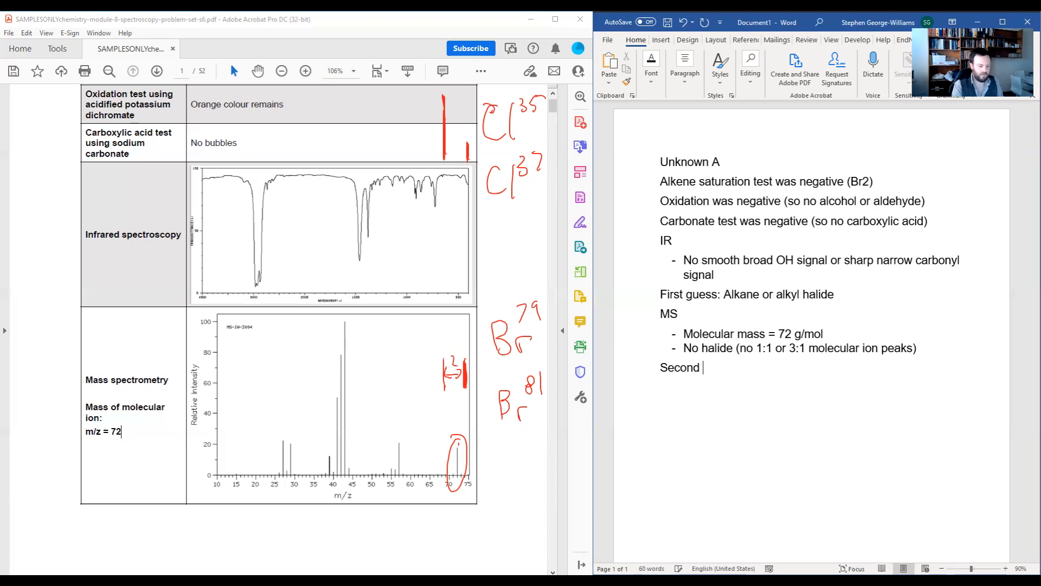
text(guess:)
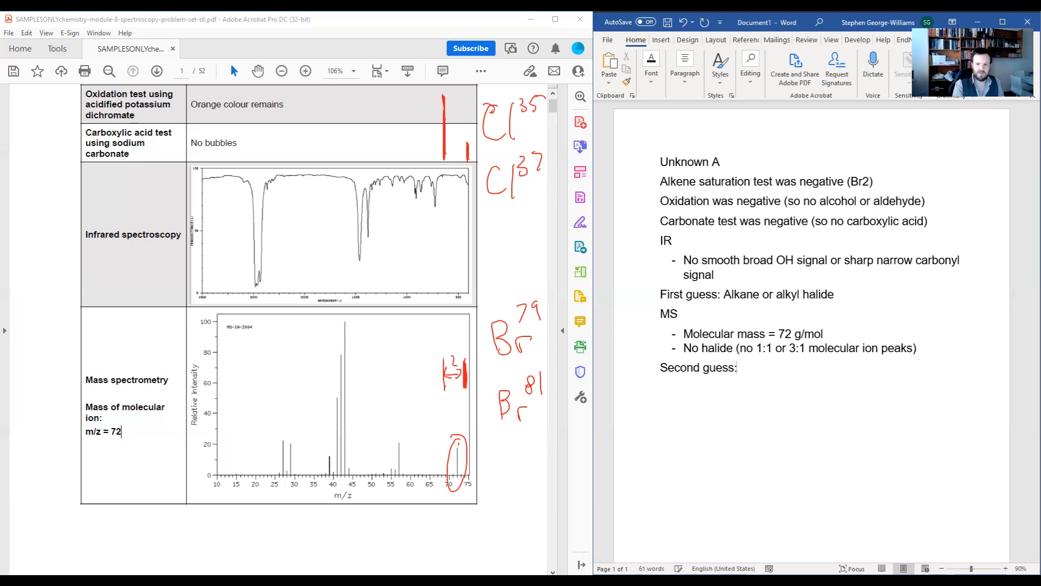
text(Alkane)
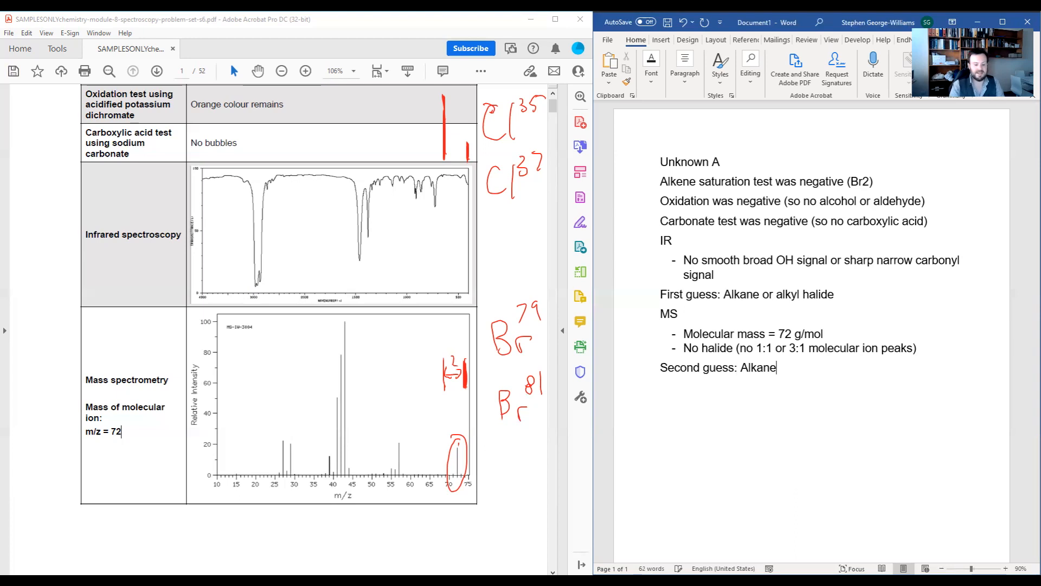
Step: Add the MS bullet 'Even not odd, so probably not an amine (N=15)'
key(enter)
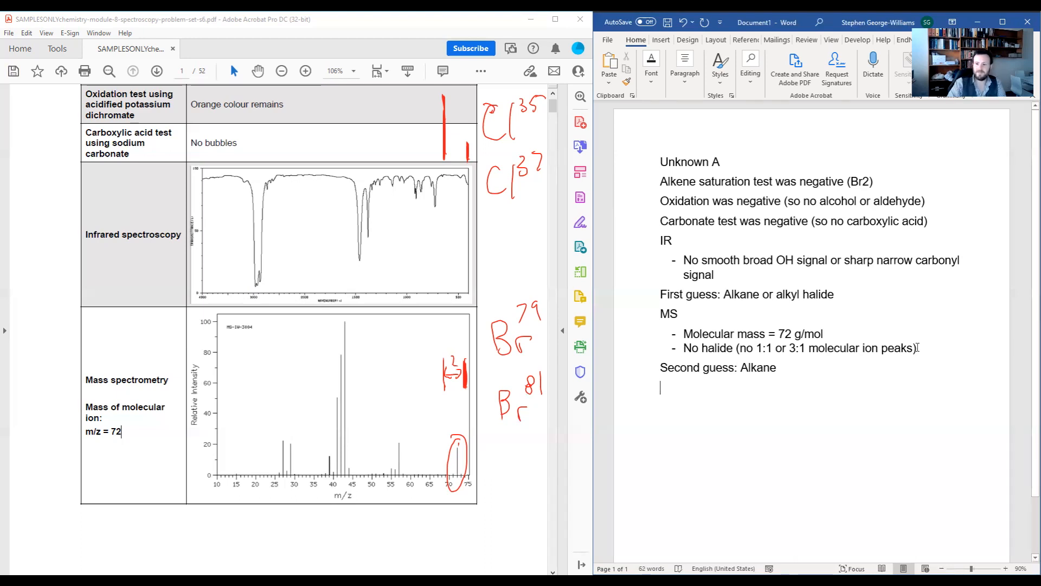
text(E)
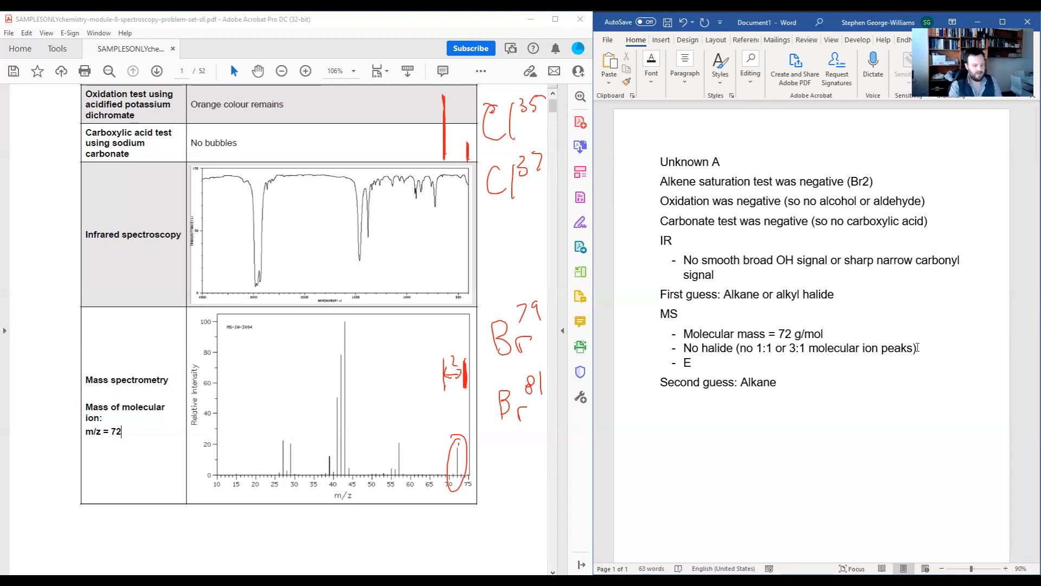
text(ven not odd, so probably not an)
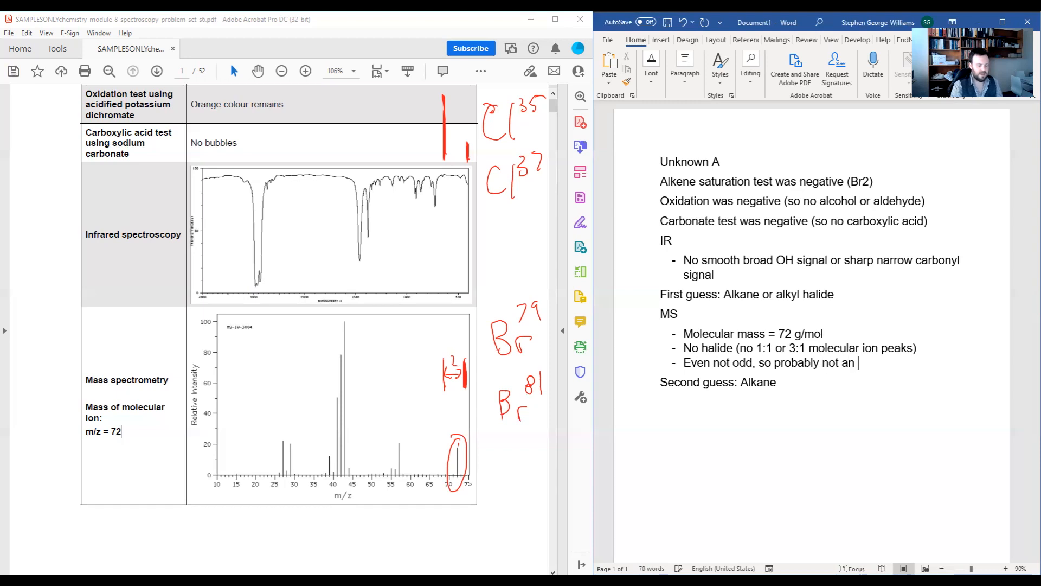
text(amine)
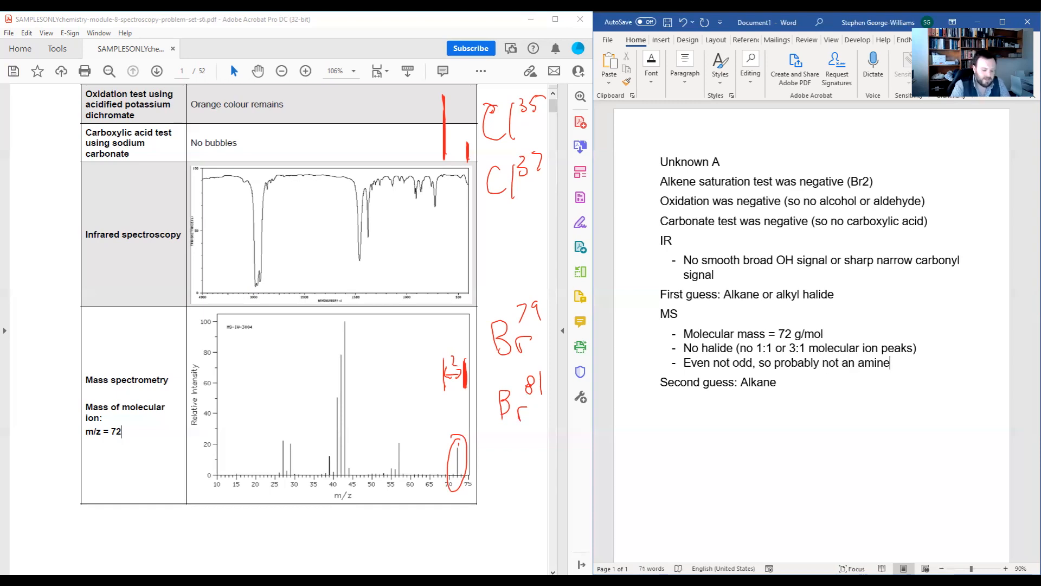
text((N)
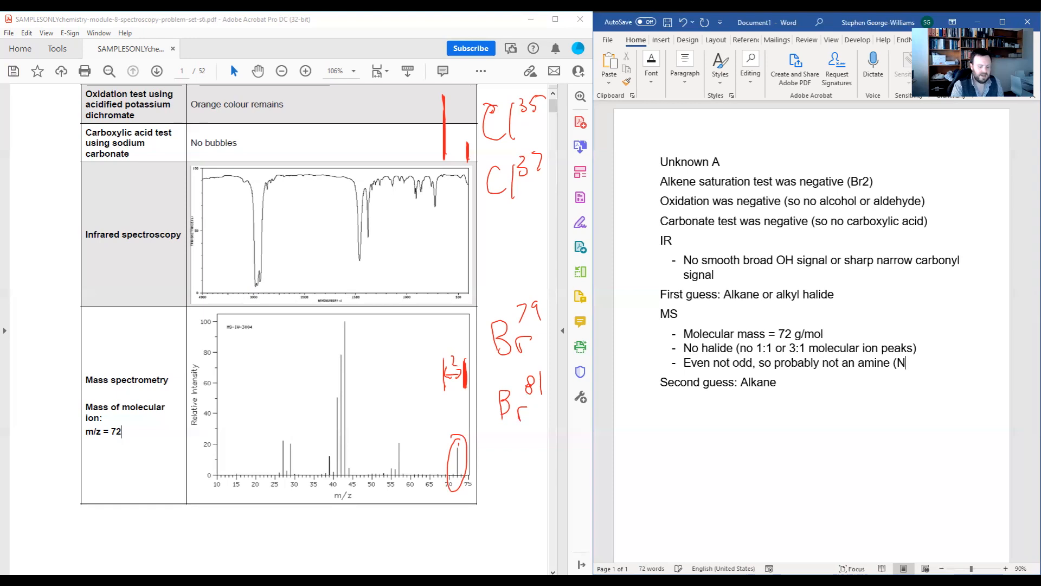
text(=15))
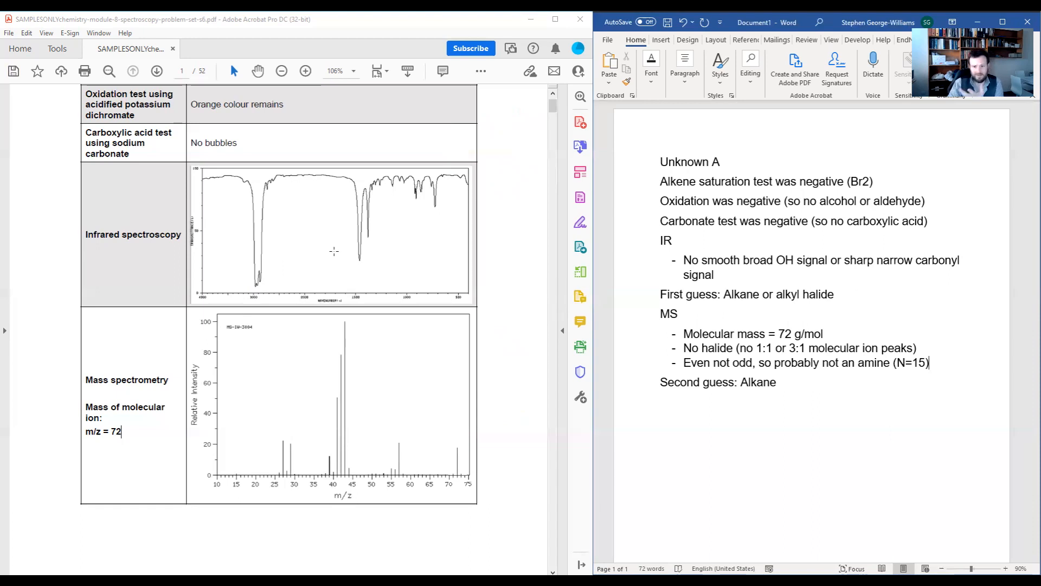
mouse_move(338, 268)
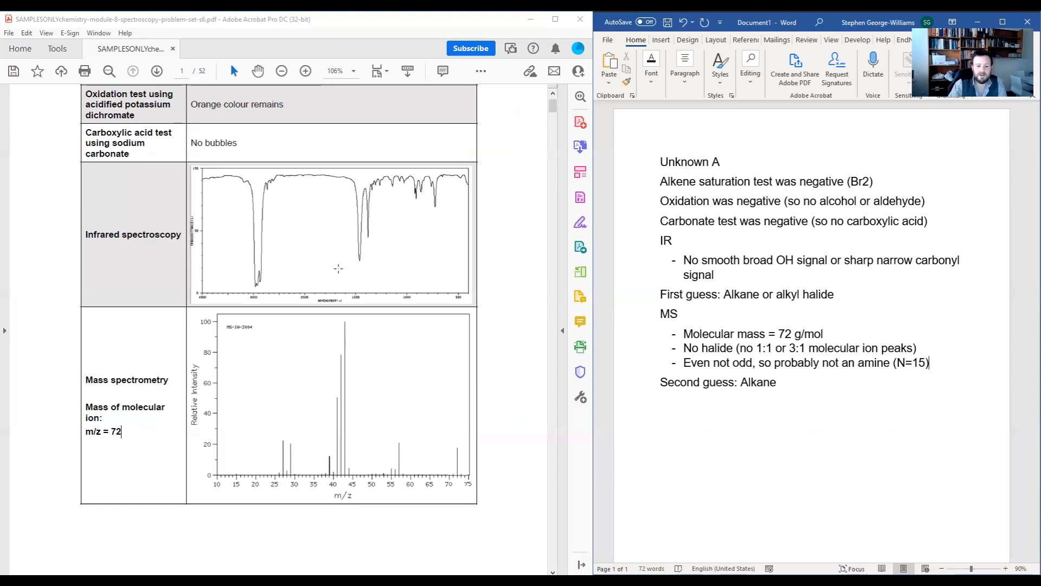
Step: Add a 13C heading, then circle the 0–40 ppm peaks and scribble over the empty region
scroll(down, 3)
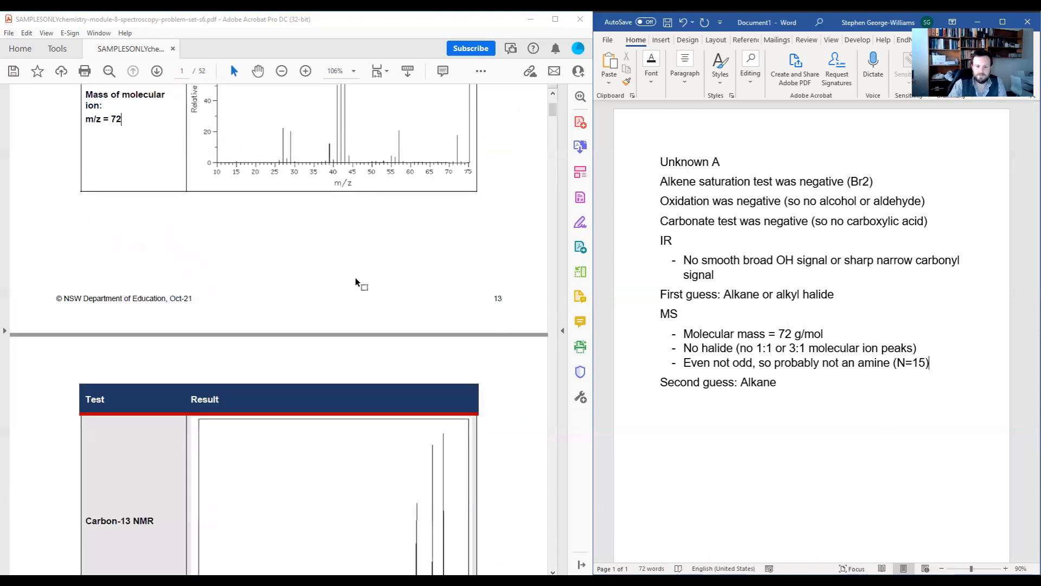
scroll(down, 3)
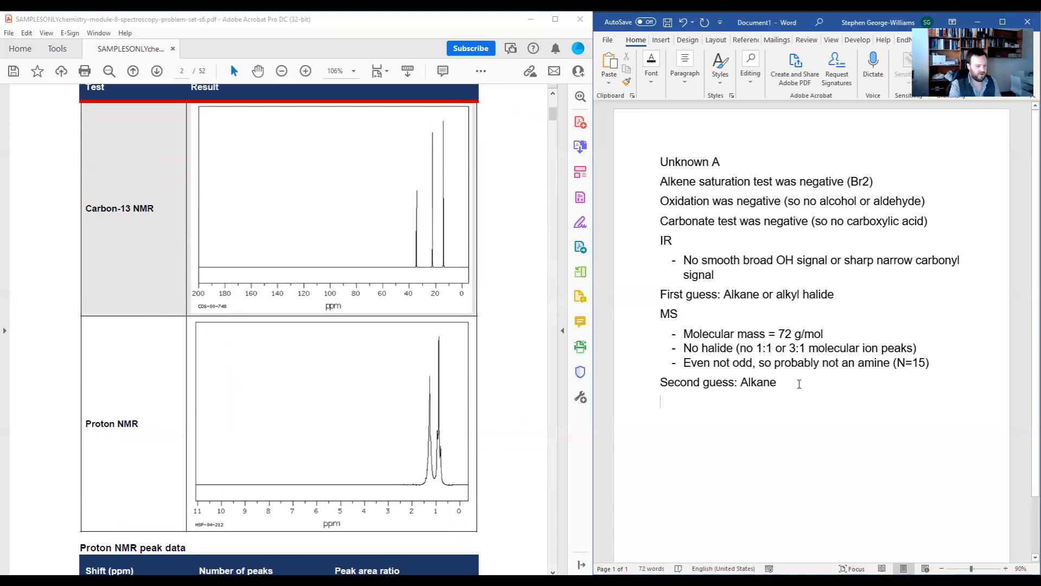
text(13C)
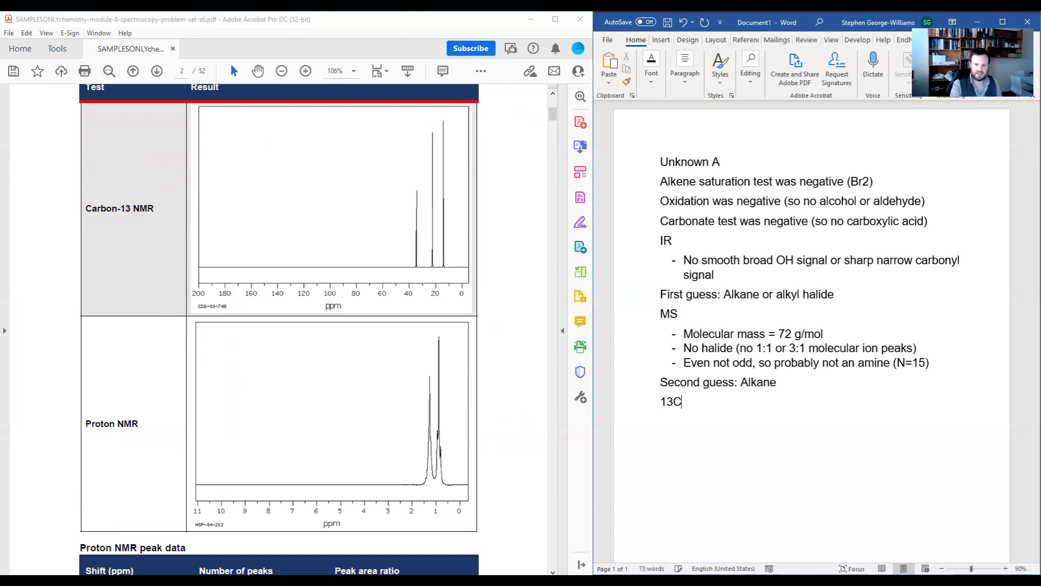
key(enter)
text(-)
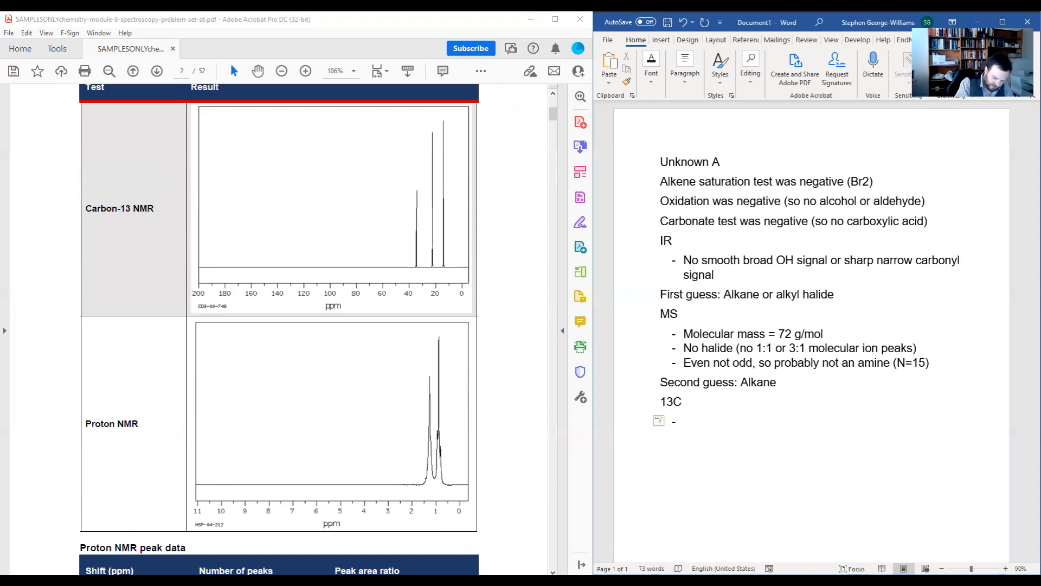
drag(399, 279, 468, 279)
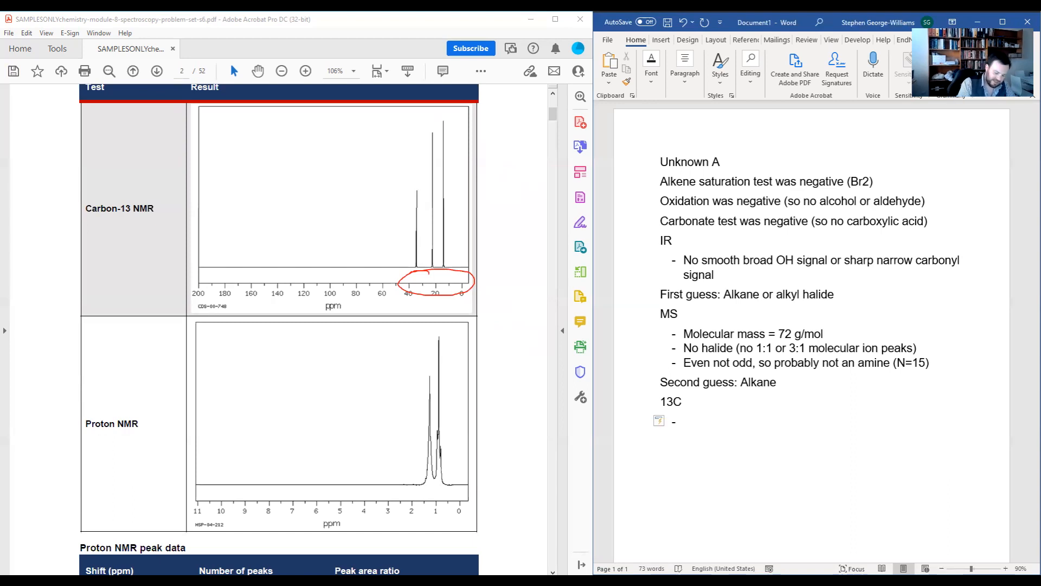
drag(208, 180, 350, 149)
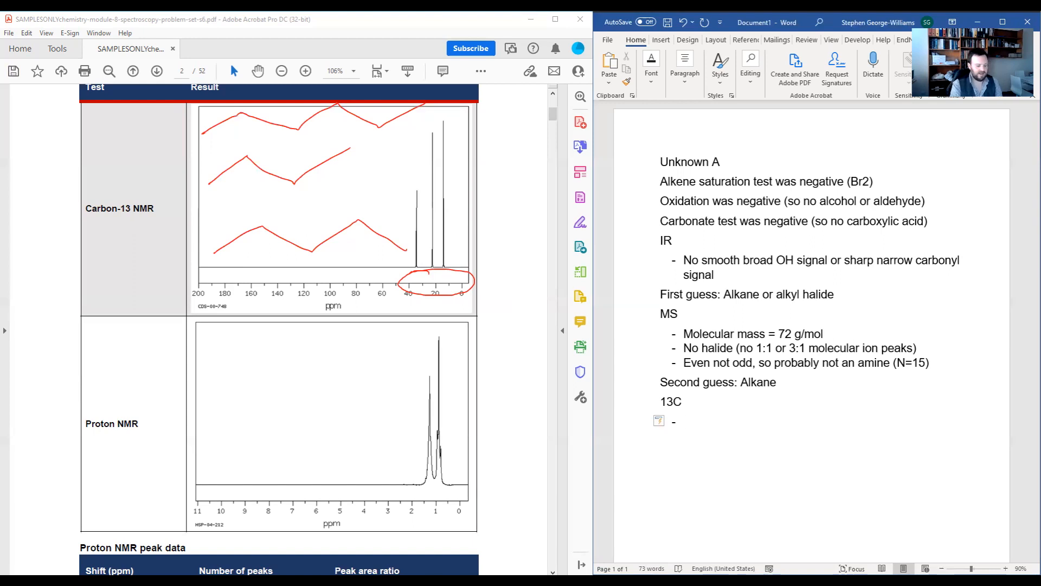
Step: Type the 13C bullet "0-40 ppm for all signals, shows alkane" and arrow the PDF peaks
text(0)
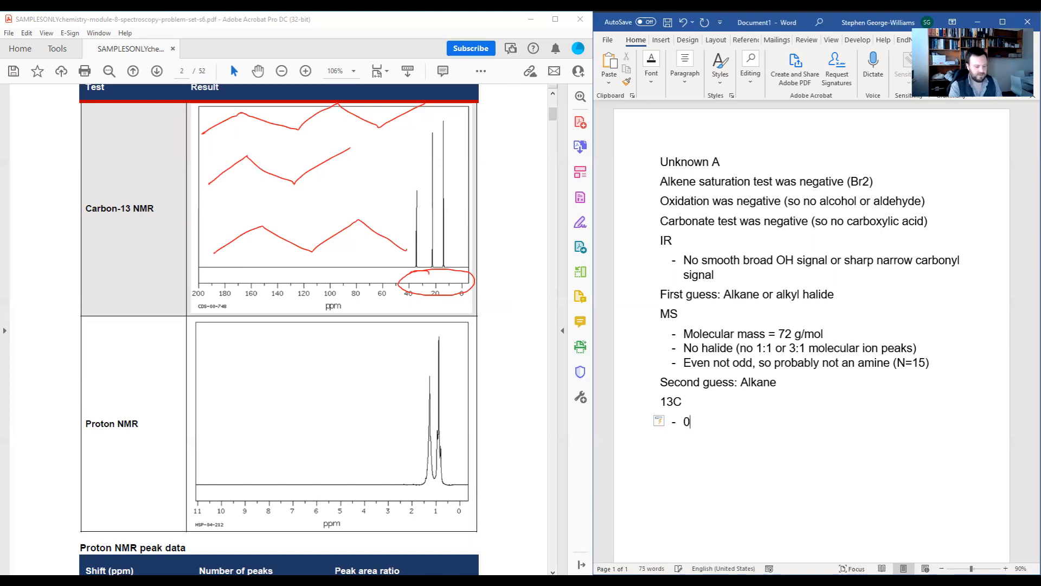
text(-40 ppm)
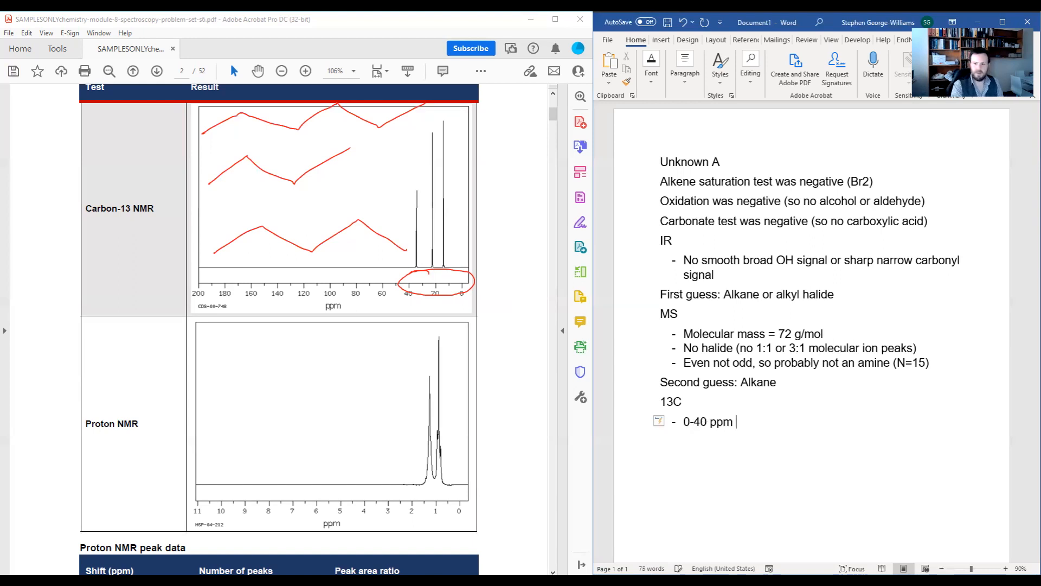
text(for all peaks, sh)
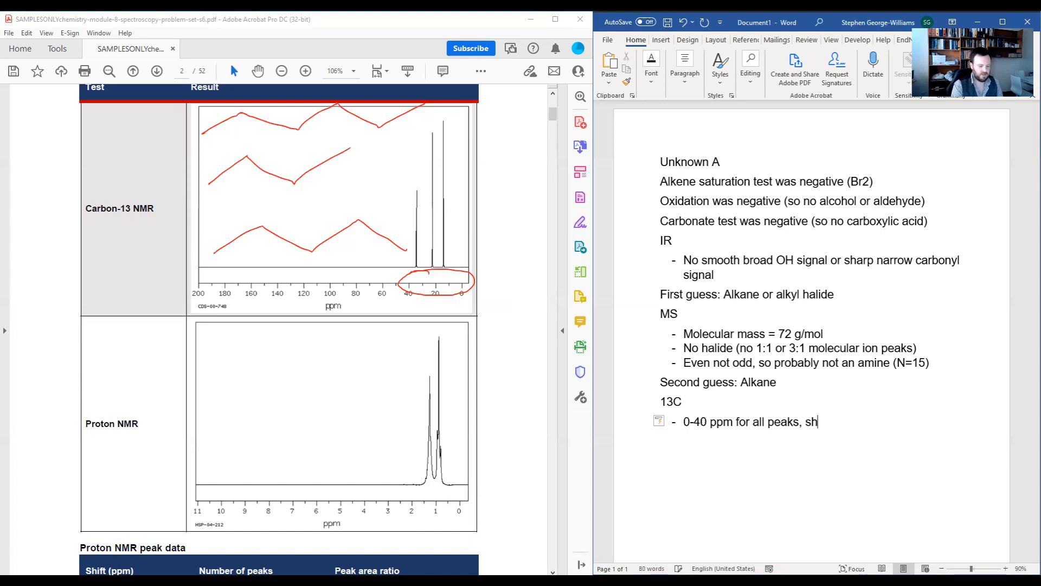
text(ows alkane)
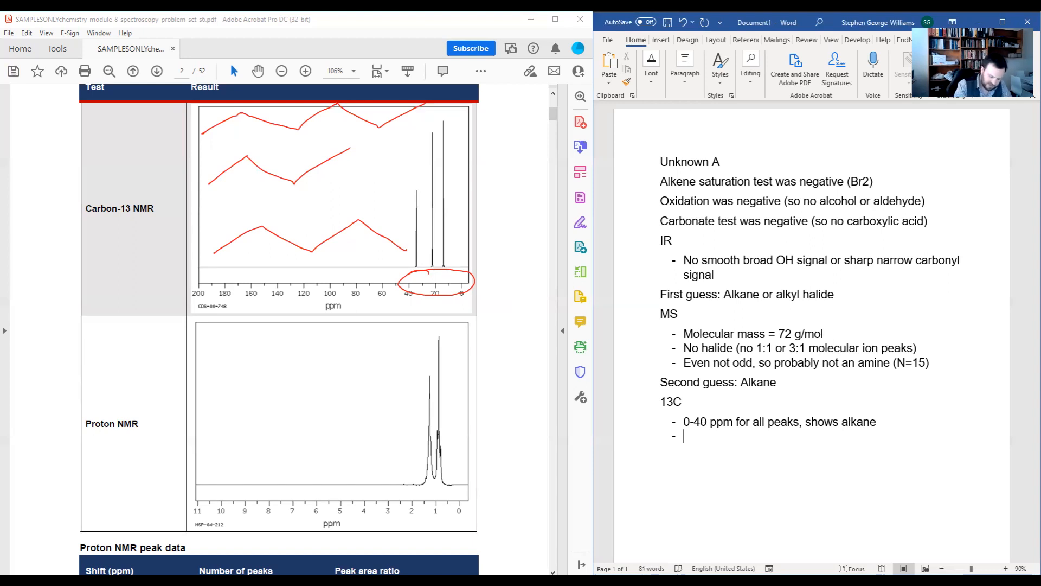
drag(394, 161, 406, 199)
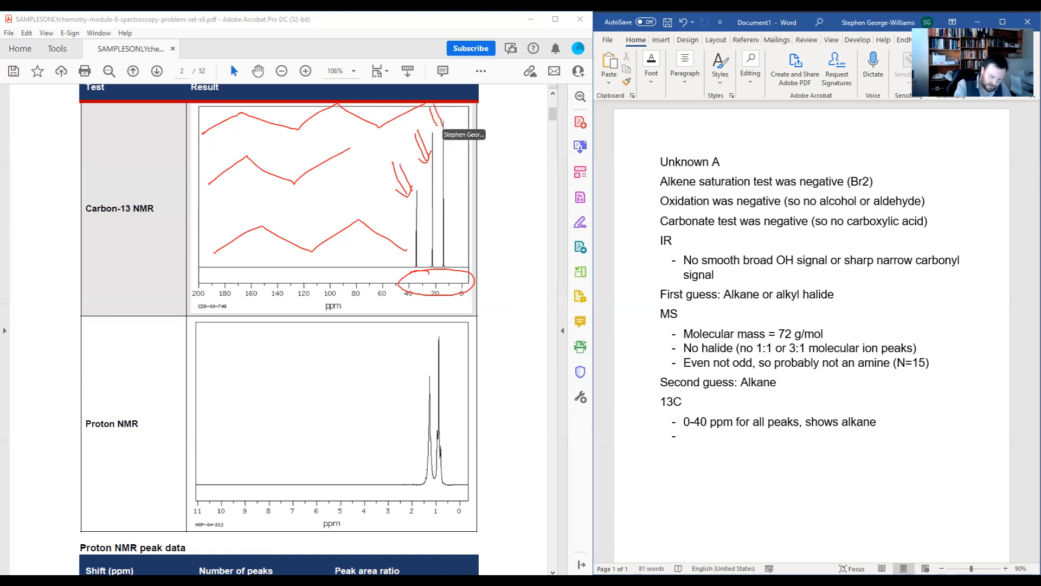
Step: Add the bullet "3 signals, therefore 3 chemical enviornments"
text(3)
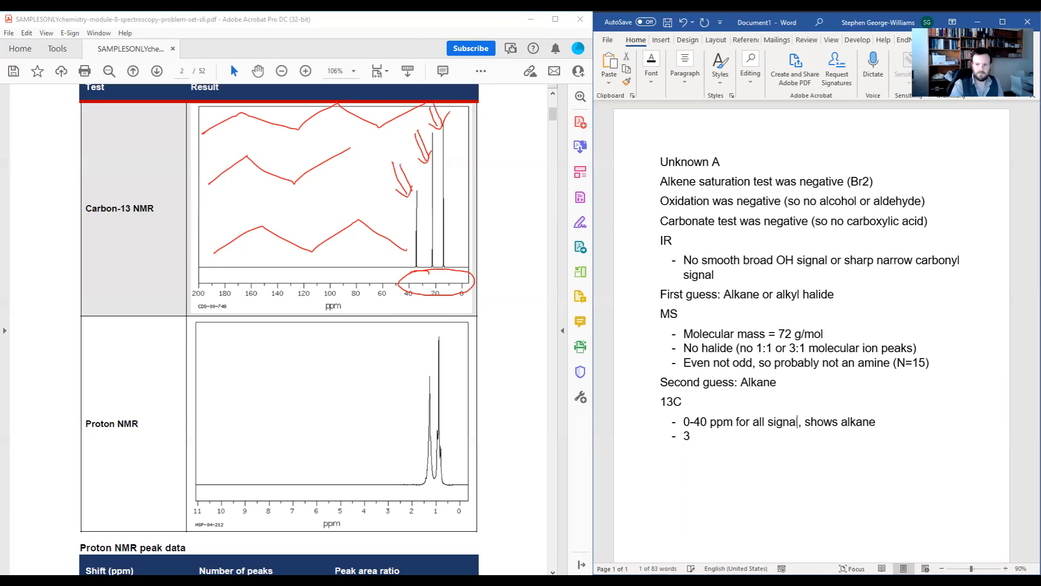
text(signals, ther)
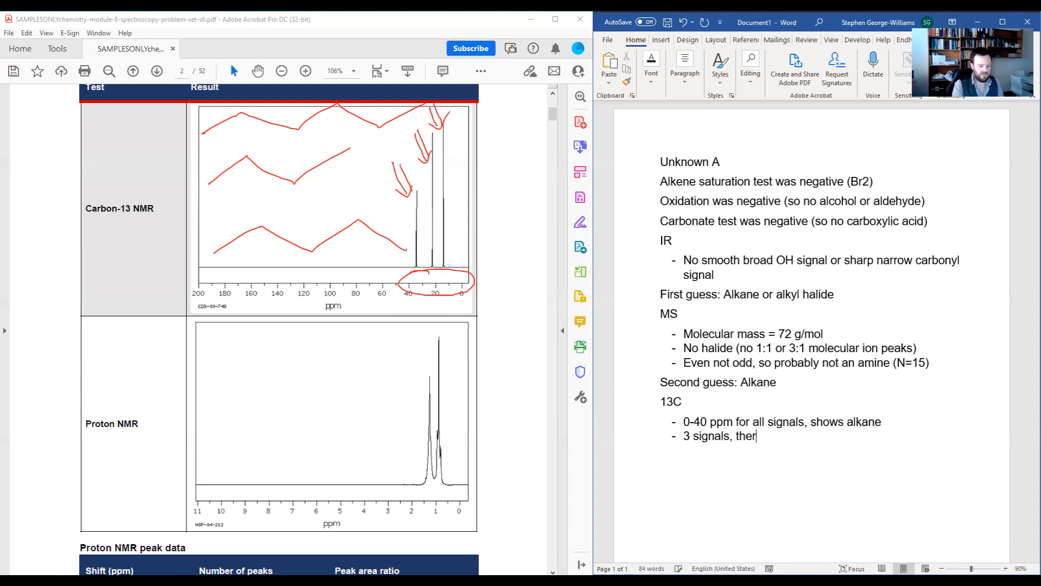
text(efore 3 che)
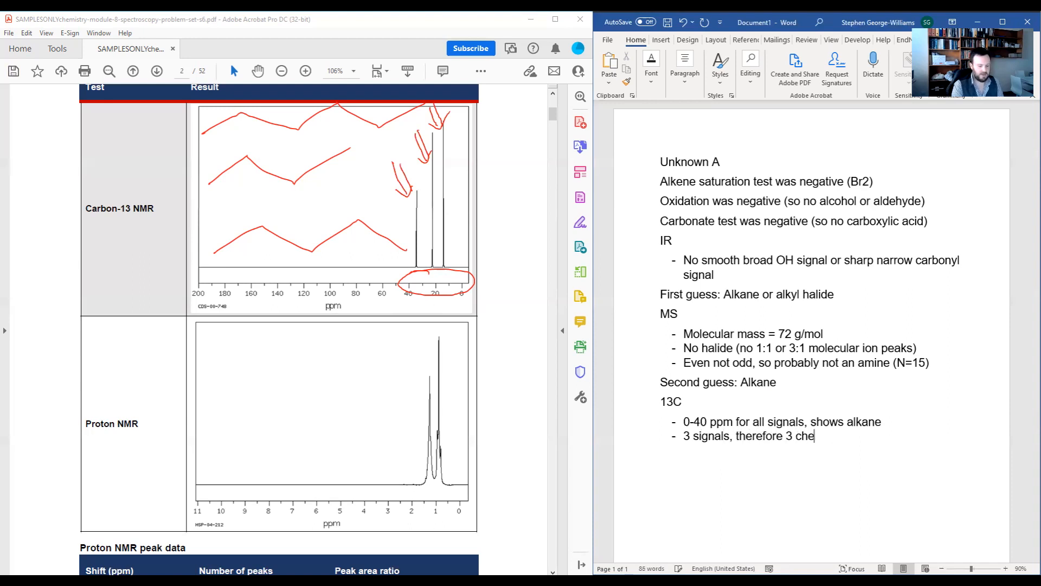
text(mical enviornments)
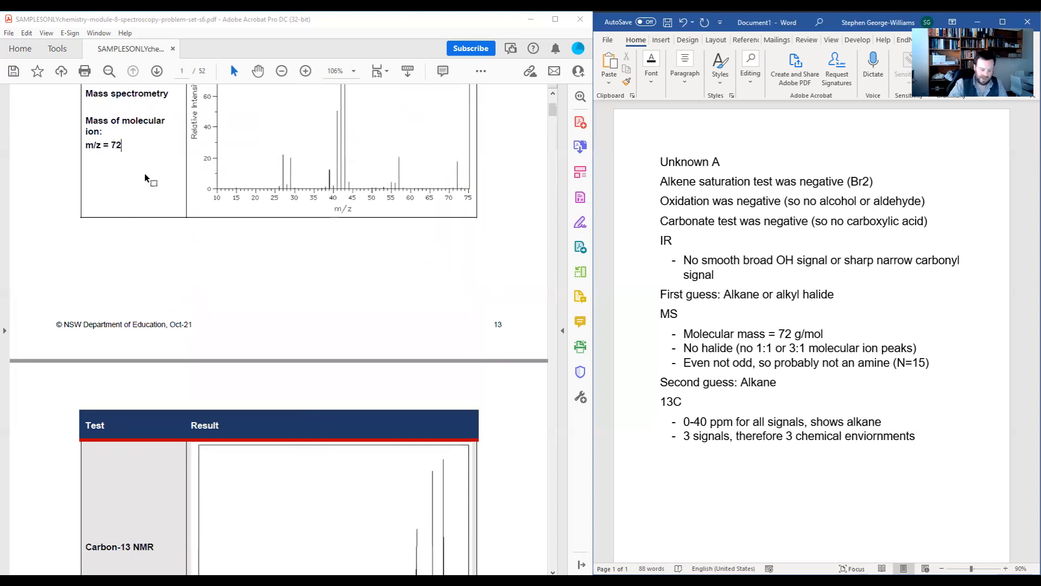
Step: Handwrite CH4 in red and sketch a branched carbon skeleton on the Carbon-13 spectrum
double_click(115, 145)
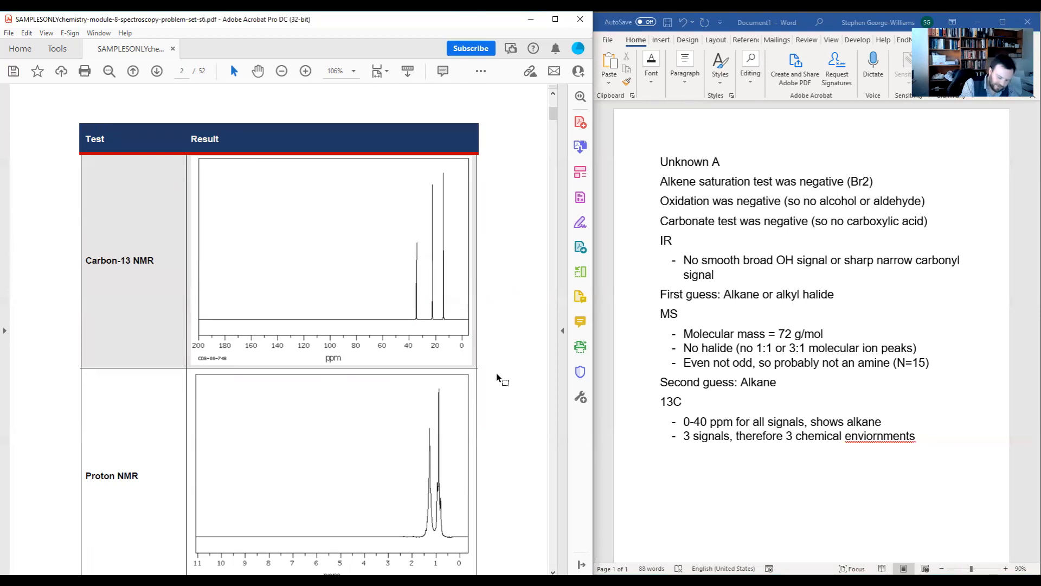
drag(216, 193, 256, 179)
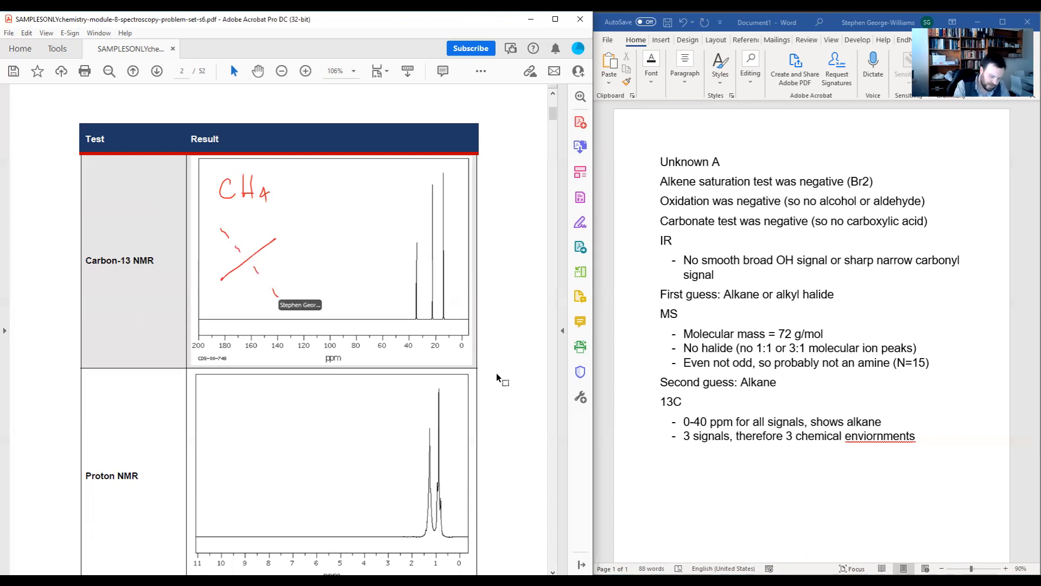
drag(219, 278, 278, 237)
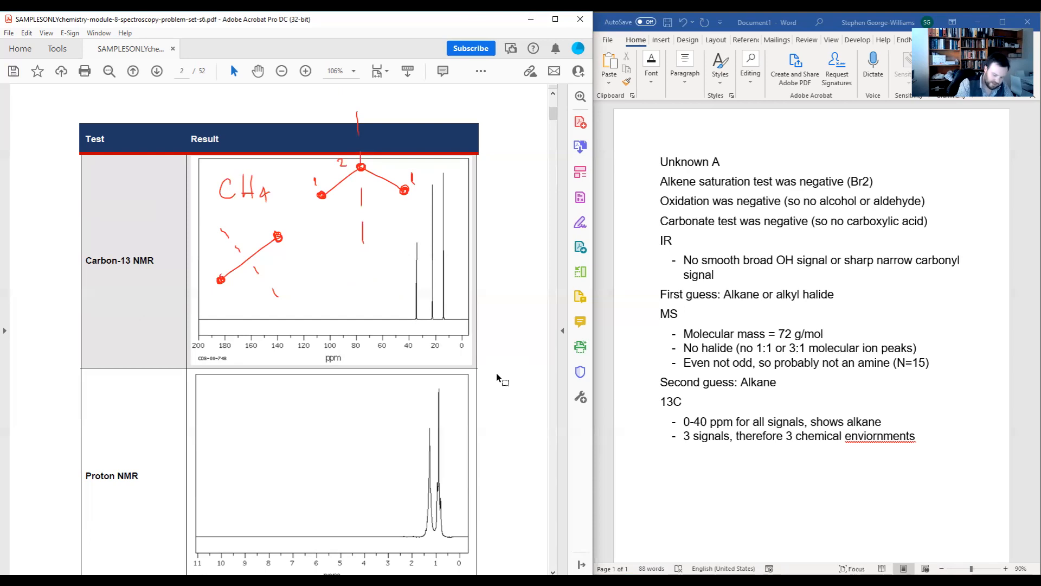
Step: Erase the CH4 label and carbon skeleton sketches from the Carbon-13 spectrum
drag(305, 287, 400, 266)
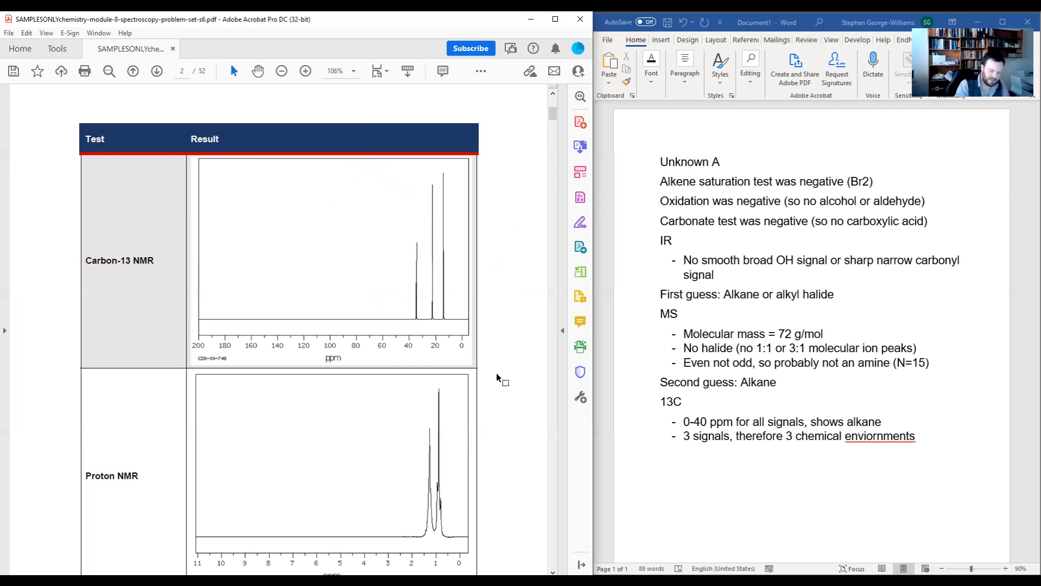
Step: Draw a new red carbon chain numbered 1, 2 and 3 on the spectrum
drag(203, 201, 349, 211)
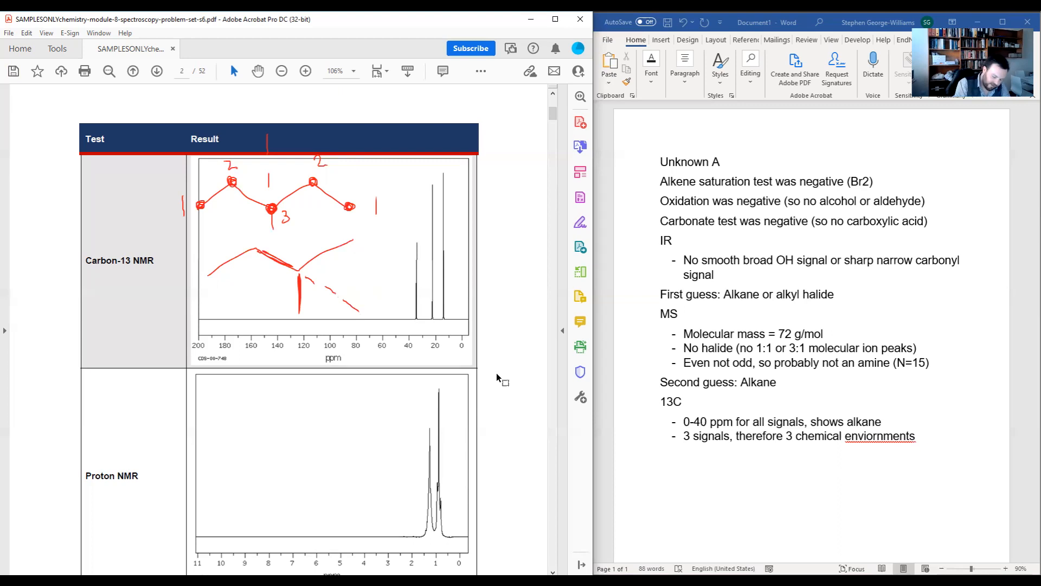
Step: Number the branched skeleton's carbons 1 to 4 and write "72" beside it
drag(286, 253, 276, 279)
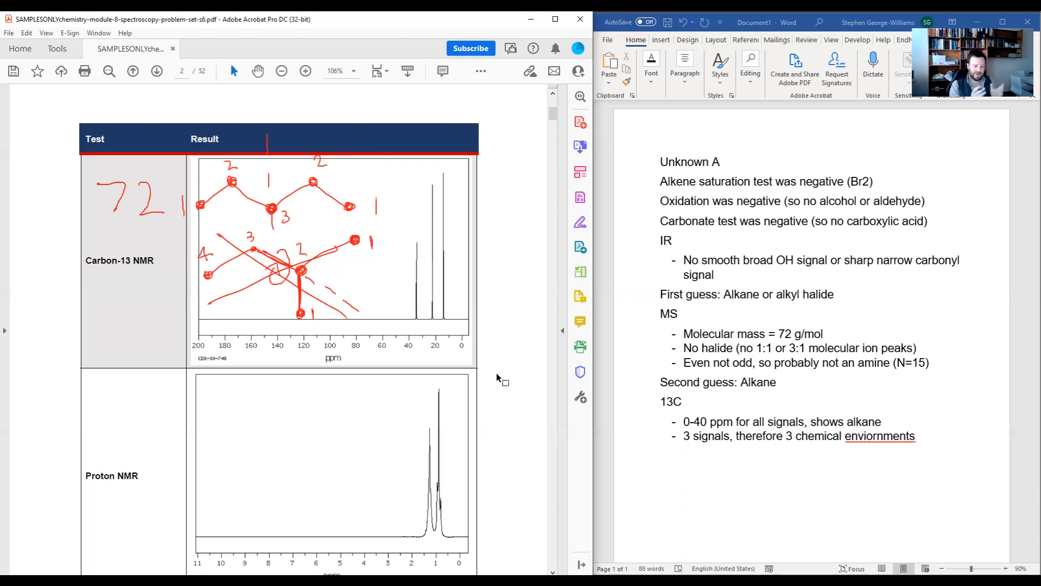
mouse_move(579, 371)
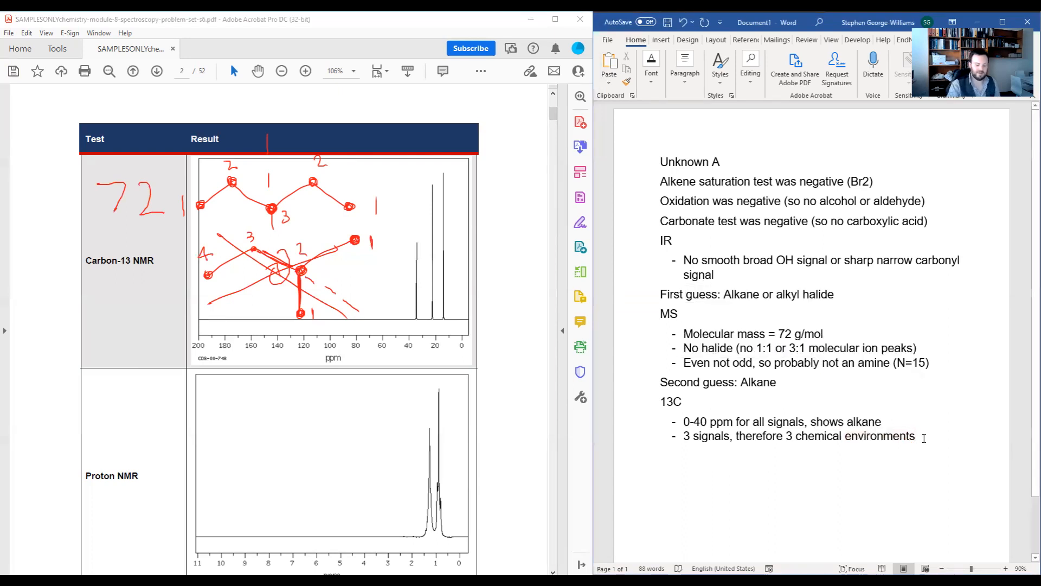
Step: Add the bullet "Only linear pentane has 3 carbon environments AND has a molecular mass of 72"
key(enter)
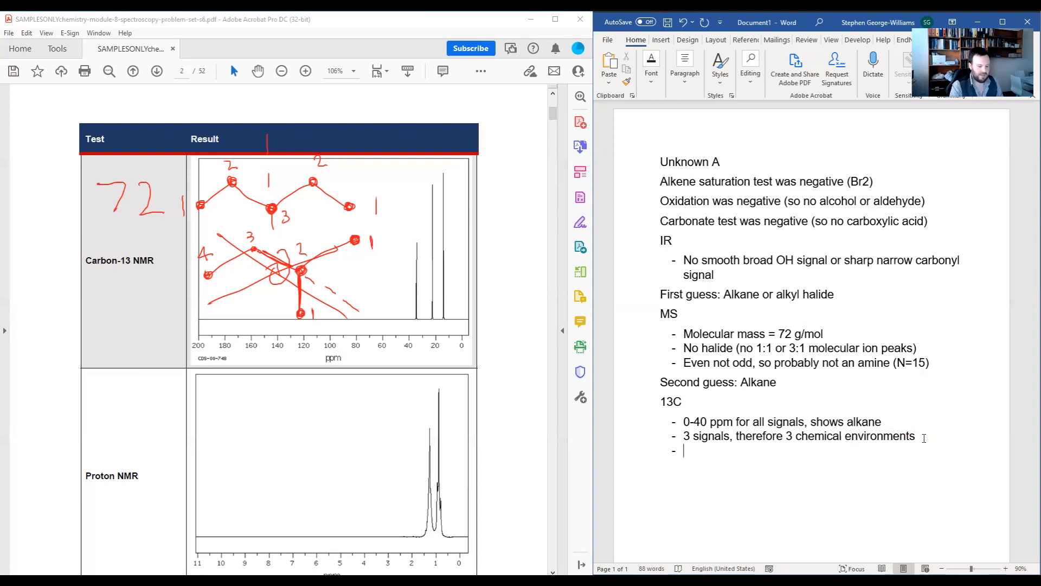
text(Only linear pentane)
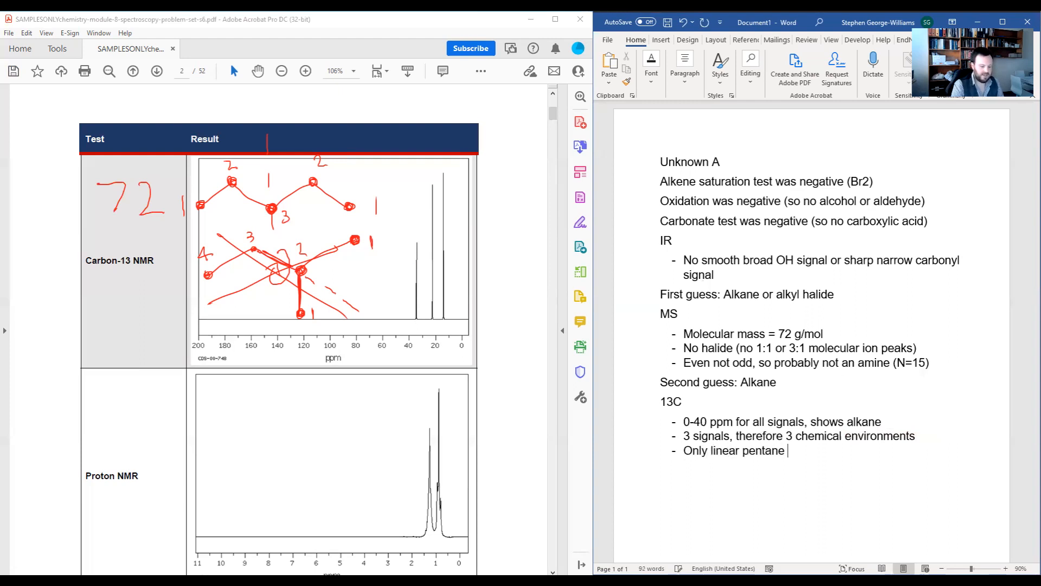
text(has 3 carbon envior)
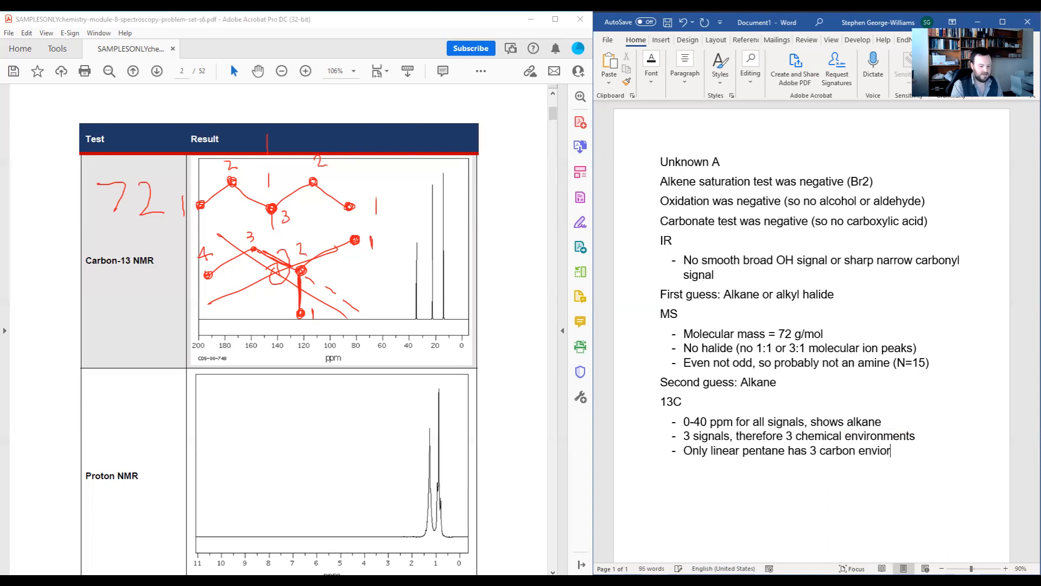
text(nments)
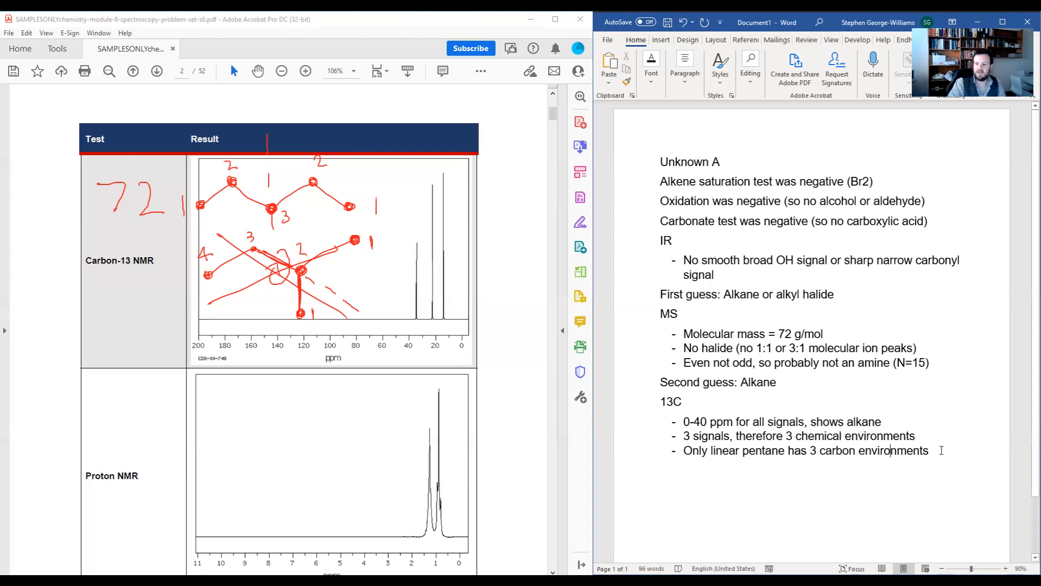
text(AND h)
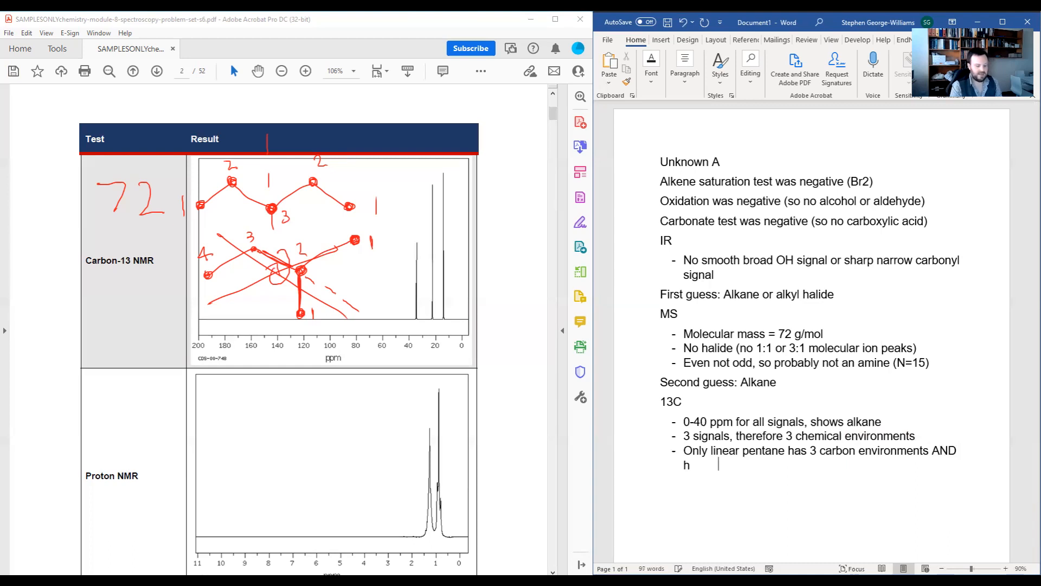
text(as a molecular mass of 7)
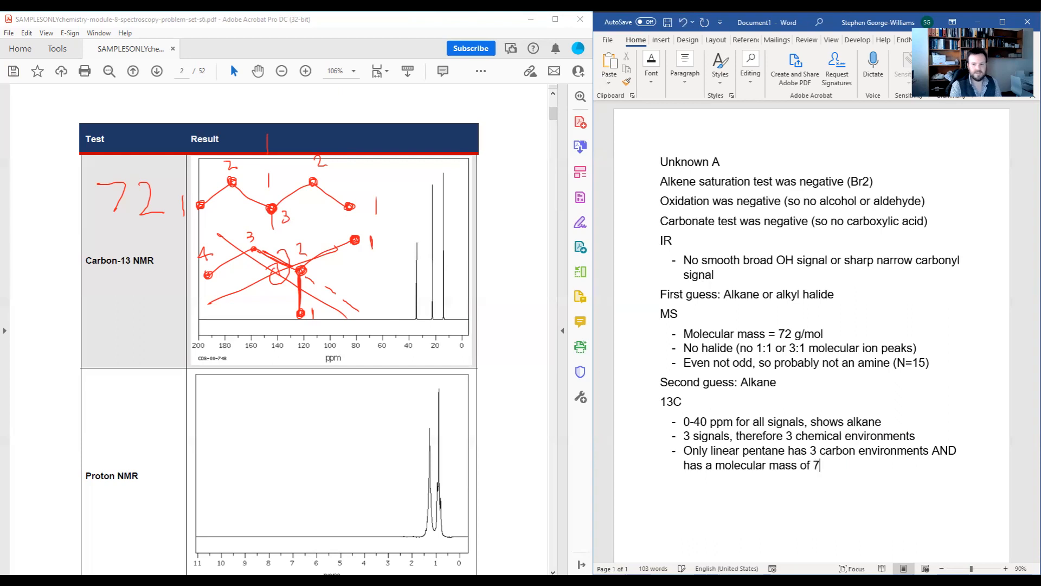
text(2)
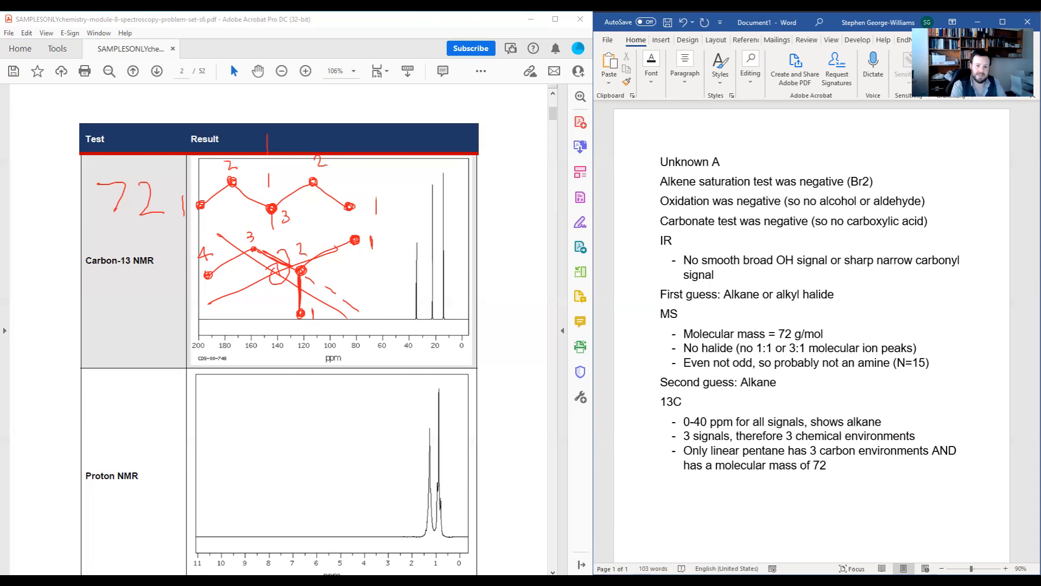
key(enter)
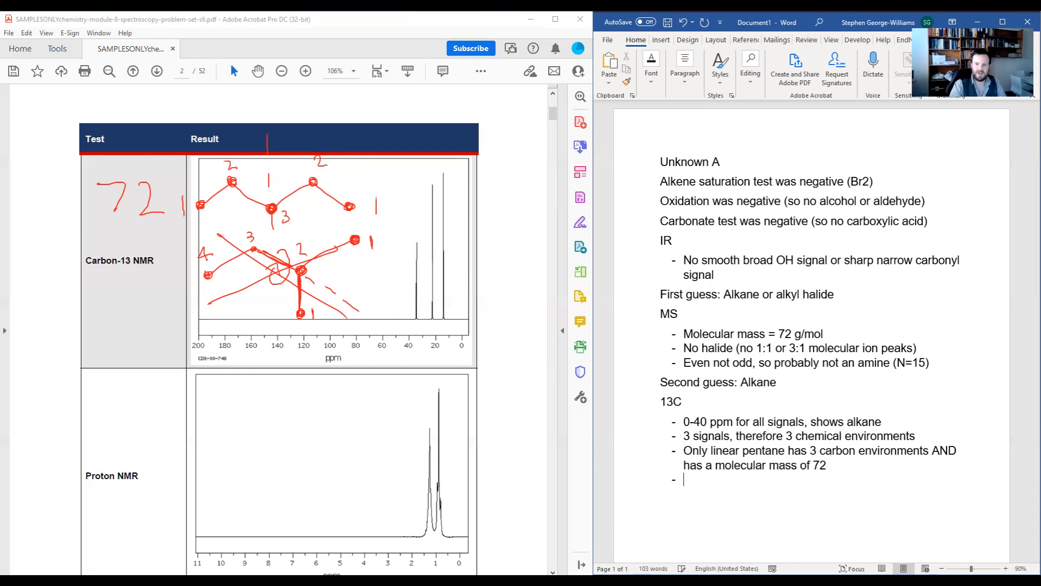
Step: Type a "1H" heading and start an empty bullet beneath it
text(1H)
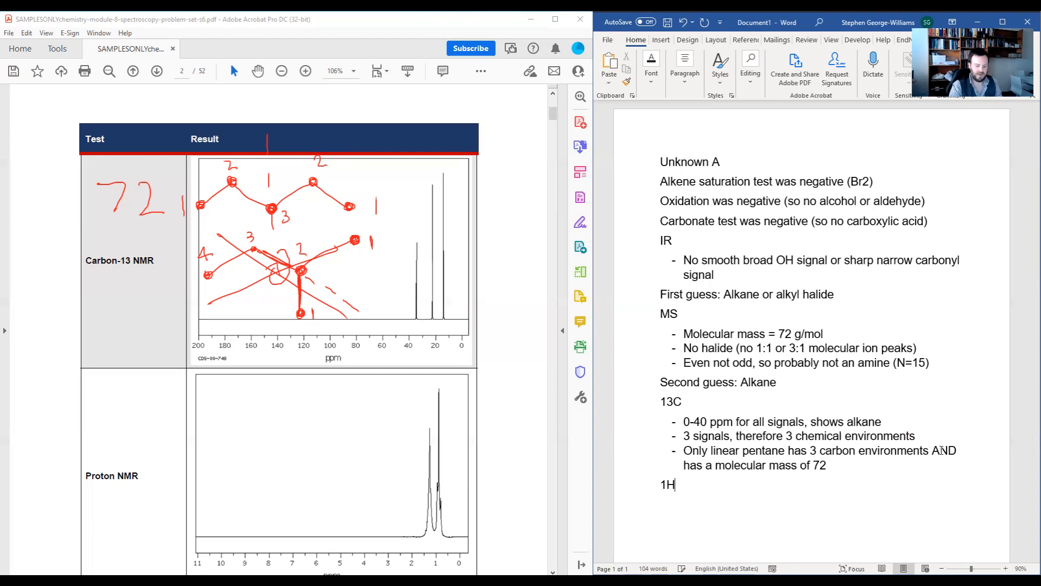
key(enter)
text(-)
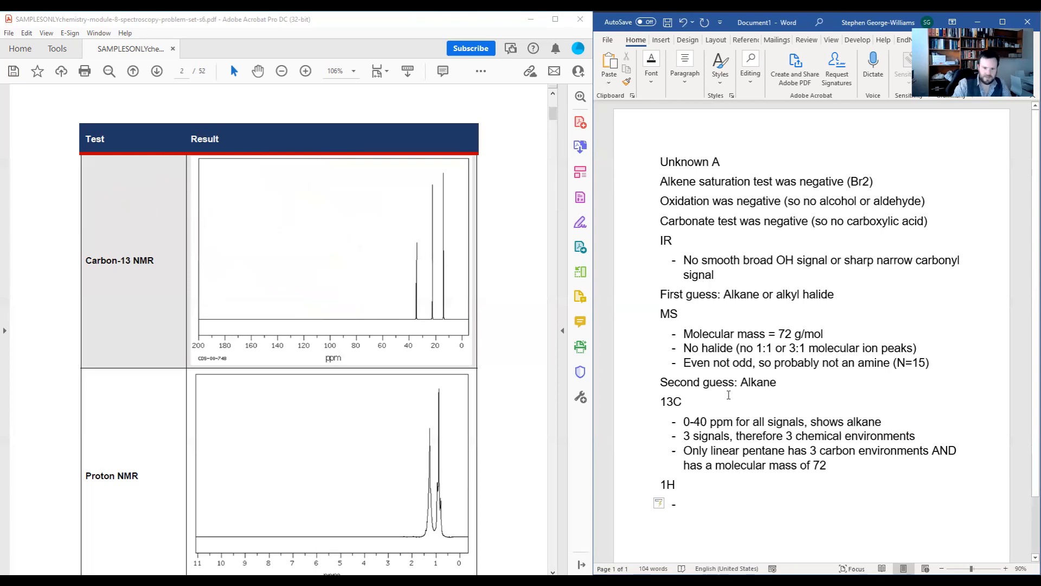
Step: Scroll to the Proton NMR data and circle the peaks near 1 ppm
scroll(down, 3)
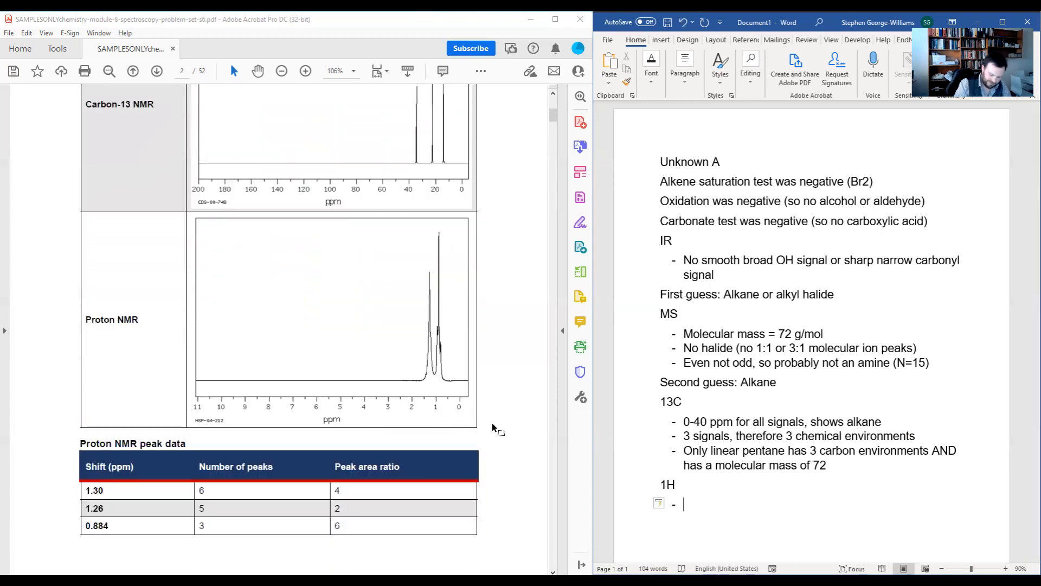
drag(432, 225, 425, 382)
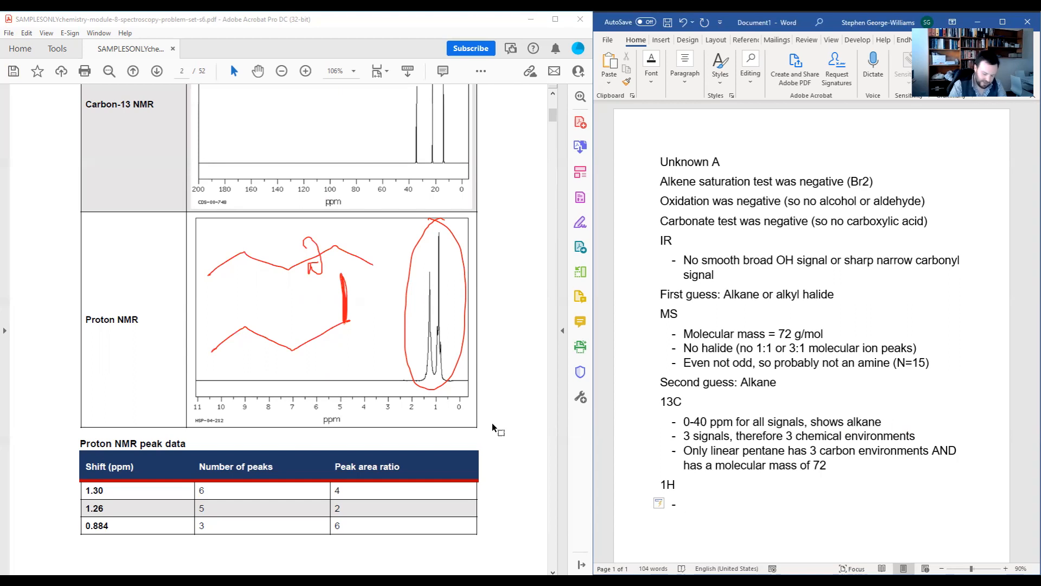
Step: Sketch red zigzag chains and a thick mark over the proton NMR plot
drag(452, 290, 494, 265)
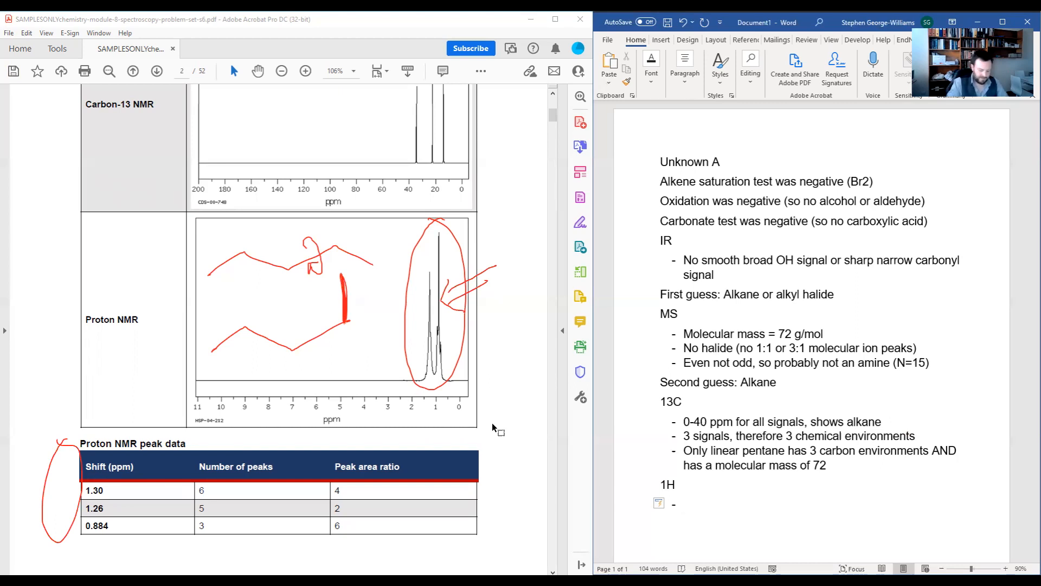
Step: Draw the hydrogen-labelled pentane skeleton and circle the peak-count and area-ratio columns
click(684, 504)
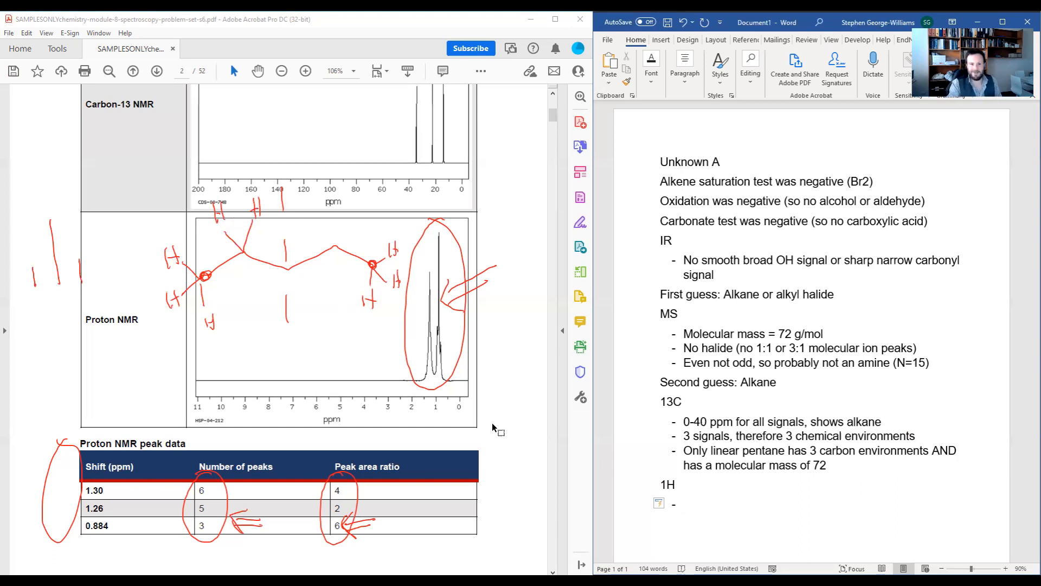
click(683, 502)
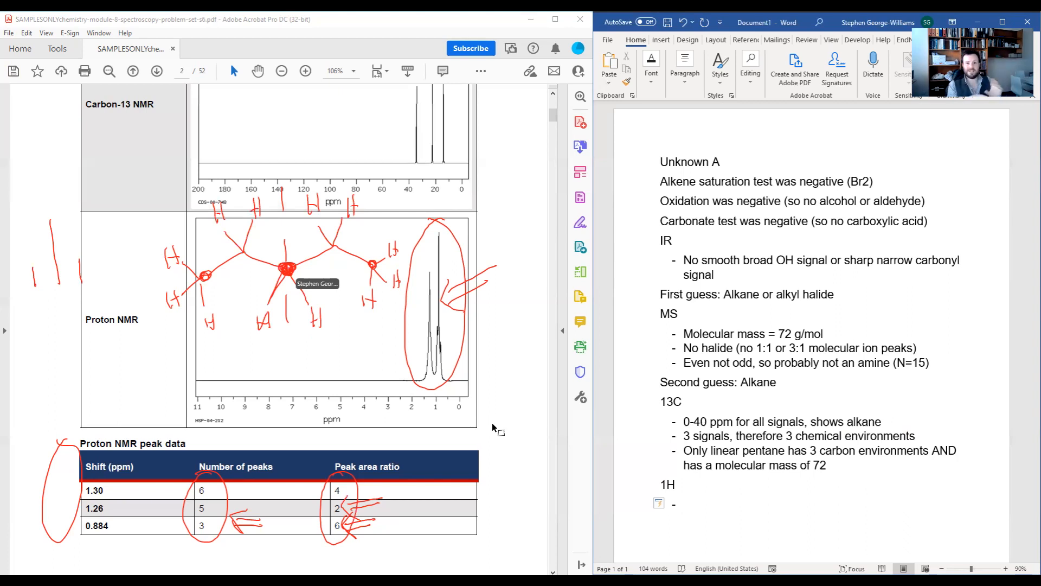
Step: Mark the central pentane carbon and circle the 0–2 ppm region of the shift axis
click(684, 503)
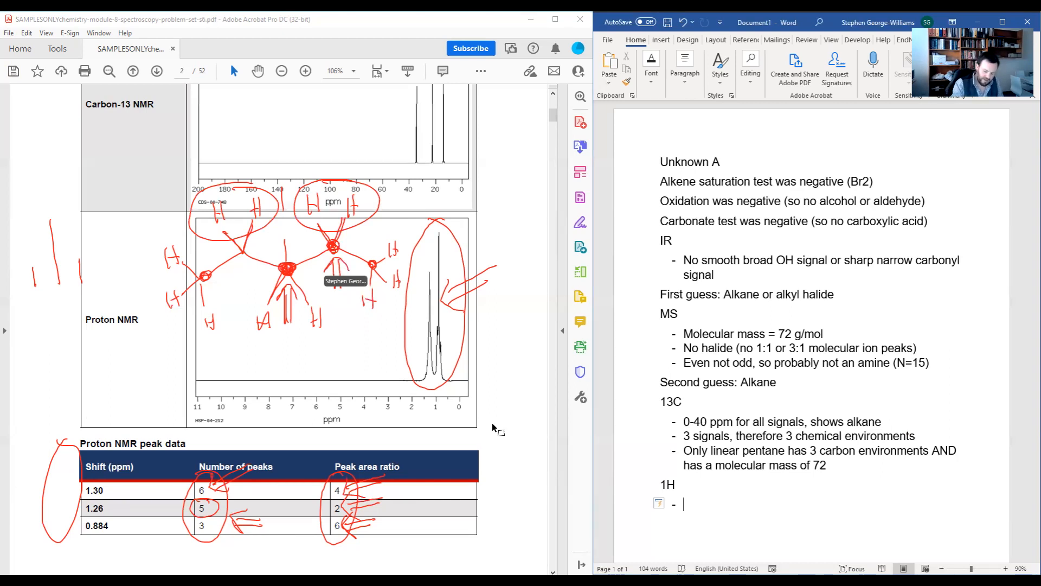
drag(385, 236, 372, 315)
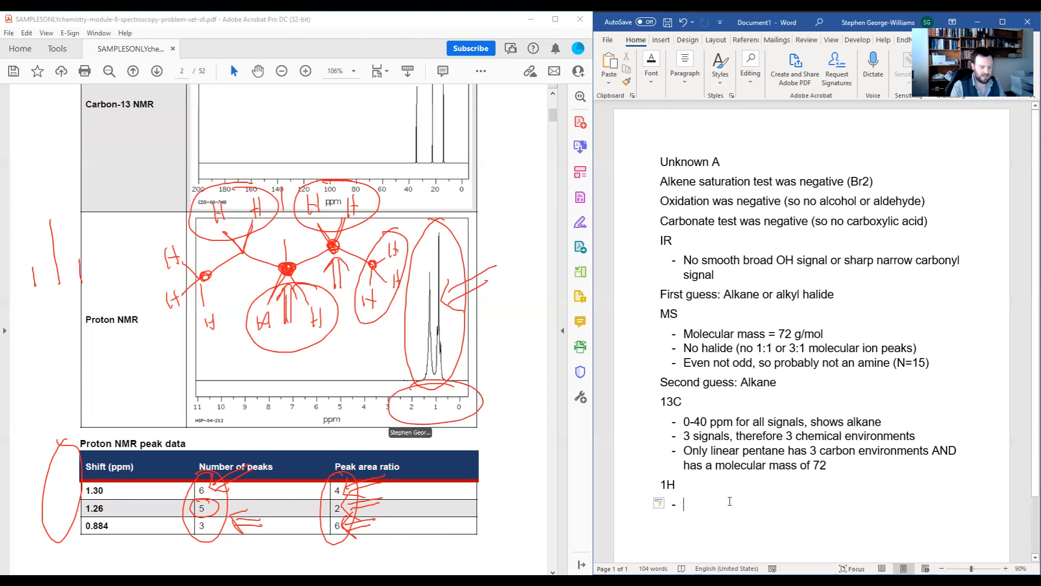
Step: Finish the 1H shift bullet with '0-2, shows alkane'
text(0-2 ppm chemical shifts)
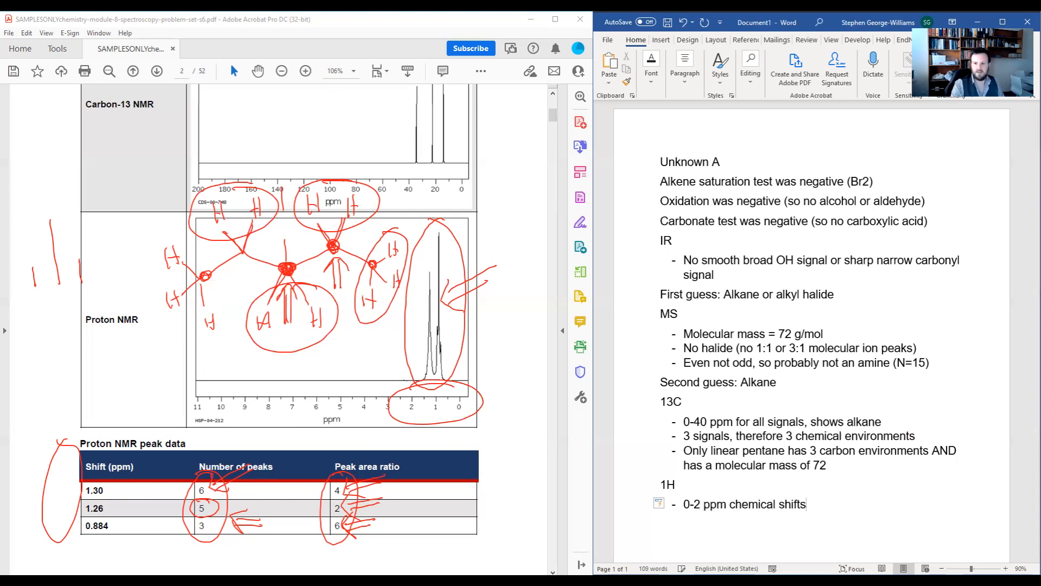
text(,)
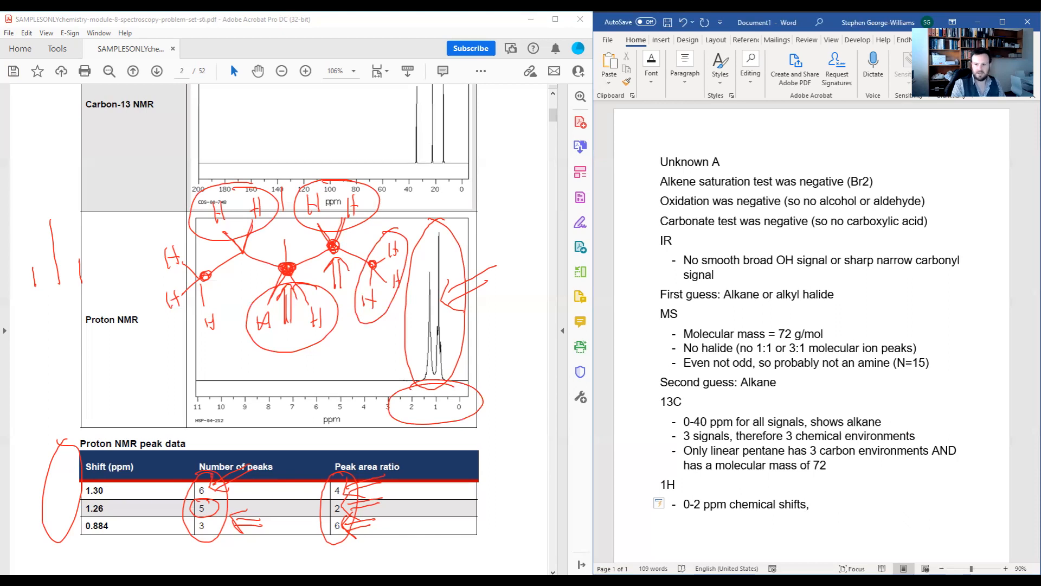
text(shows alkane)
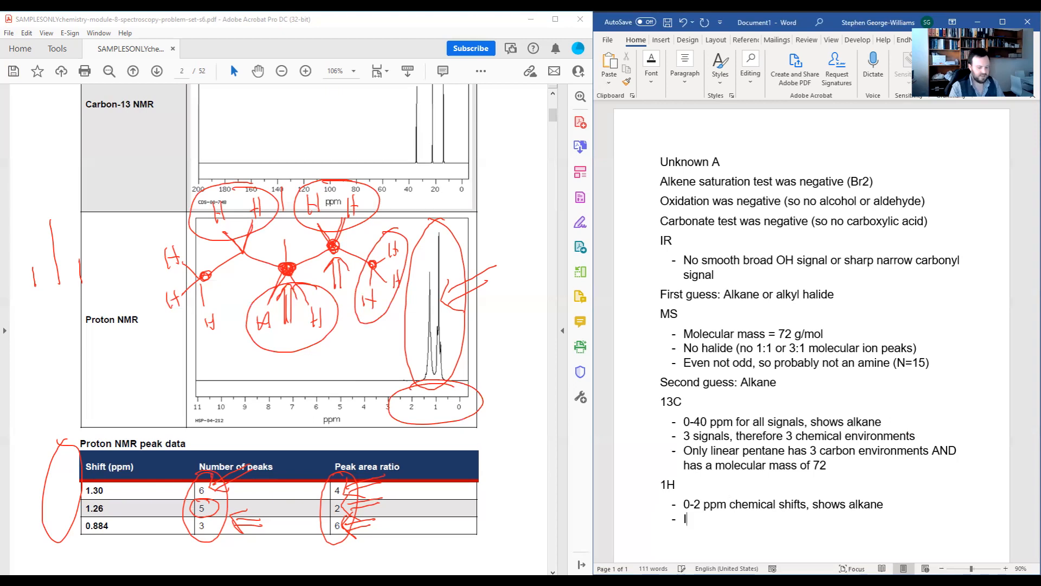
Step: Add a bullet explaining integration of 6 as two CH3 adjacent to CH2 at pentane's ends
text(Integration)
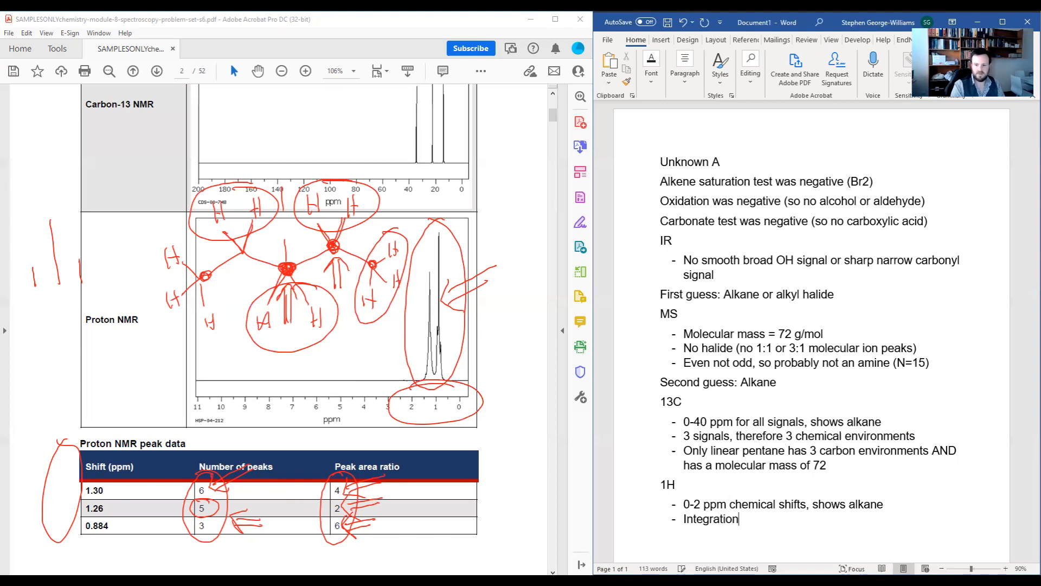
text(od 6)
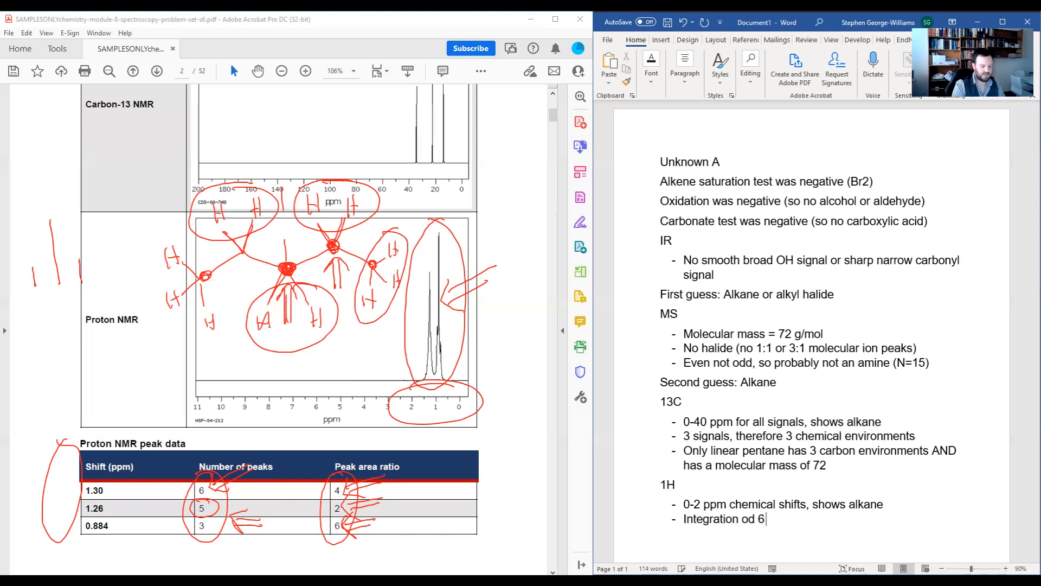
text(would show)
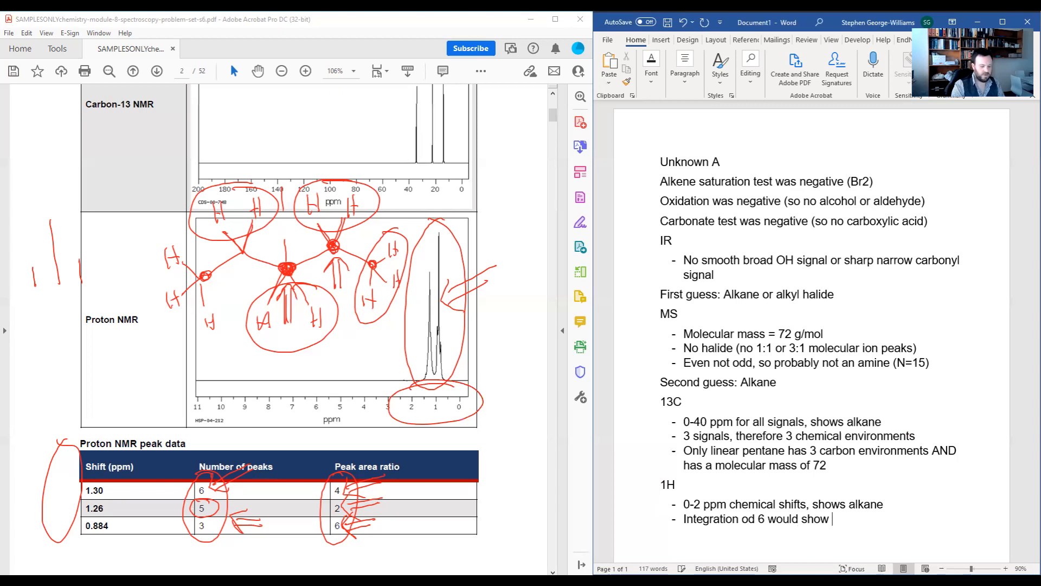
text(two x CH)
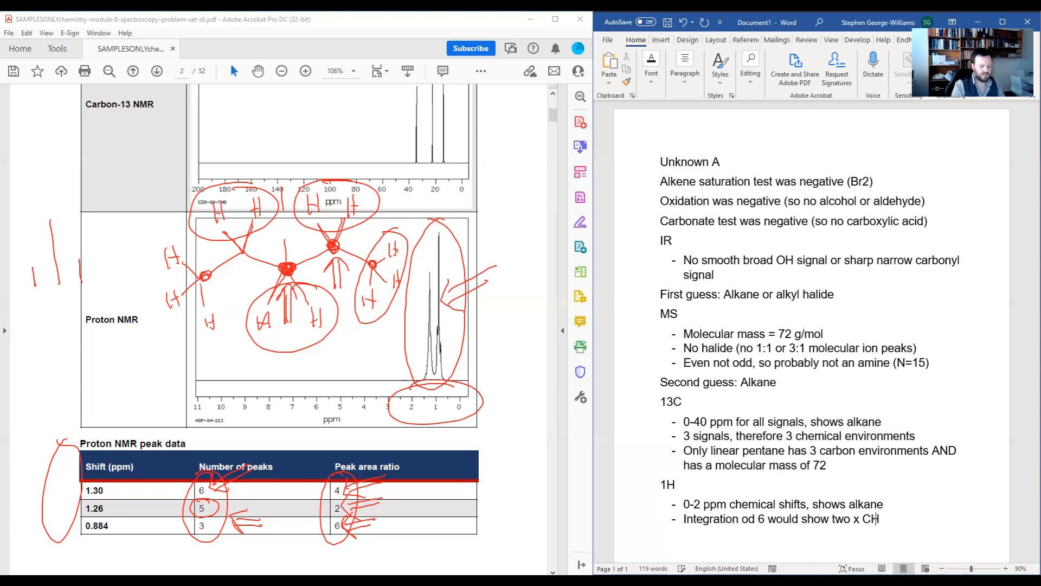
text(3)
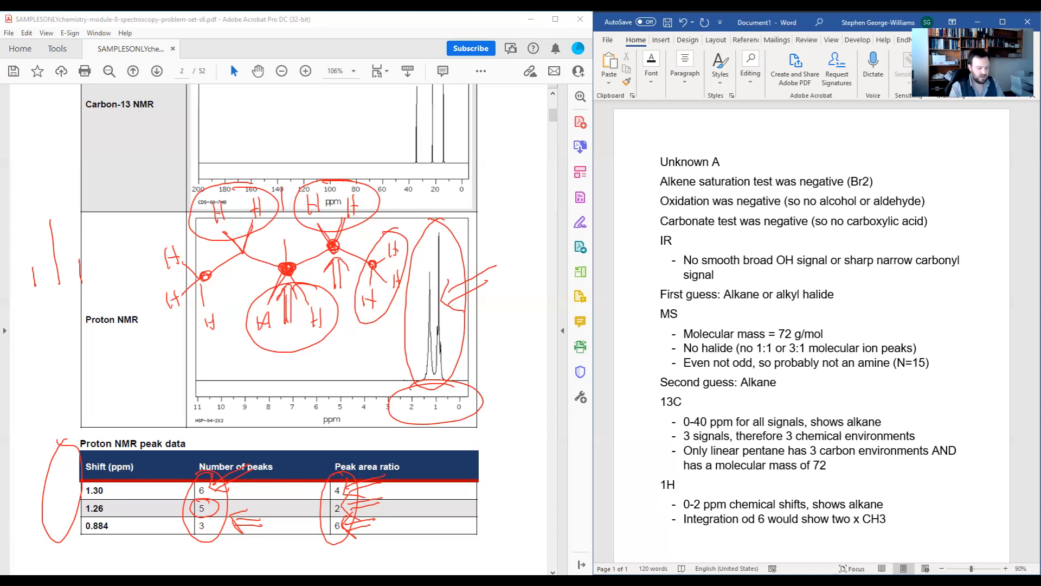
text(,)
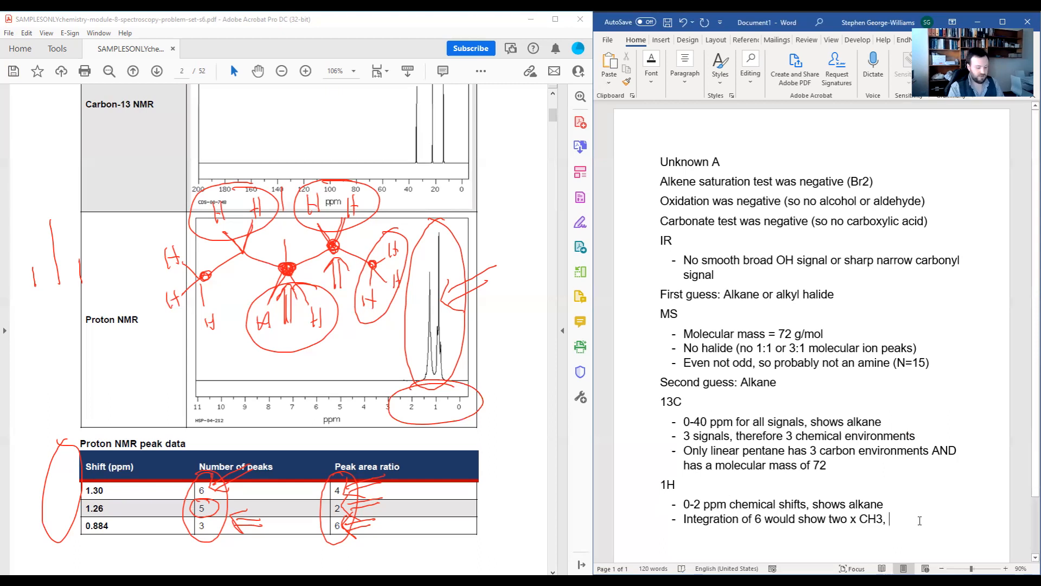
text(shown as a triplet, meaning)
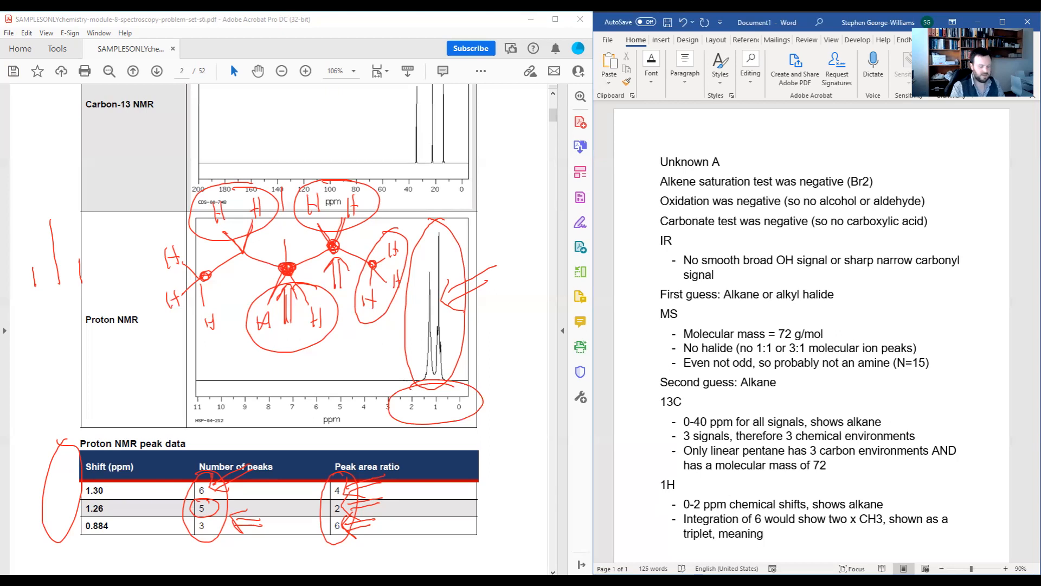
text(CH2 a)
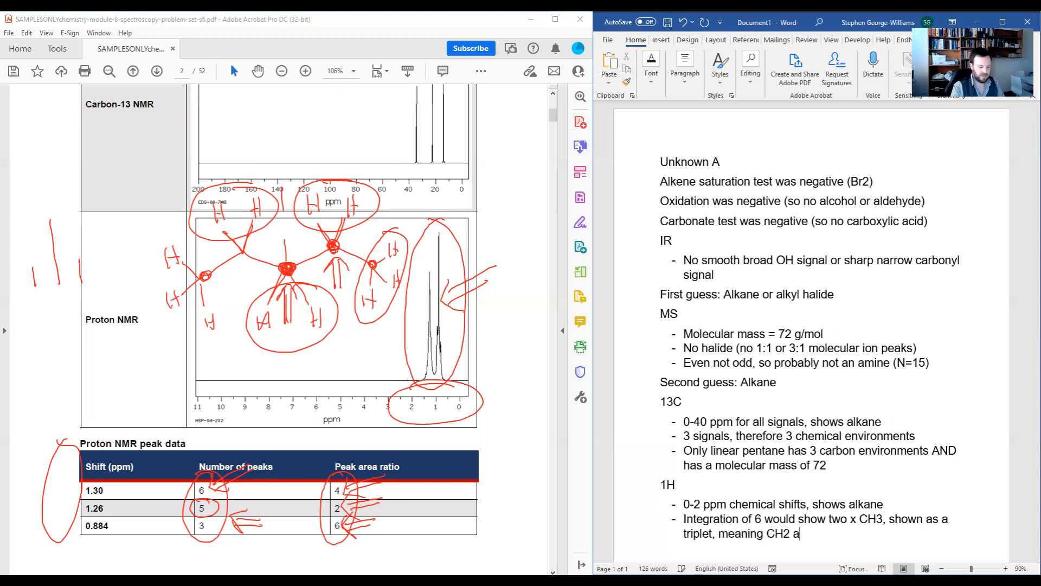
text(ttached ne)
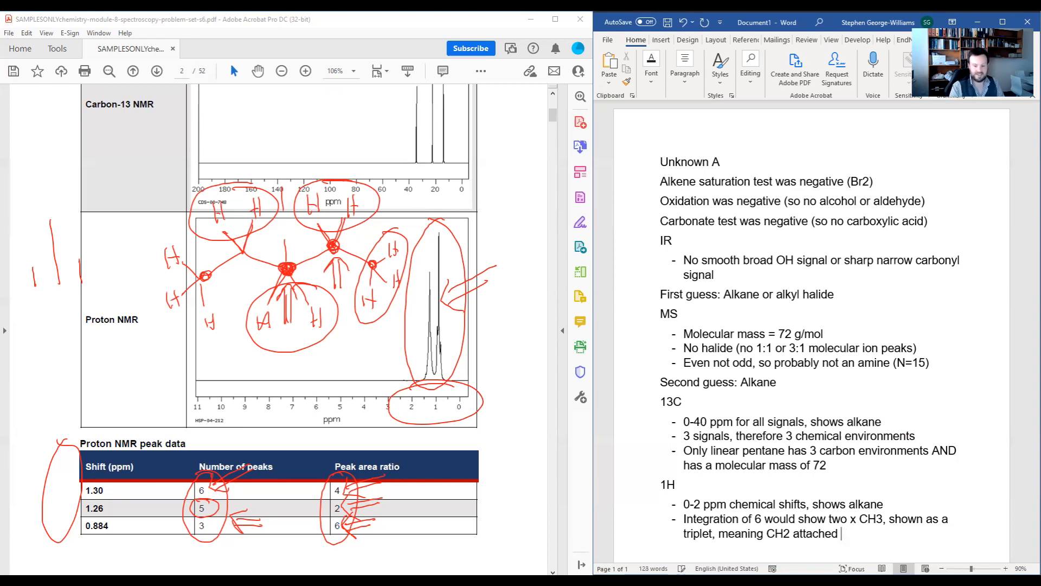
text(adjacent)
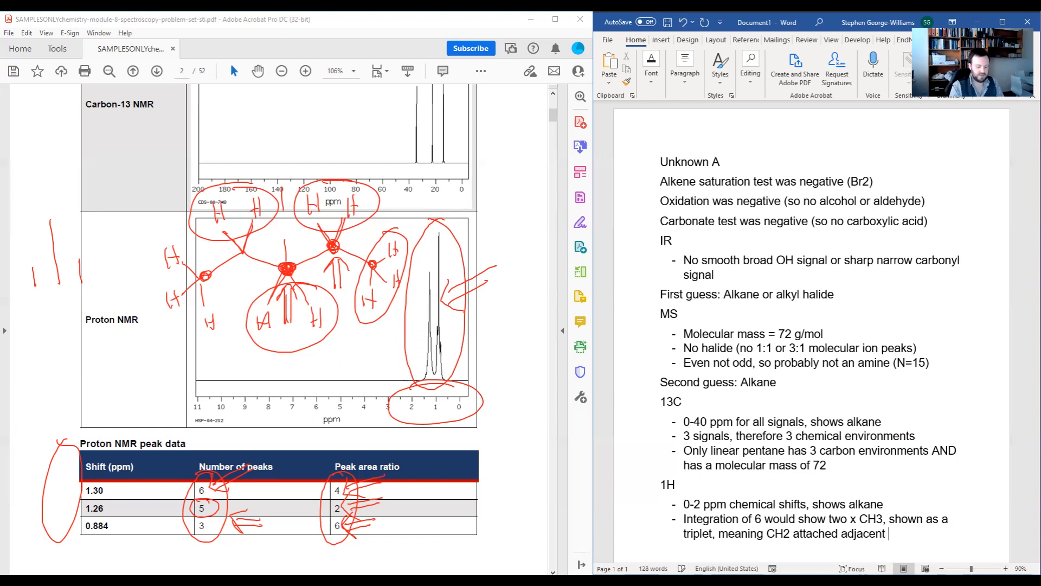
text((likely end of pentane)
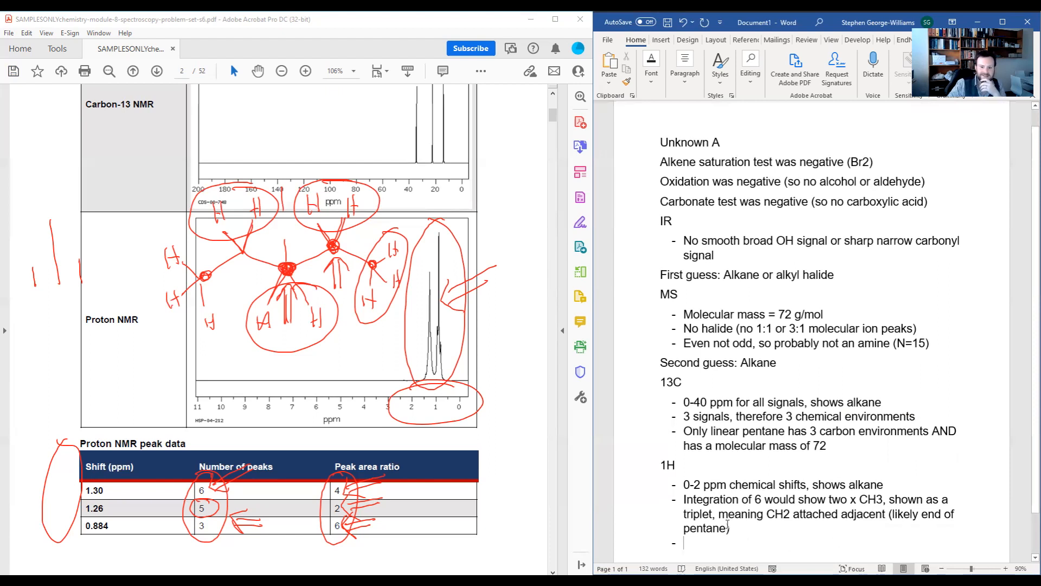
Step: Reuse the integration bullet, editing a copy to integration 2: one CH2 pentet in the middle
drag(684, 499, 729, 527)
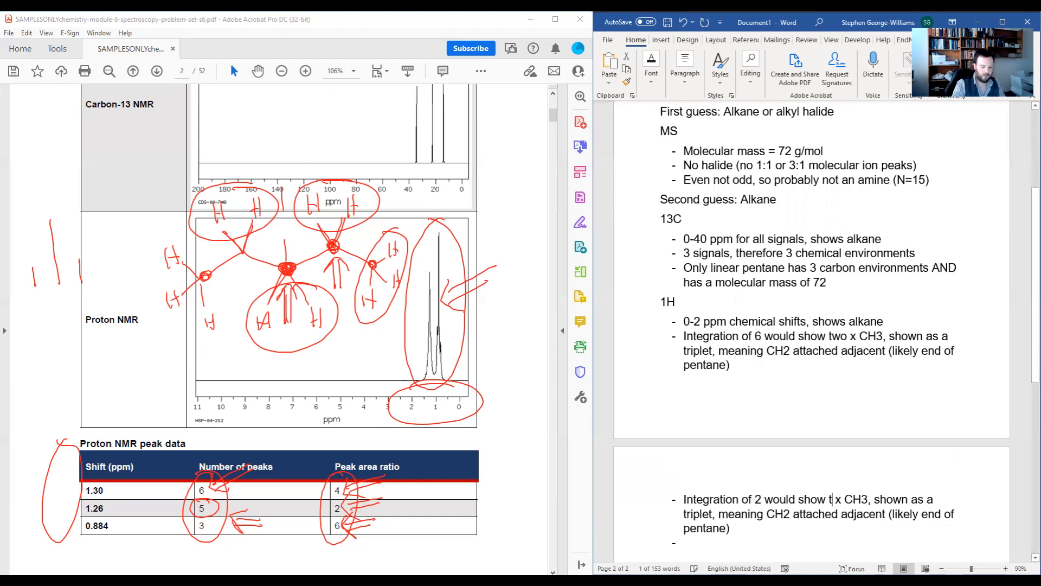
text(one)
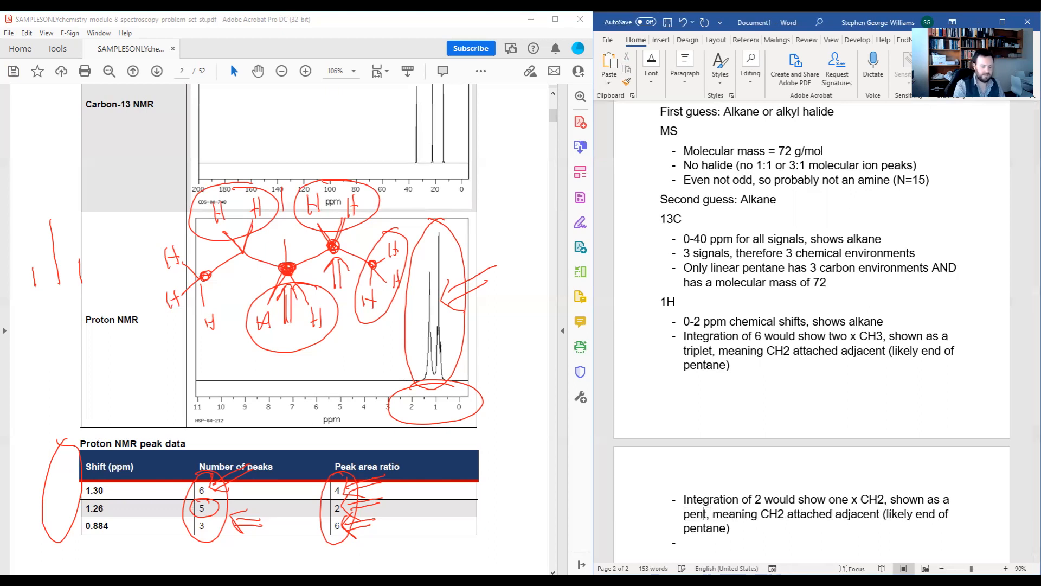
text(e)
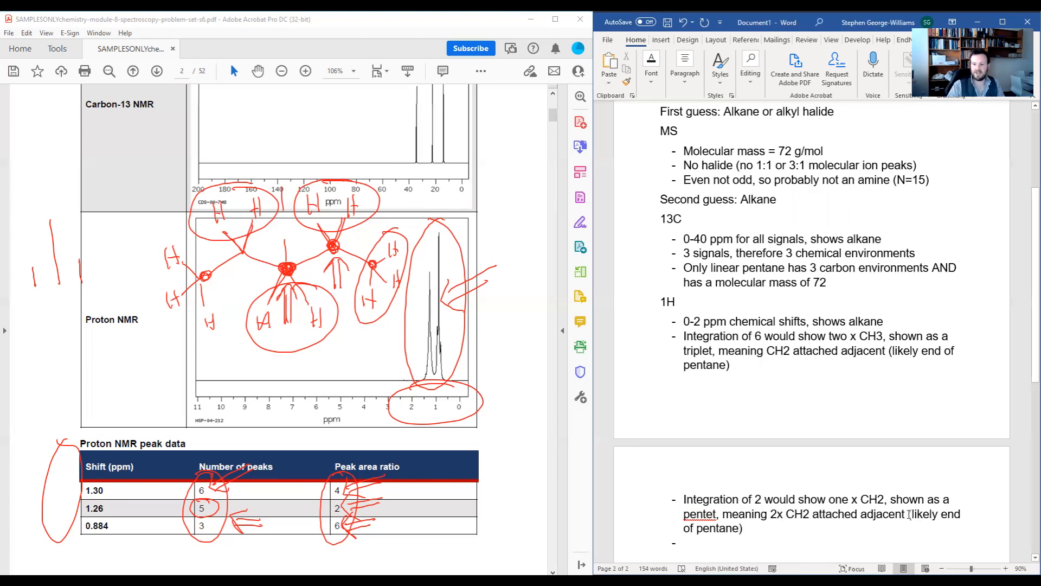
double_click(950, 514)
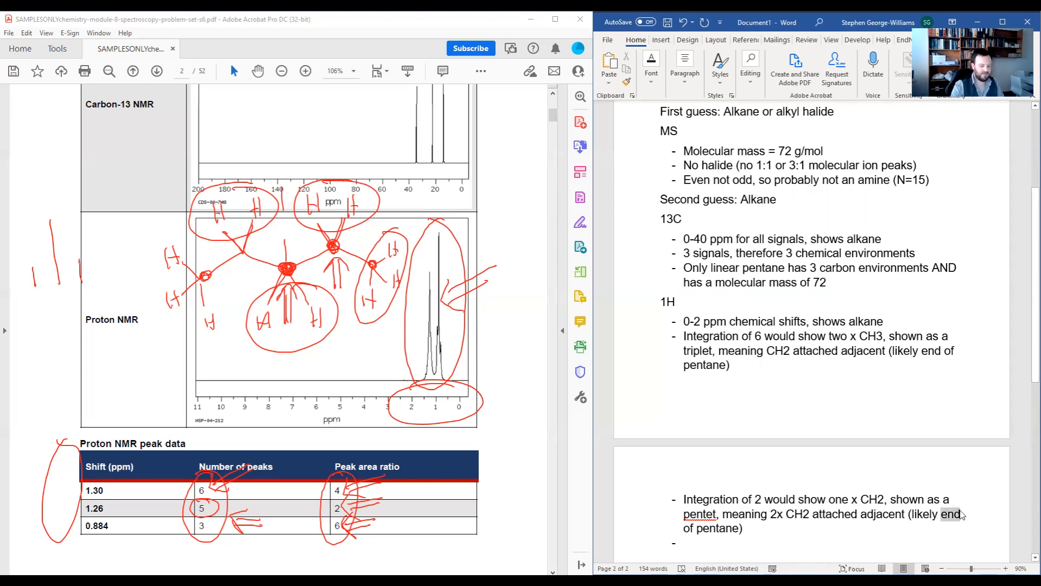
text(middle)
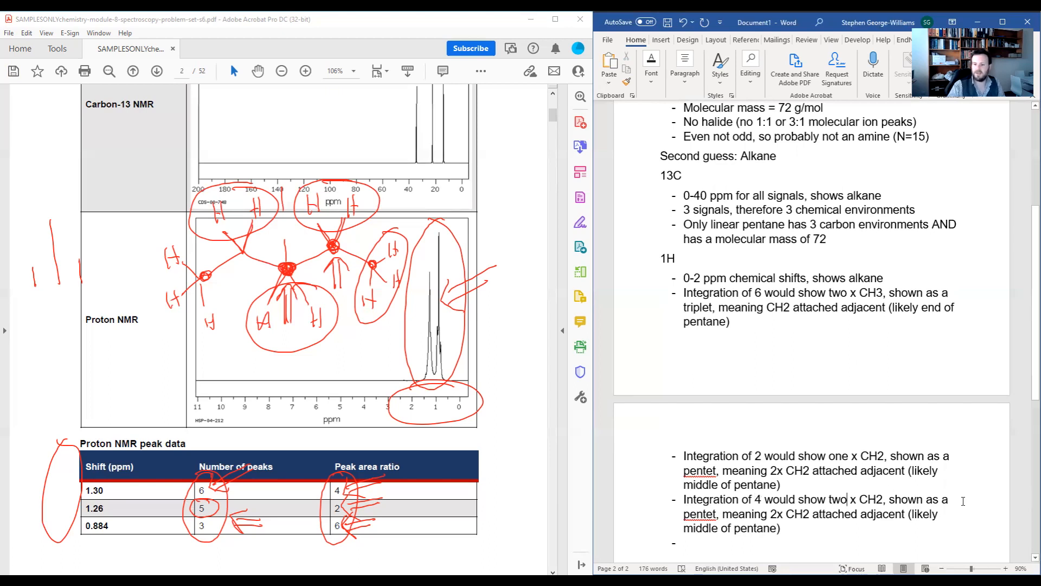
Step: Reword the integration 4 bullet as two CH2s between the middle CH2 and CH3
double_click(700, 513)
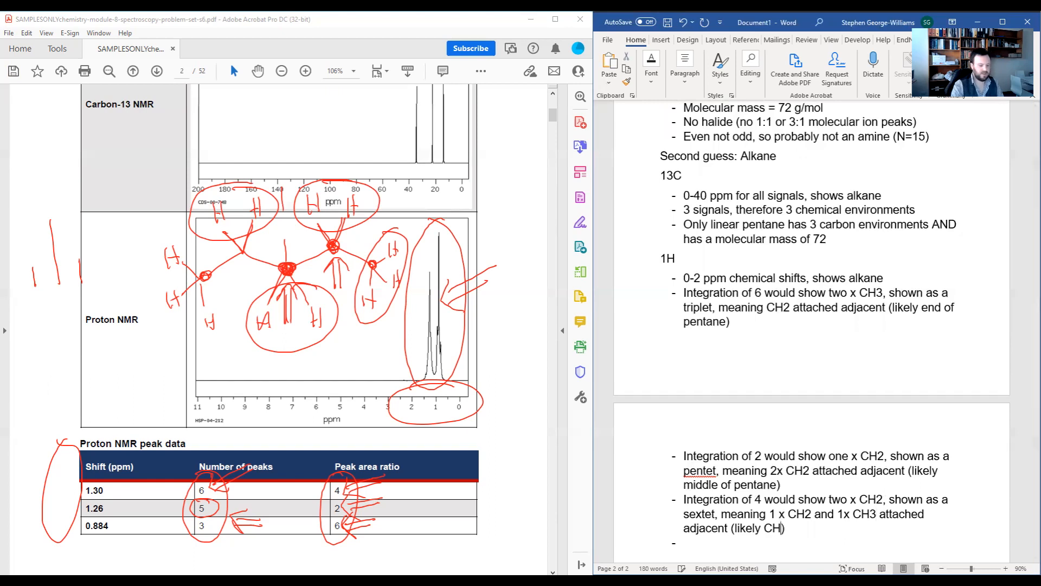
text(2s)
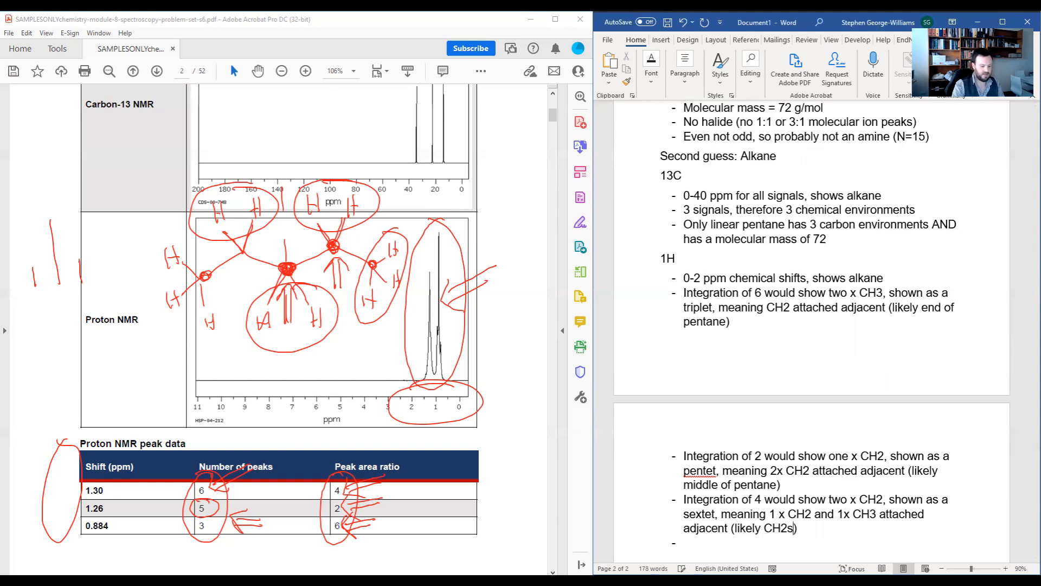
text(between)
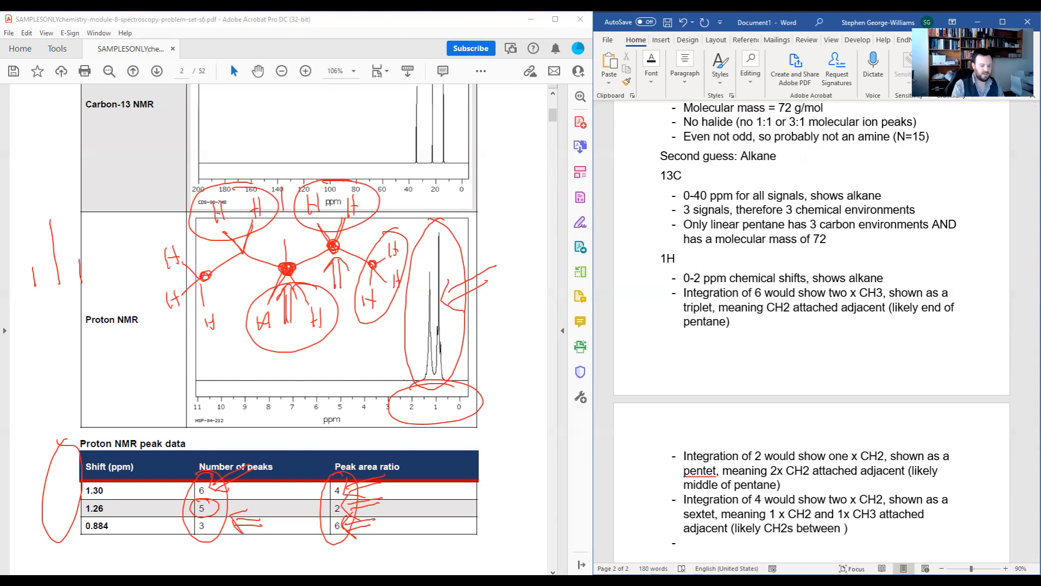
text(middle CH2 and CH3)
text(Overall, we)
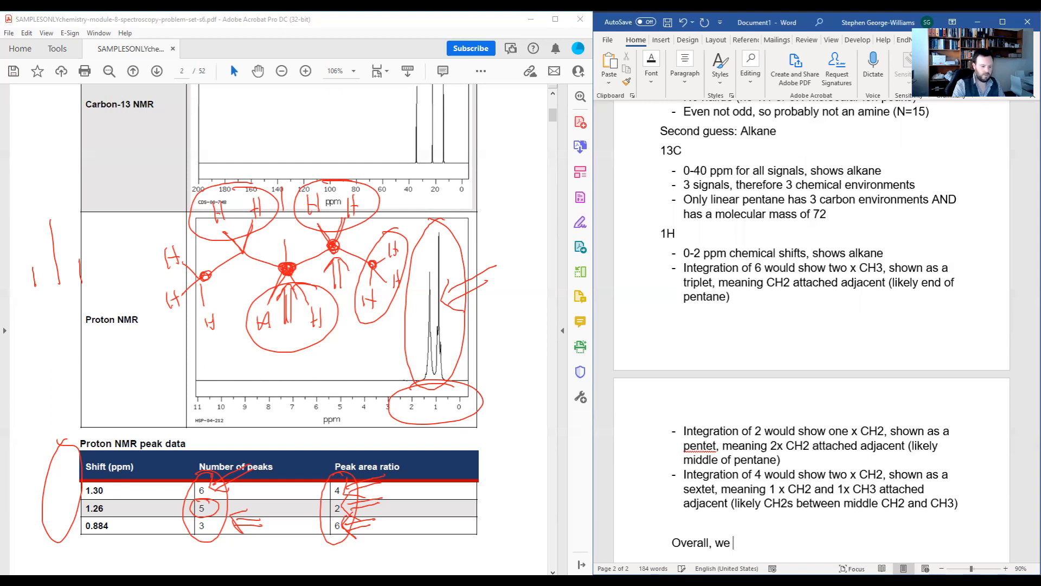
Step: Complete the summary line so it reads 'Overall, we have pentane.'
text(have pentane.)
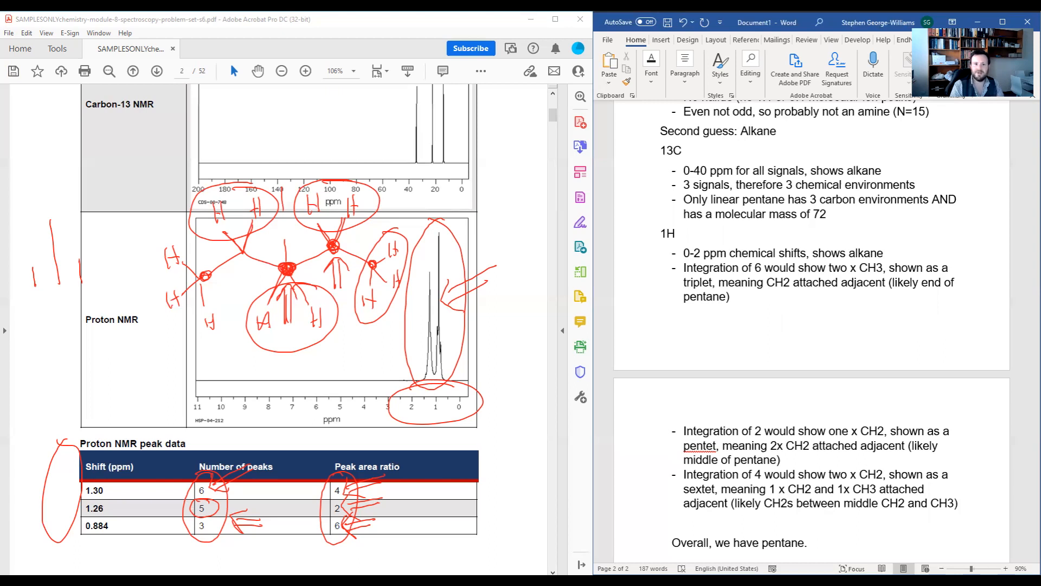
mouse_move(498, 370)
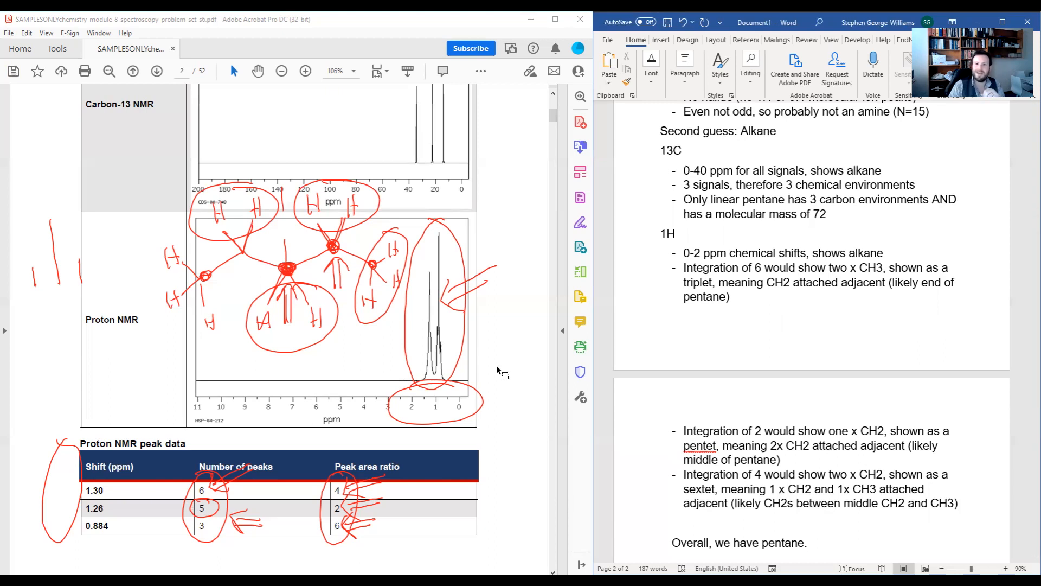
mouse_move(579, 246)
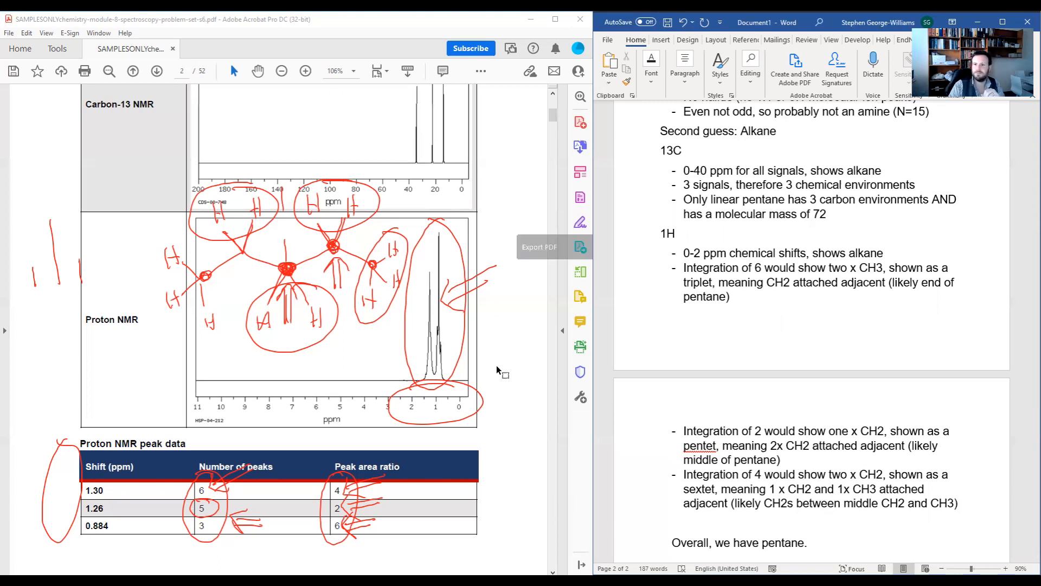